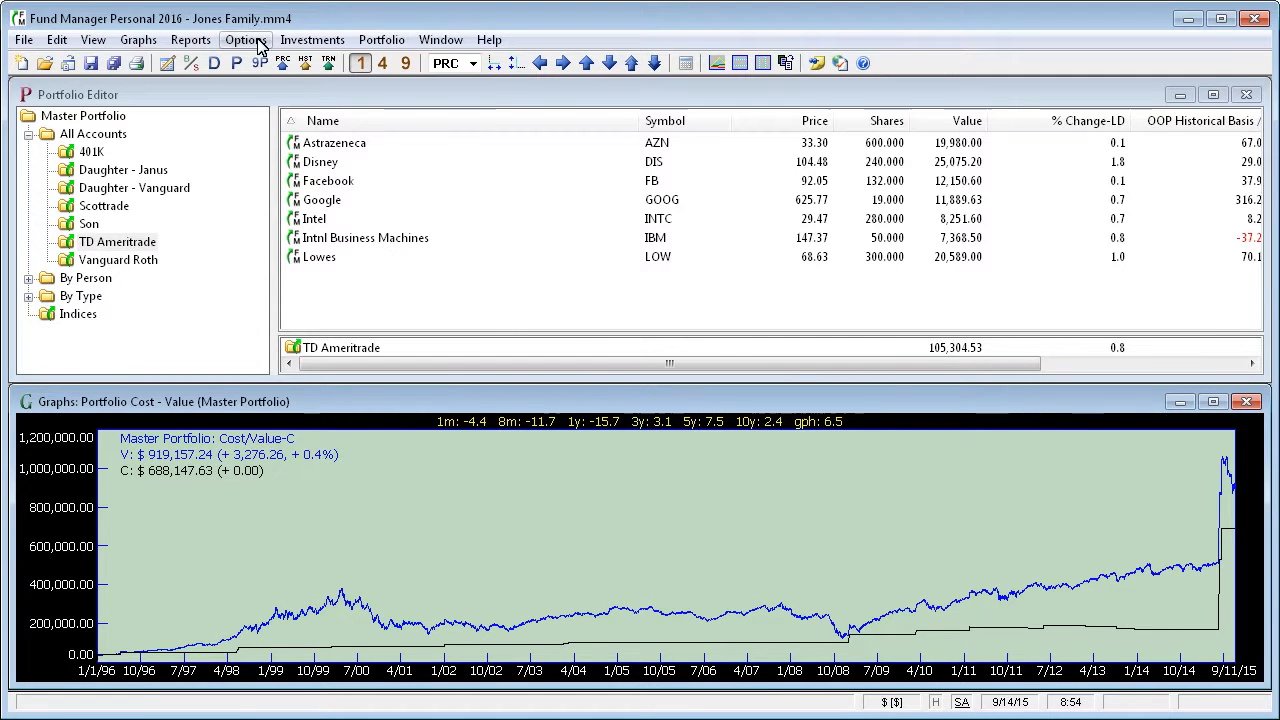
# - Open the Options menu to reach the Mobile/Web Access submenu
pyautogui.click(245, 39)
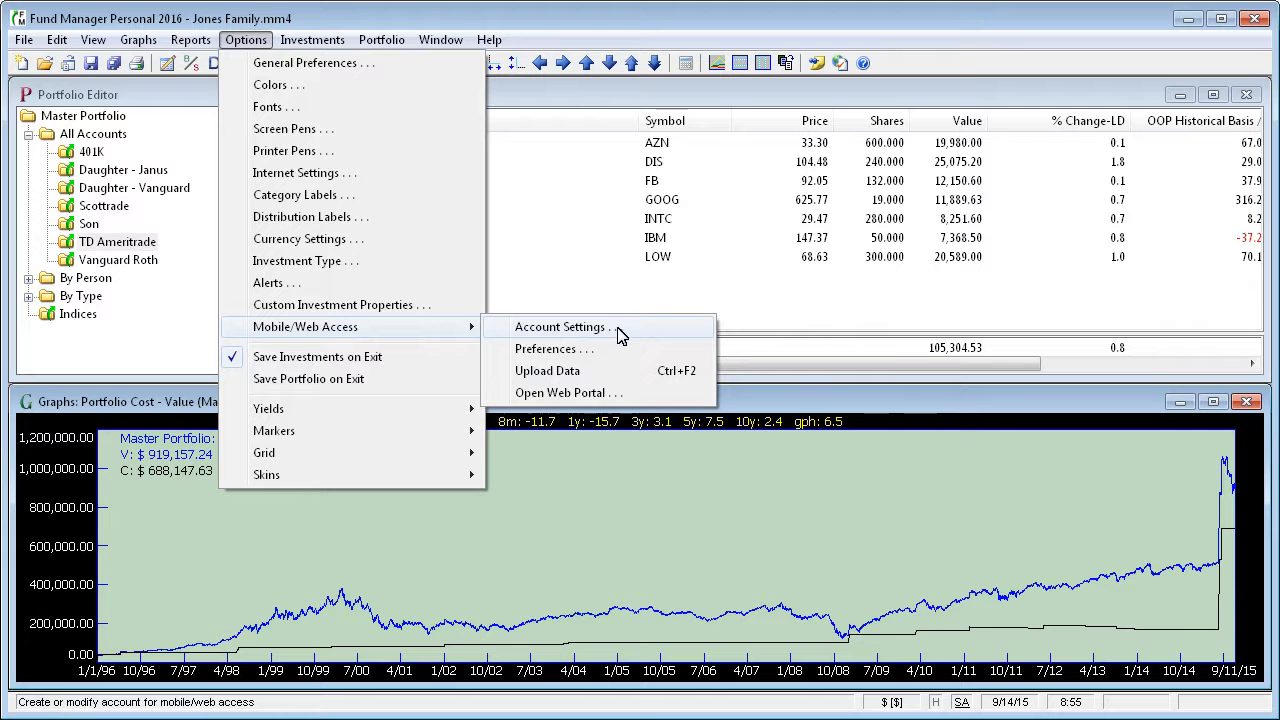
pyautogui.moveTo(632, 332)
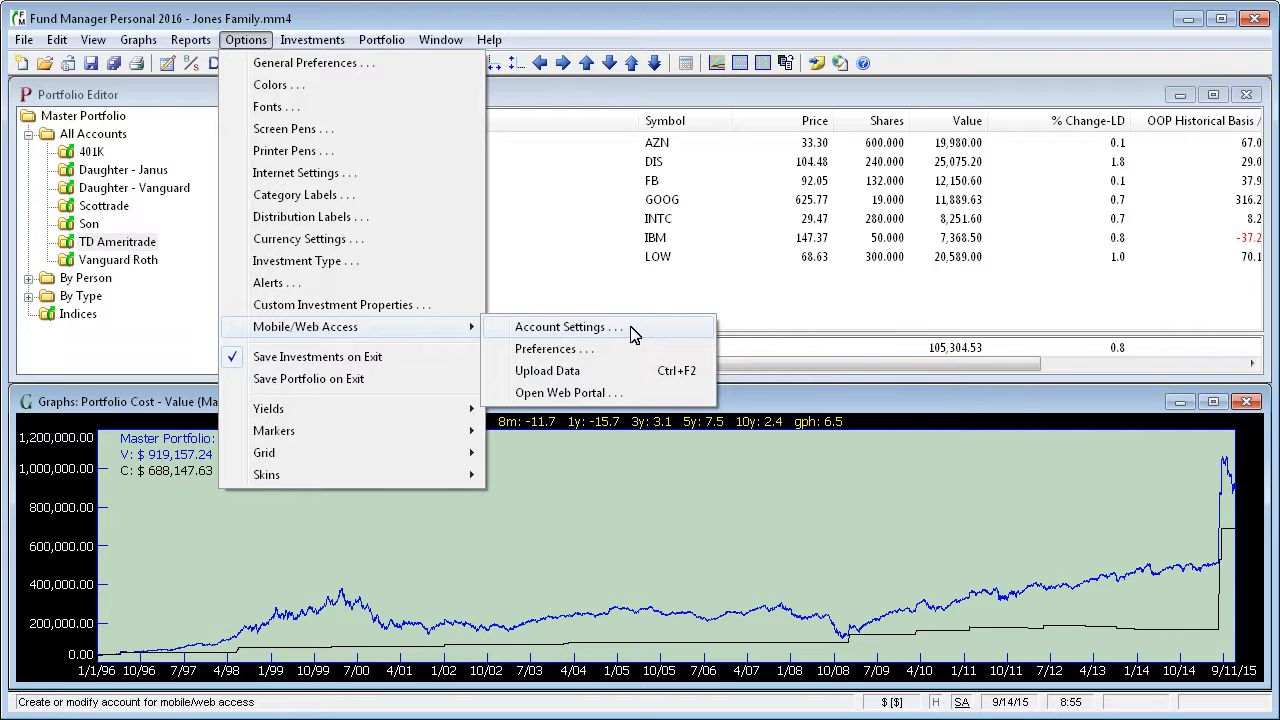
# - Save the mobile/web account 'sample' with Master Portfolio as the upload sub-portfolio
pyautogui.click(563, 326)
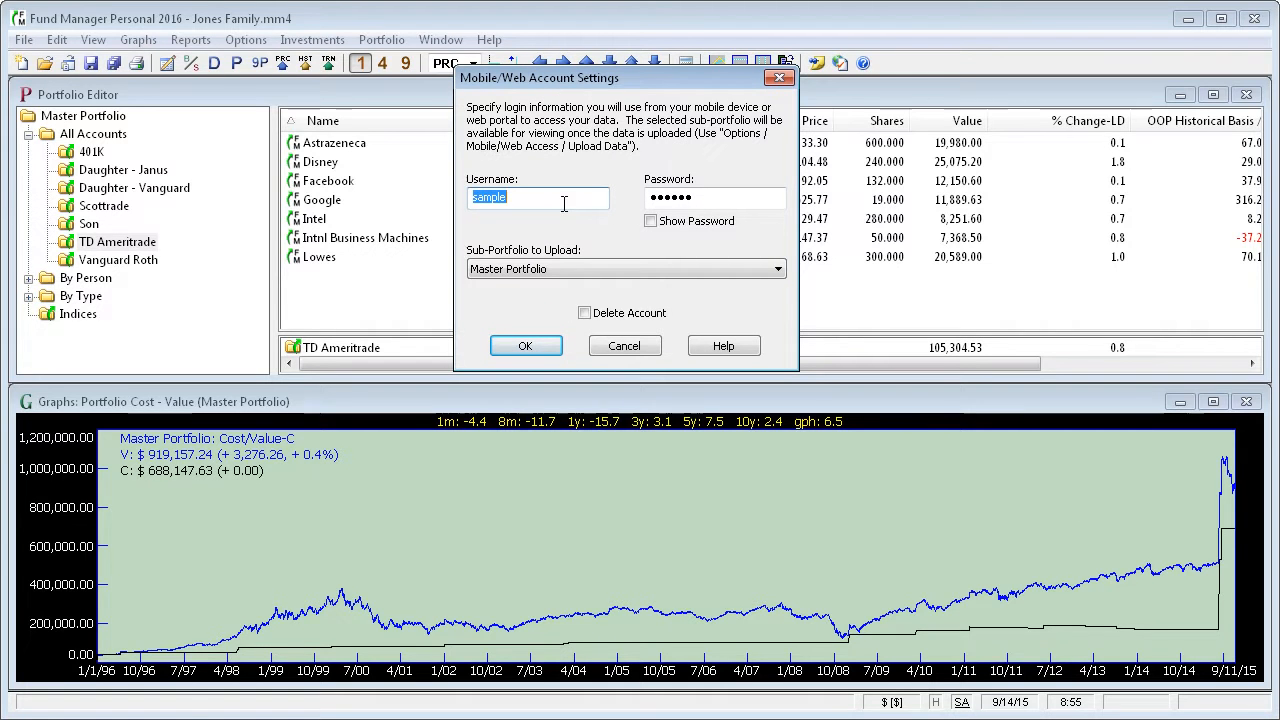
pyautogui.moveTo(615, 245)
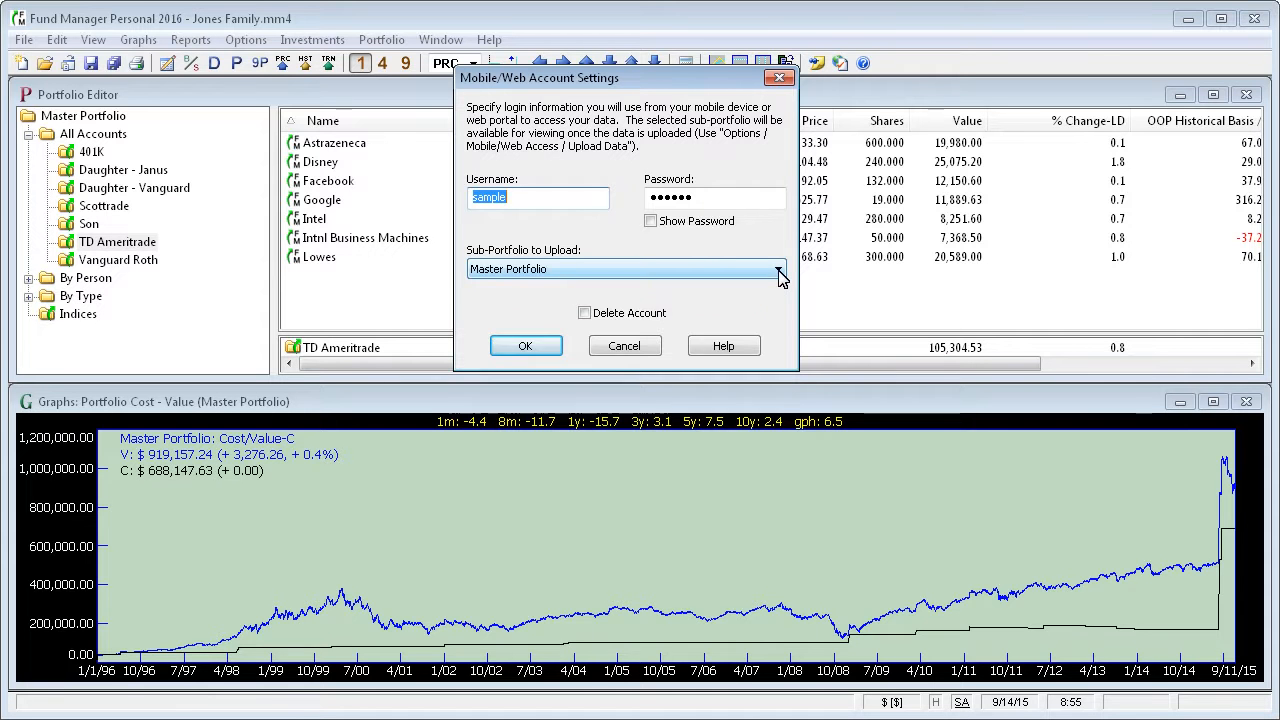
pyautogui.click(780, 268)
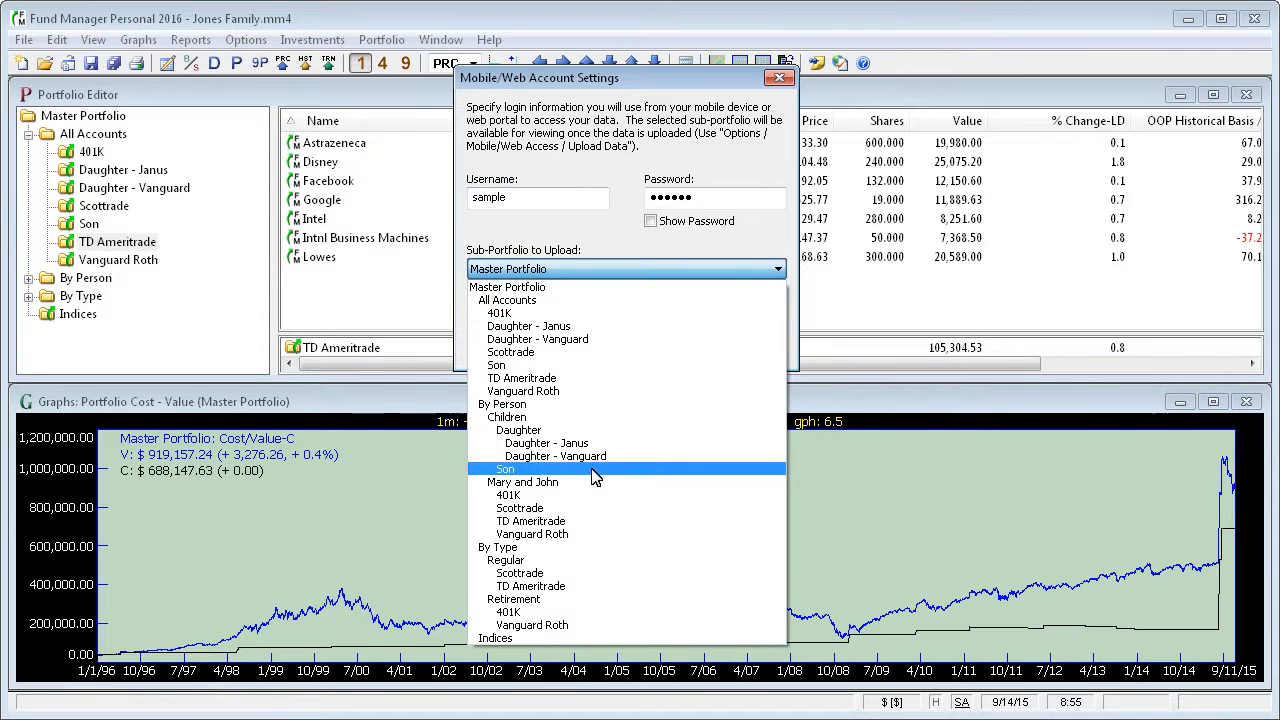
pyautogui.moveTo(580, 378)
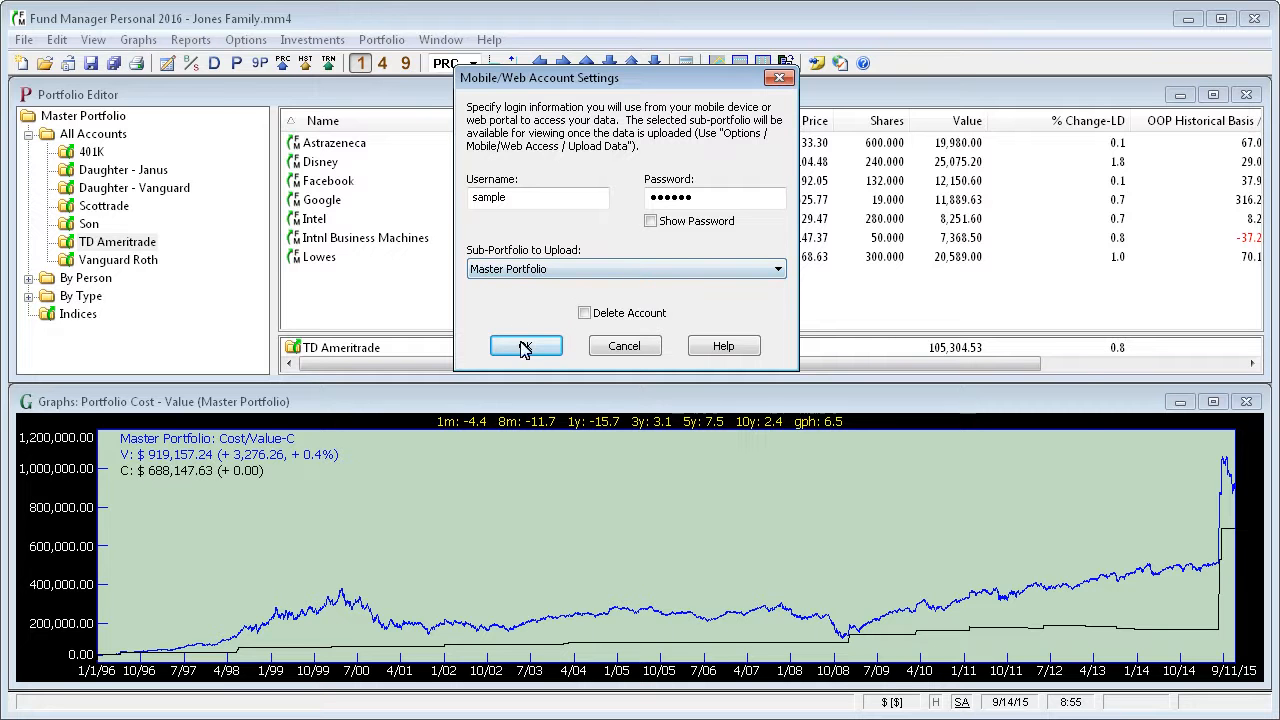
pyautogui.click(525, 345)
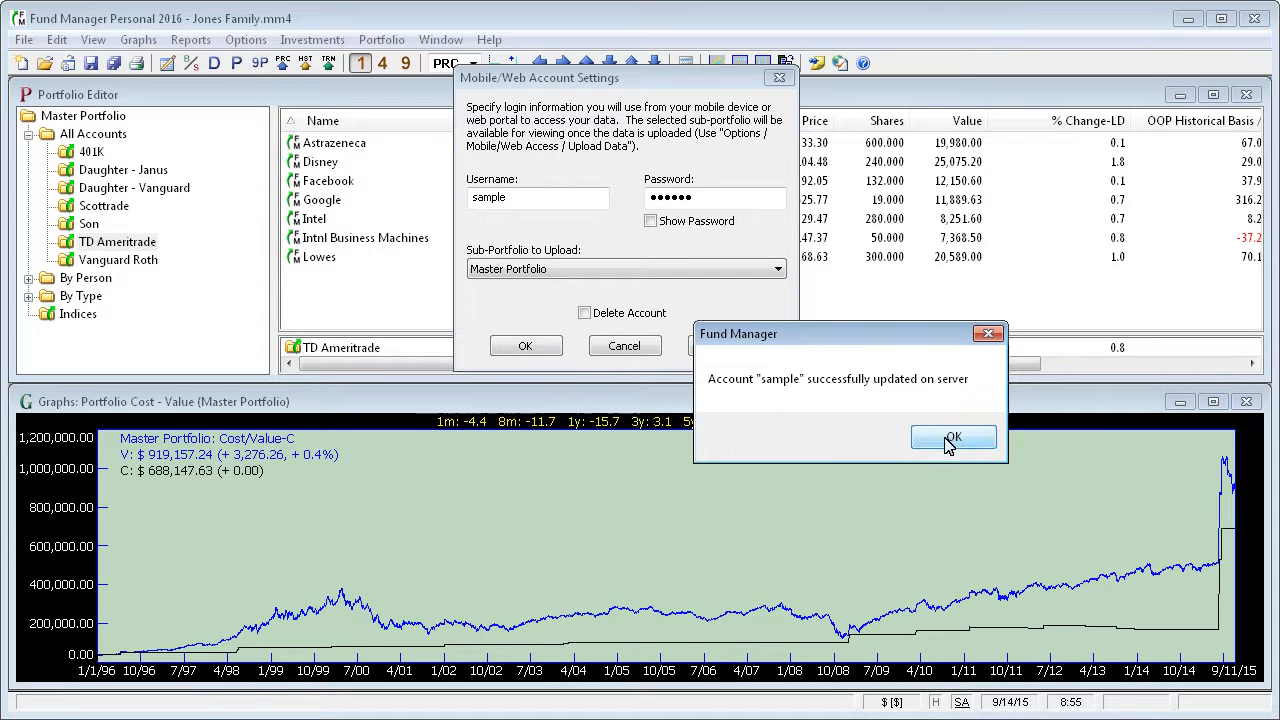
# - Acknowledge the account update and accept uploading the 'sample' account data now
pyautogui.click(953, 437)
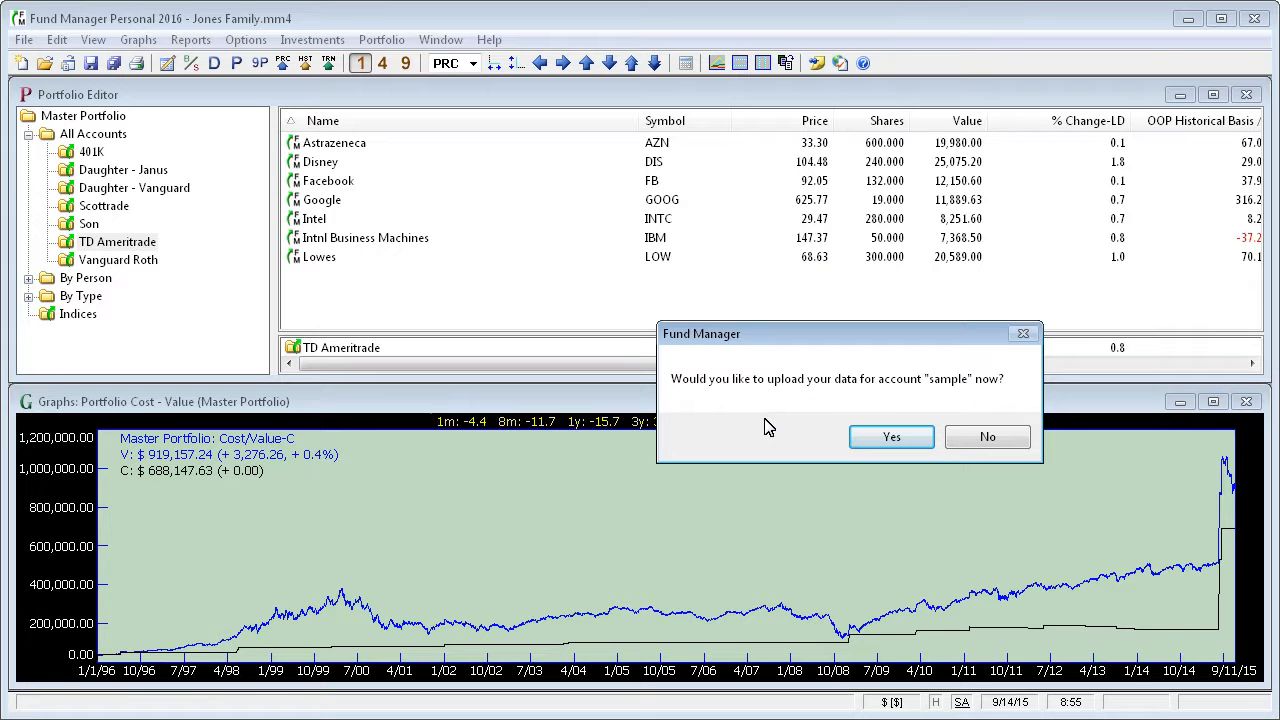
pyautogui.moveTo(862, 391)
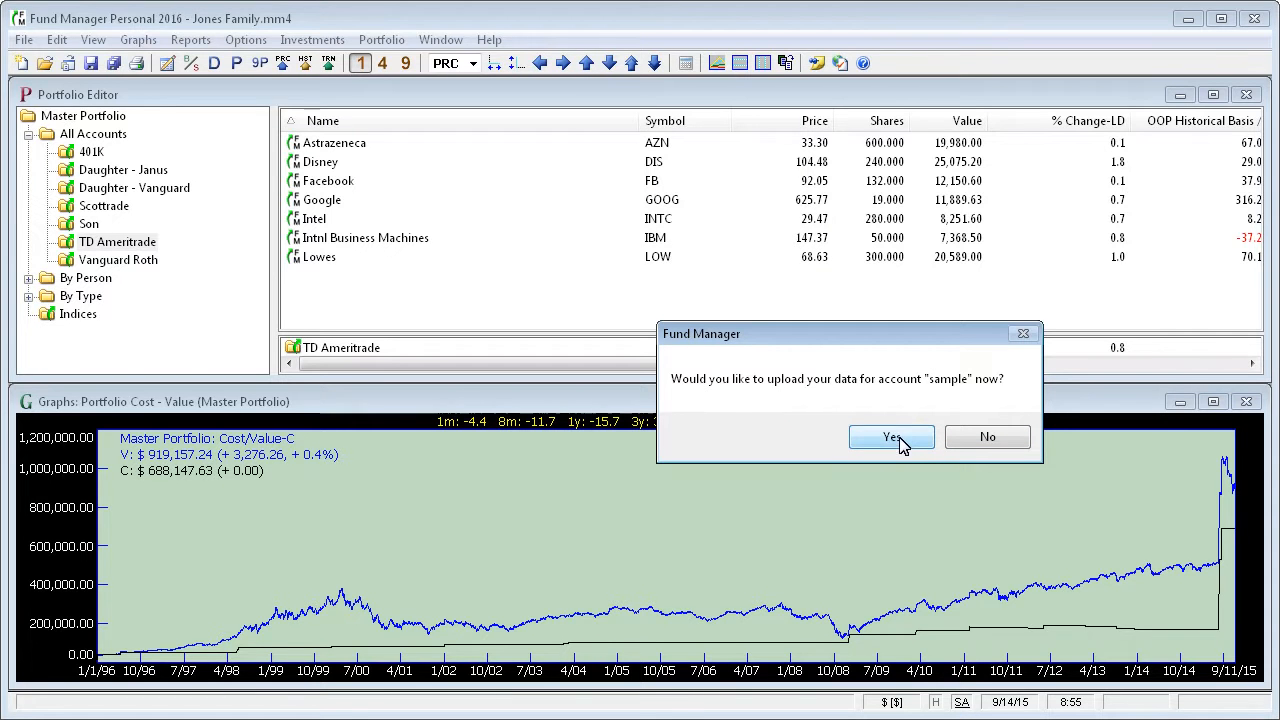
pyautogui.click(891, 436)
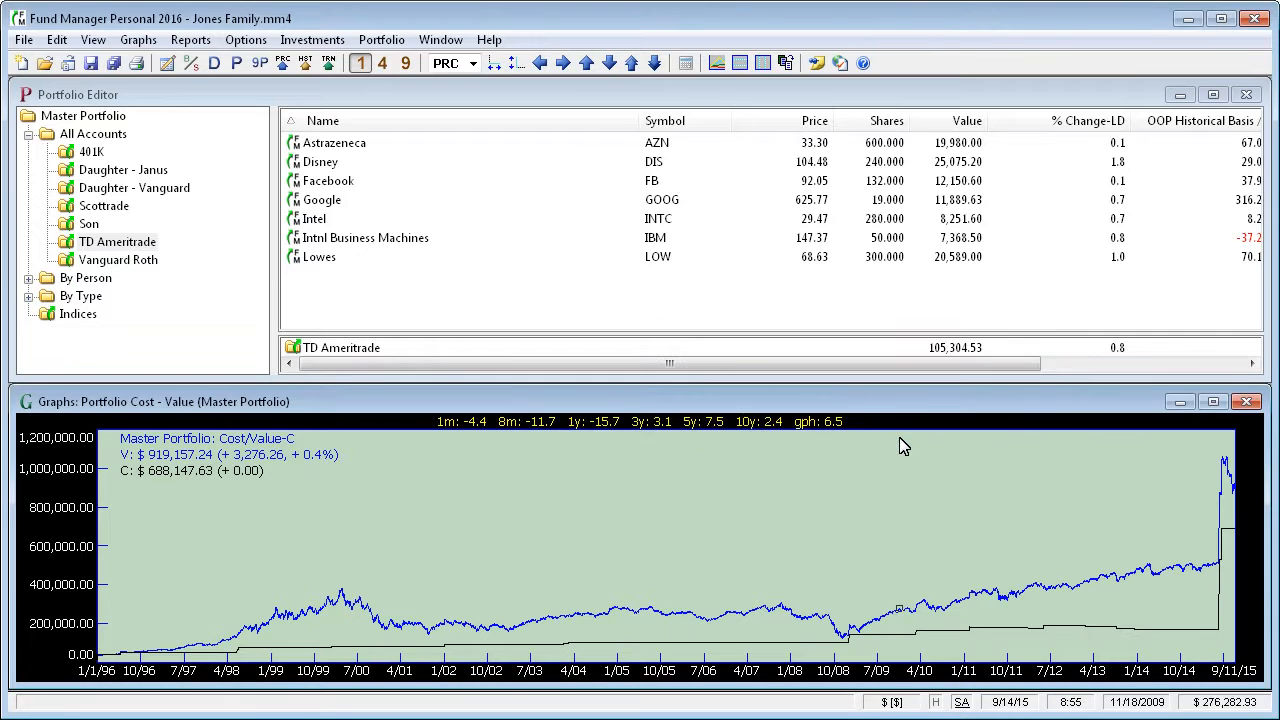
pyautogui.moveTo(860, 384)
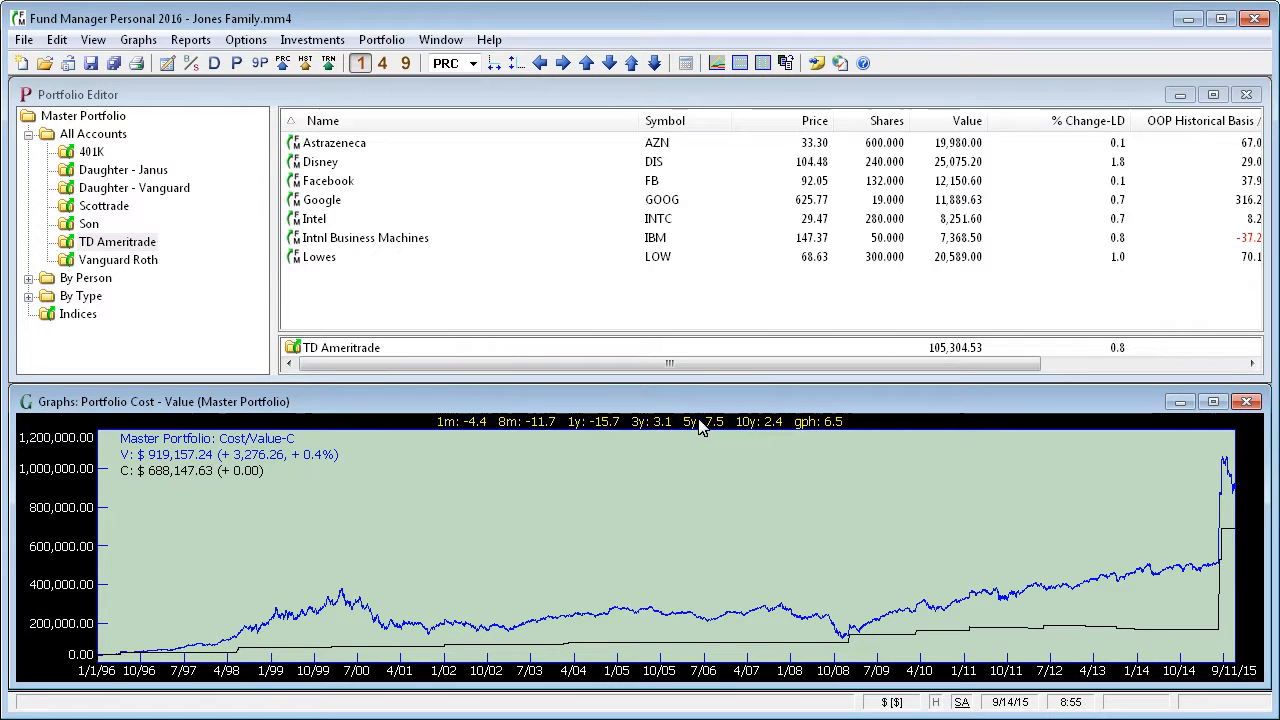
pyautogui.moveTo(266, 62)
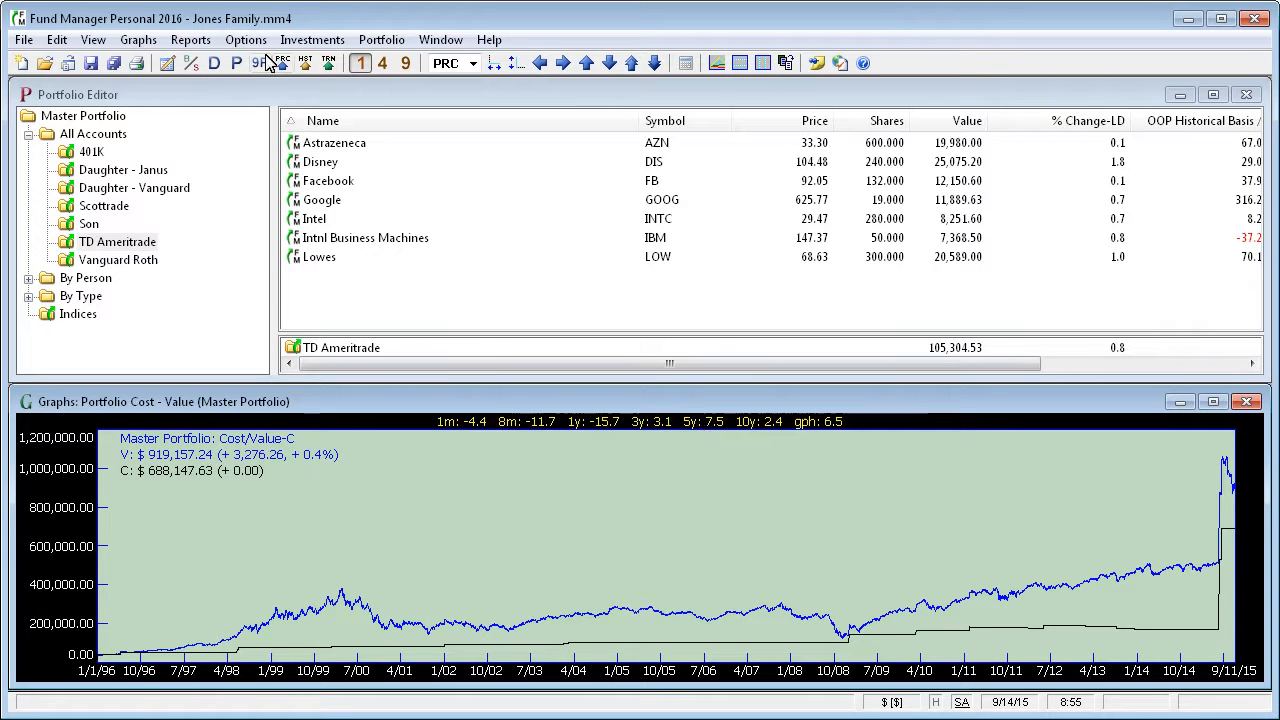
# - Show Mobile/Web Access preferences and the every-120-minutes, 9:30 AM–10 PM upload schedule
pyautogui.click(245, 39)
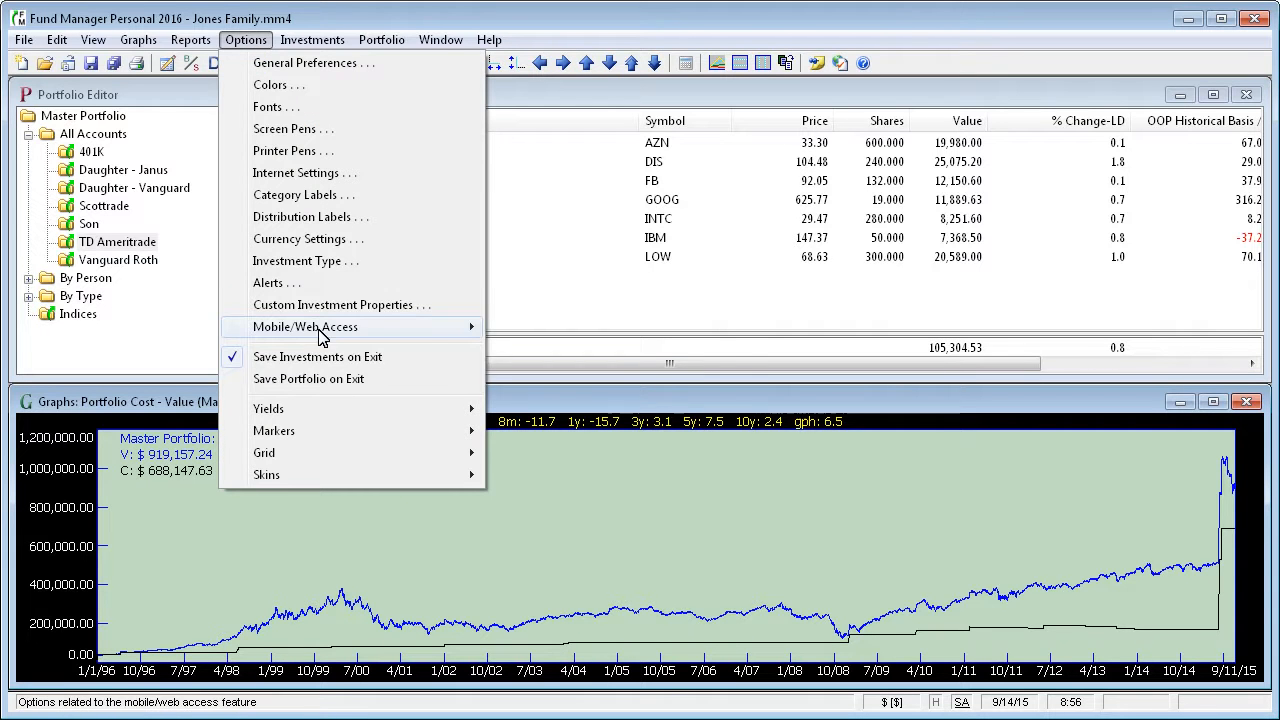
pyautogui.moveTo(455, 340)
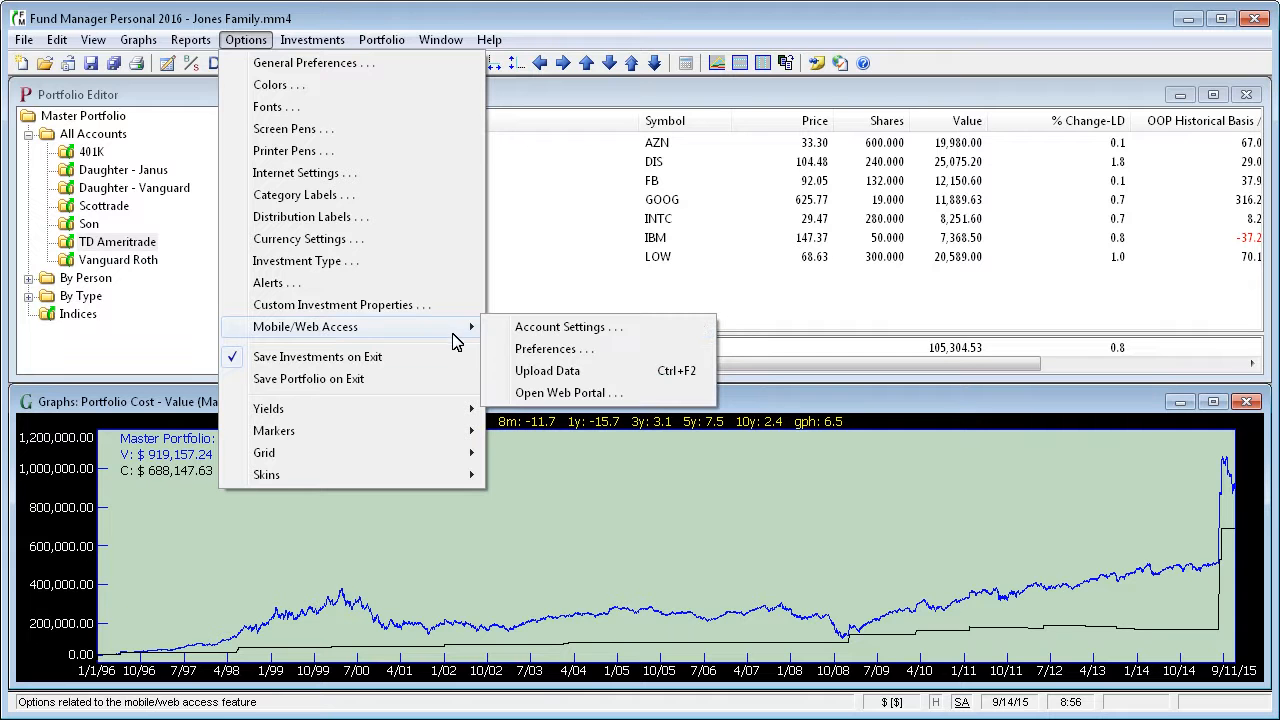
pyautogui.moveTo(554, 349)
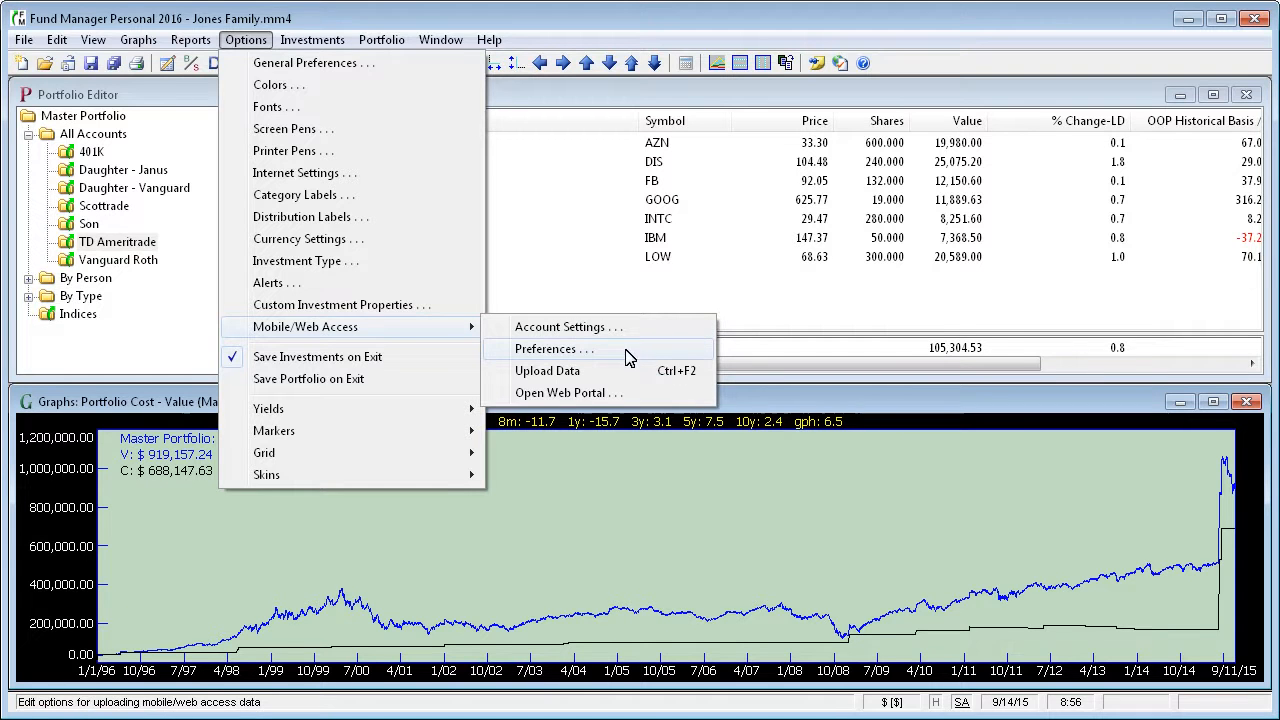
pyautogui.click(550, 349)
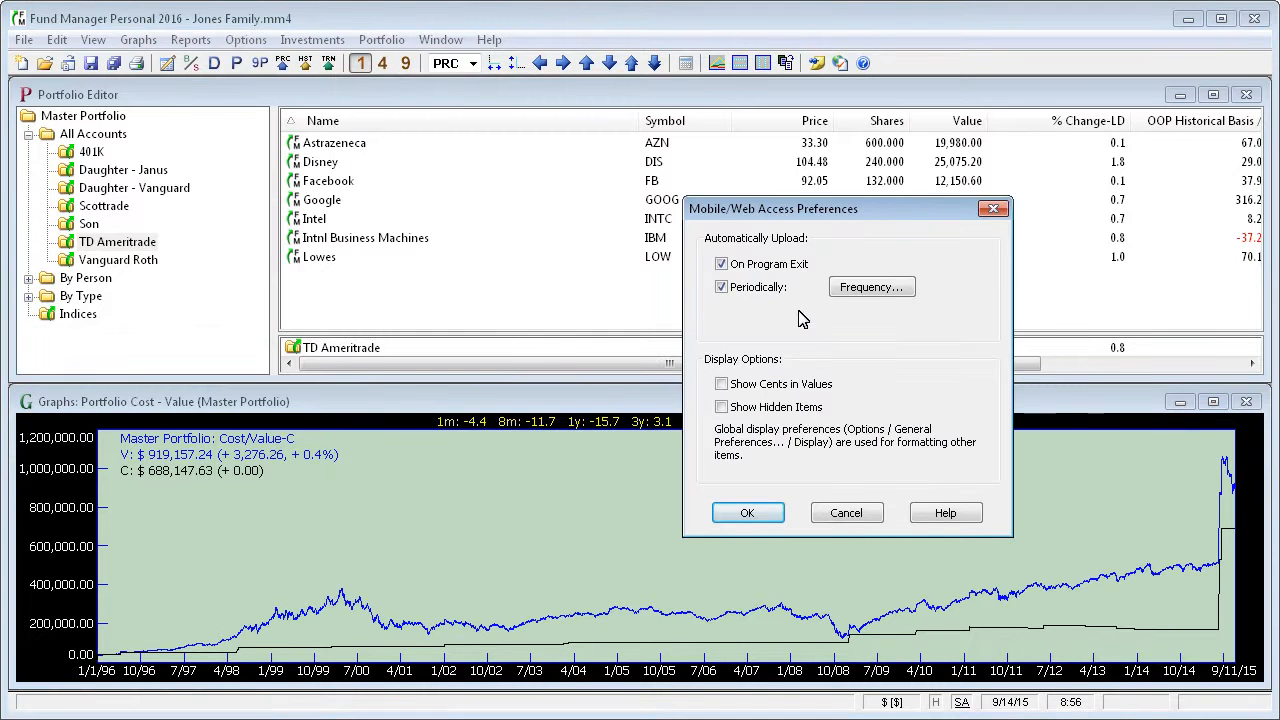
pyautogui.moveTo(765, 262)
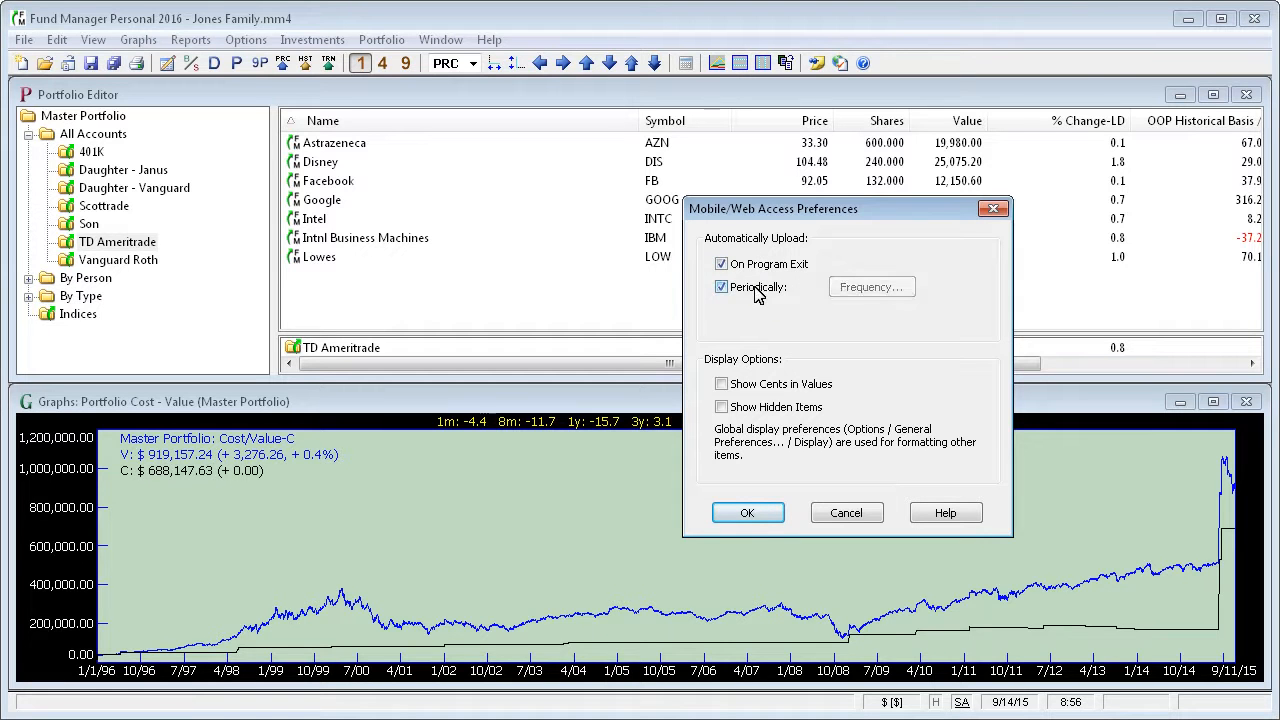
pyautogui.click(871, 287)
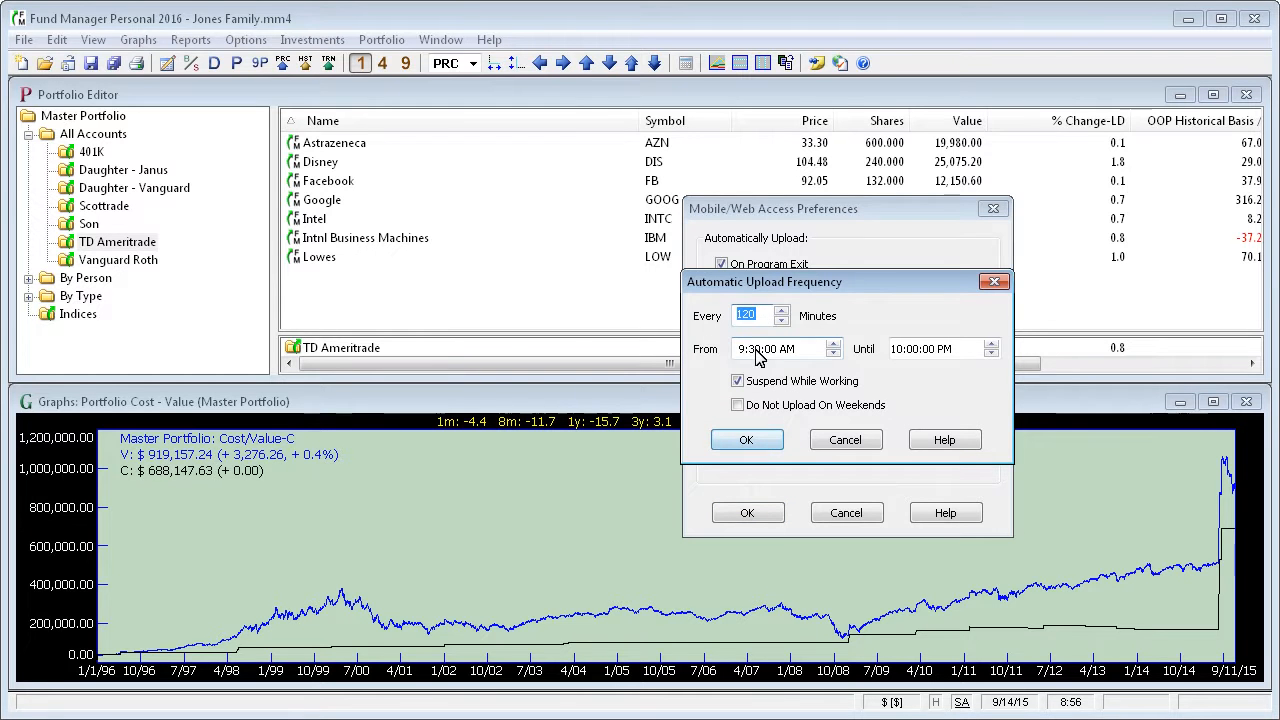
pyautogui.moveTo(920, 360)
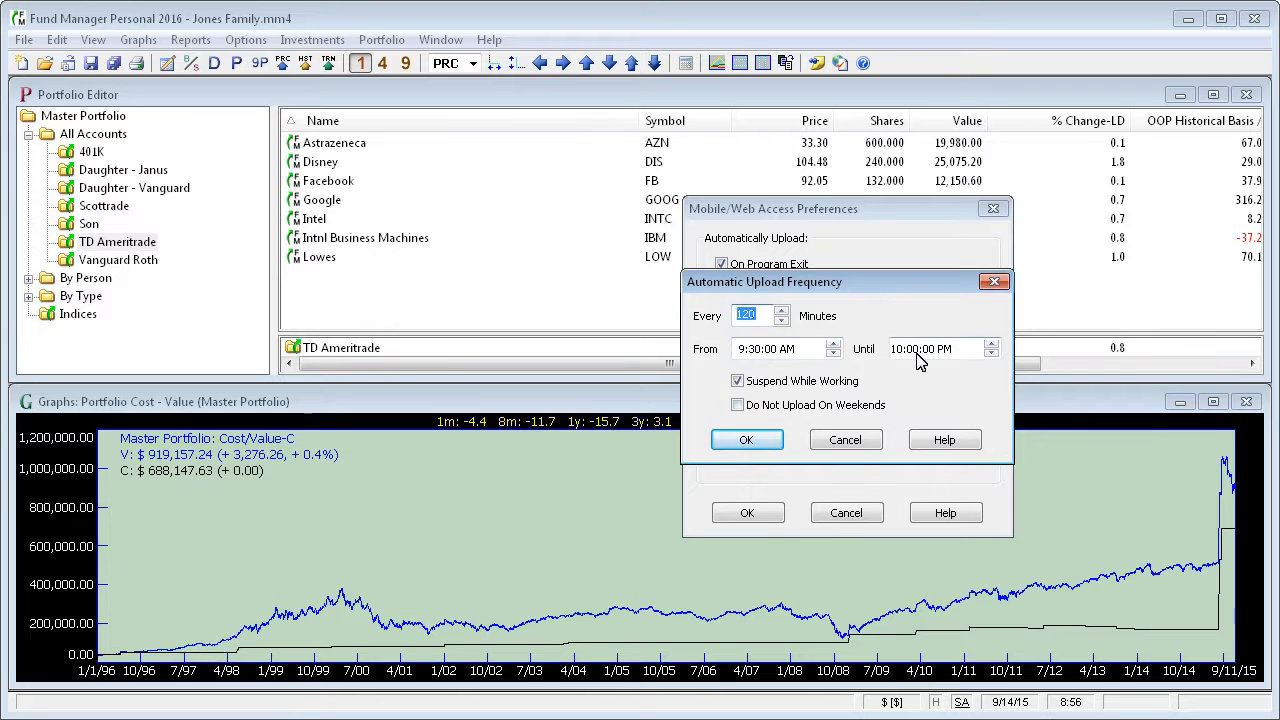
pyautogui.moveTo(790, 353)
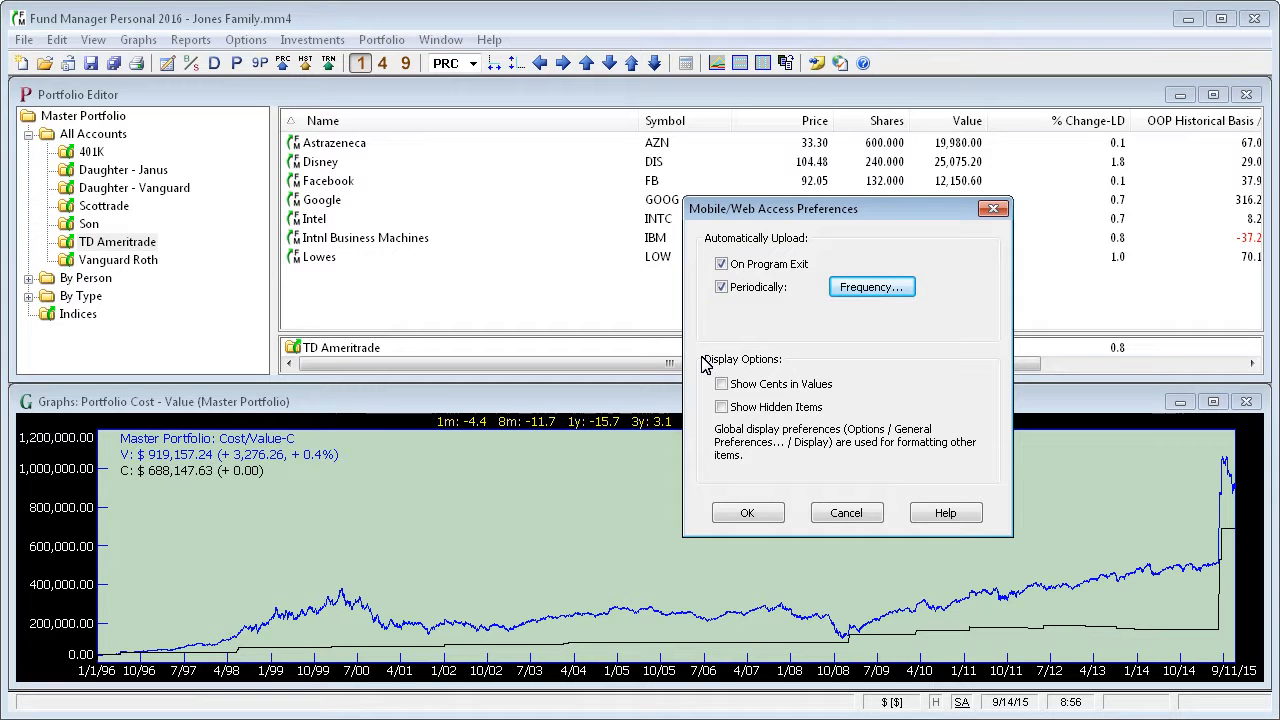
pyautogui.moveTo(778, 408)
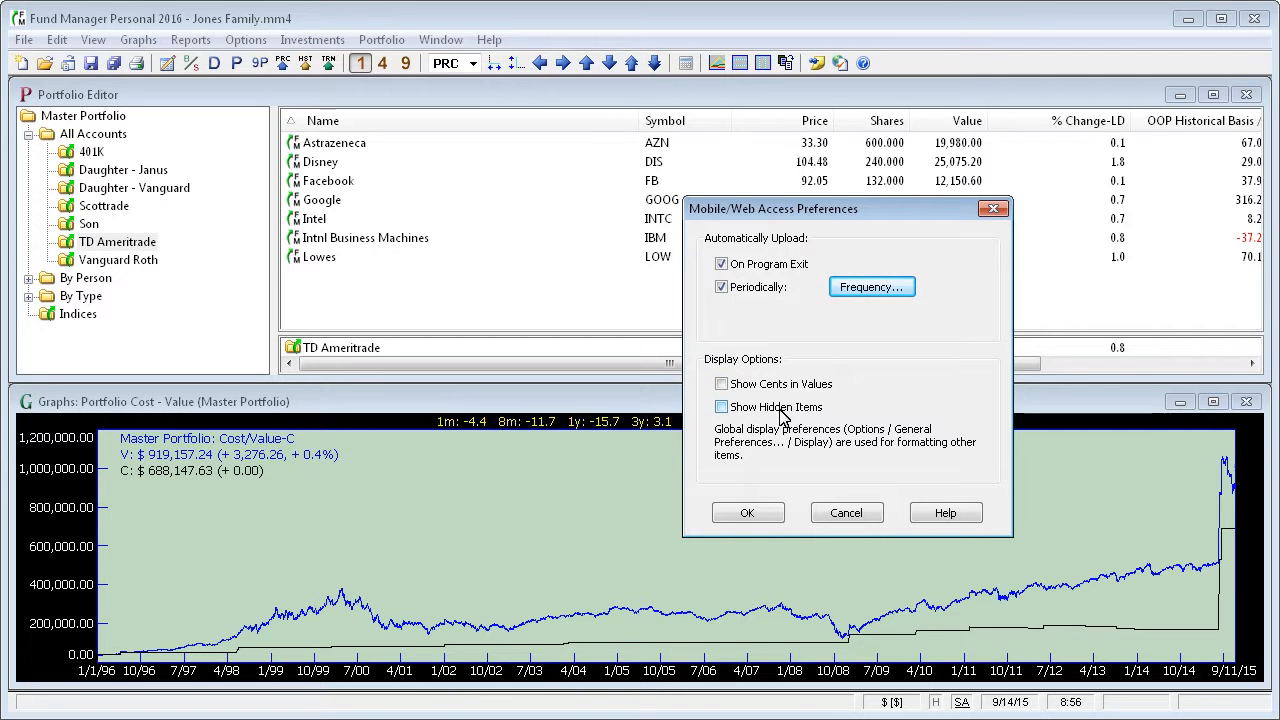
pyautogui.moveTo(777, 413)
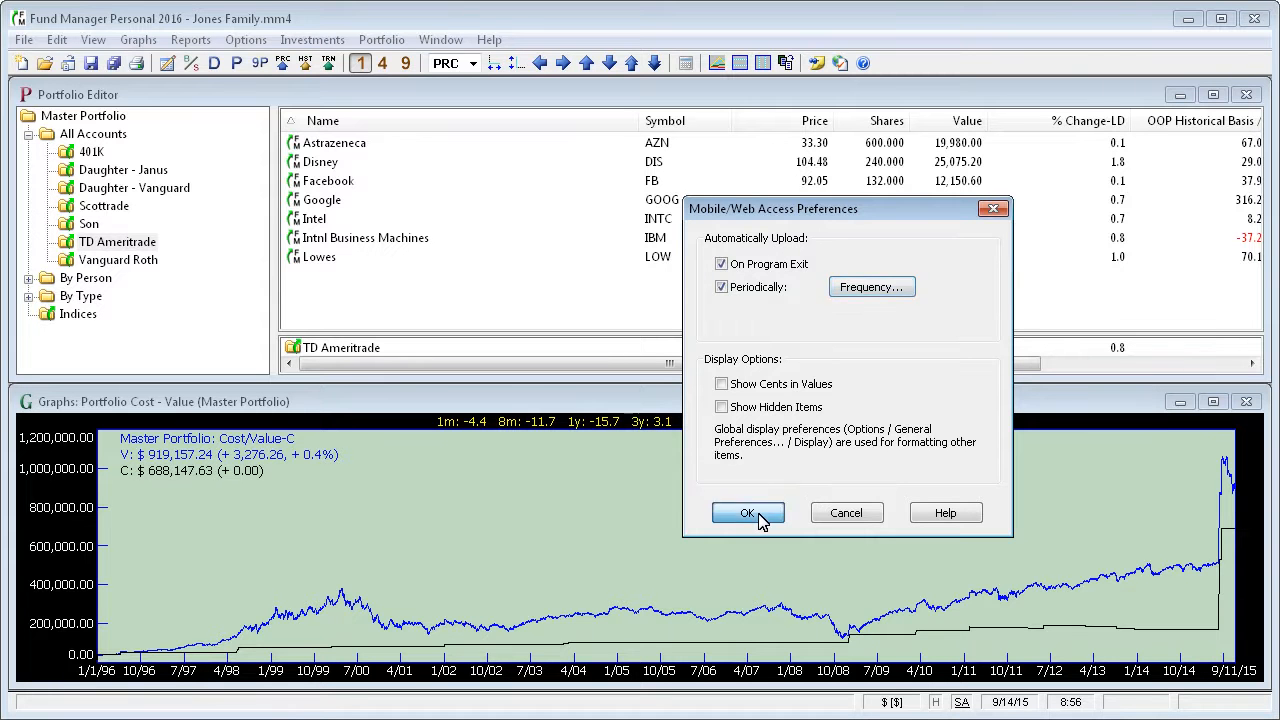
# - Accept the upload preferences and manually upload the Master Portfolio data to the server
pyautogui.click(748, 512)
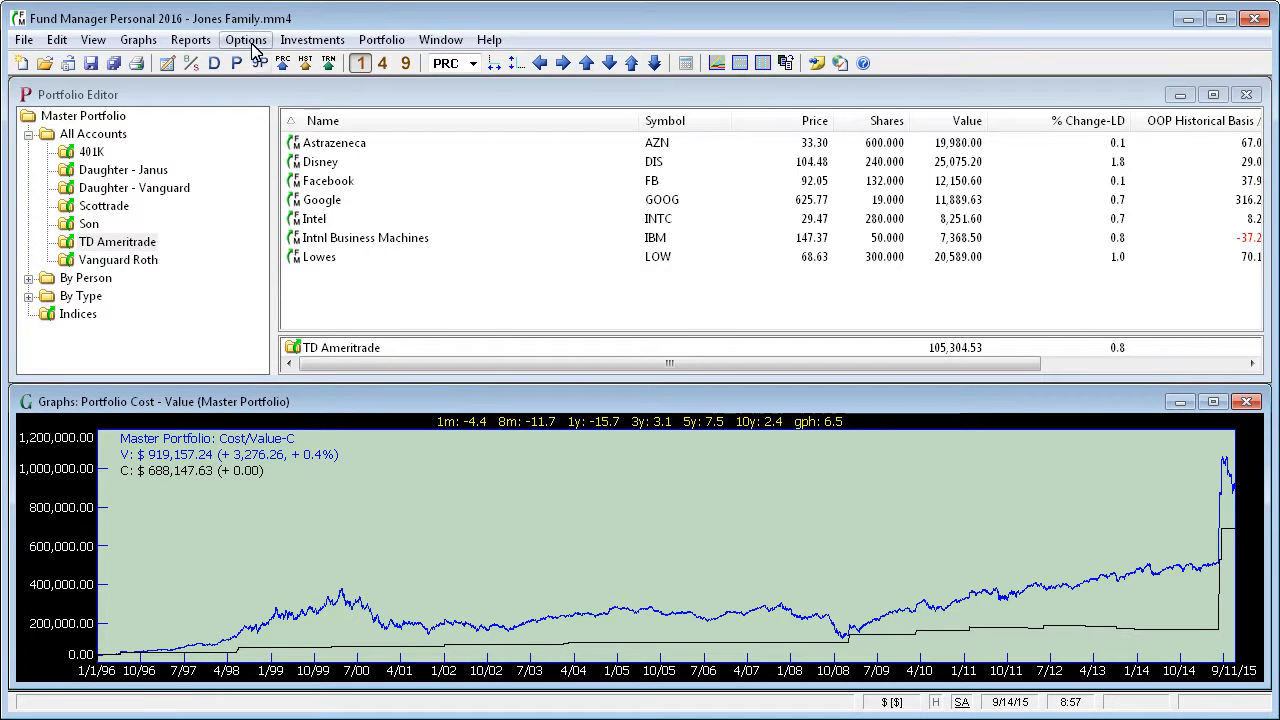
pyautogui.click(245, 39)
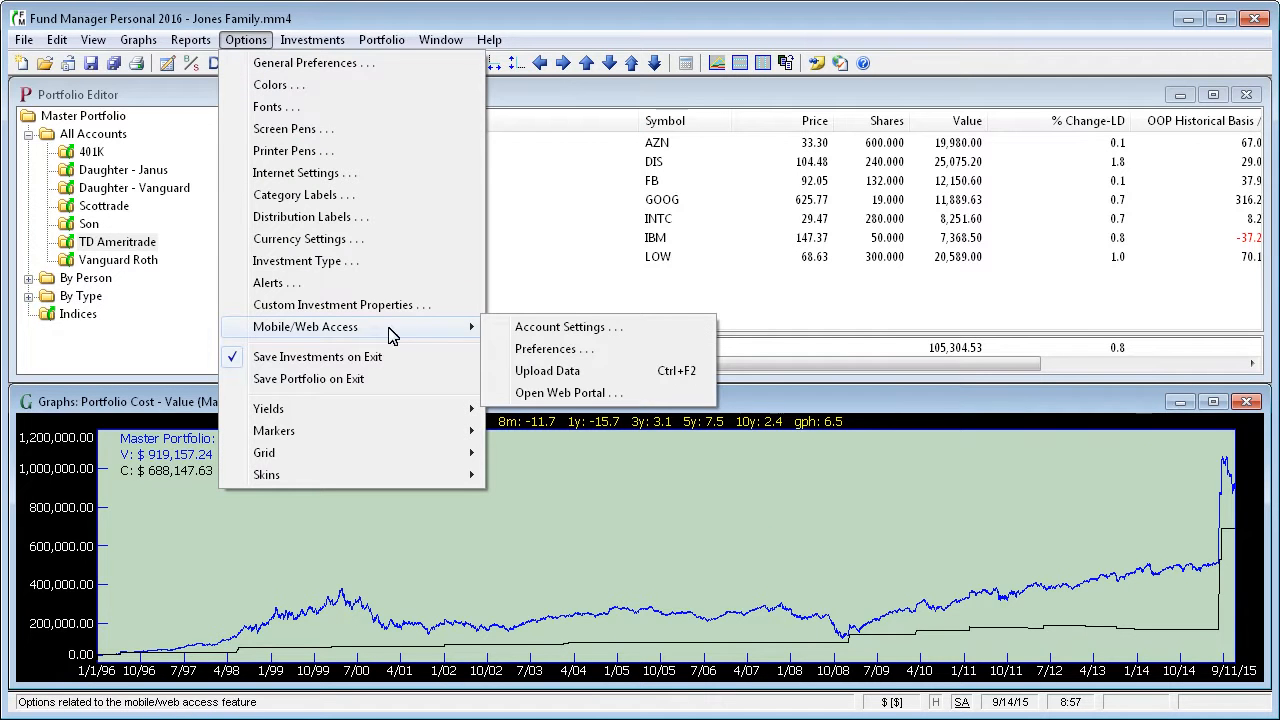
pyautogui.moveTo(532, 373)
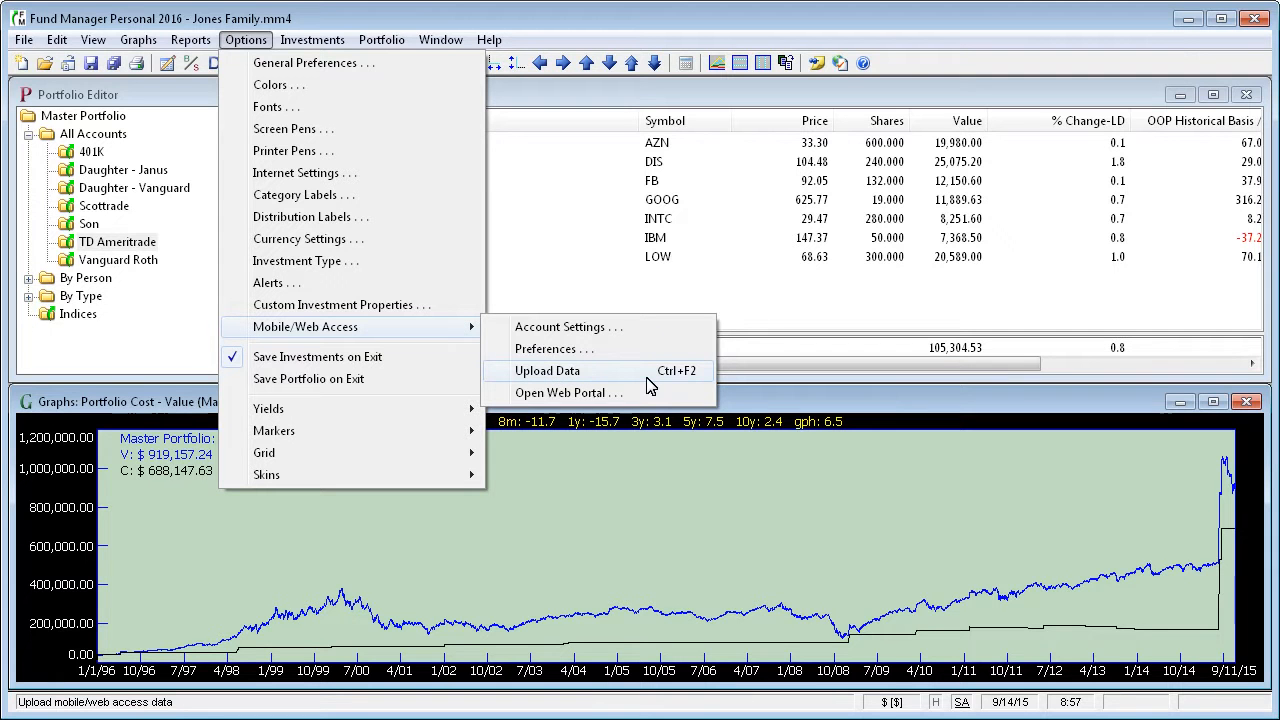
pyautogui.moveTo(682, 379)
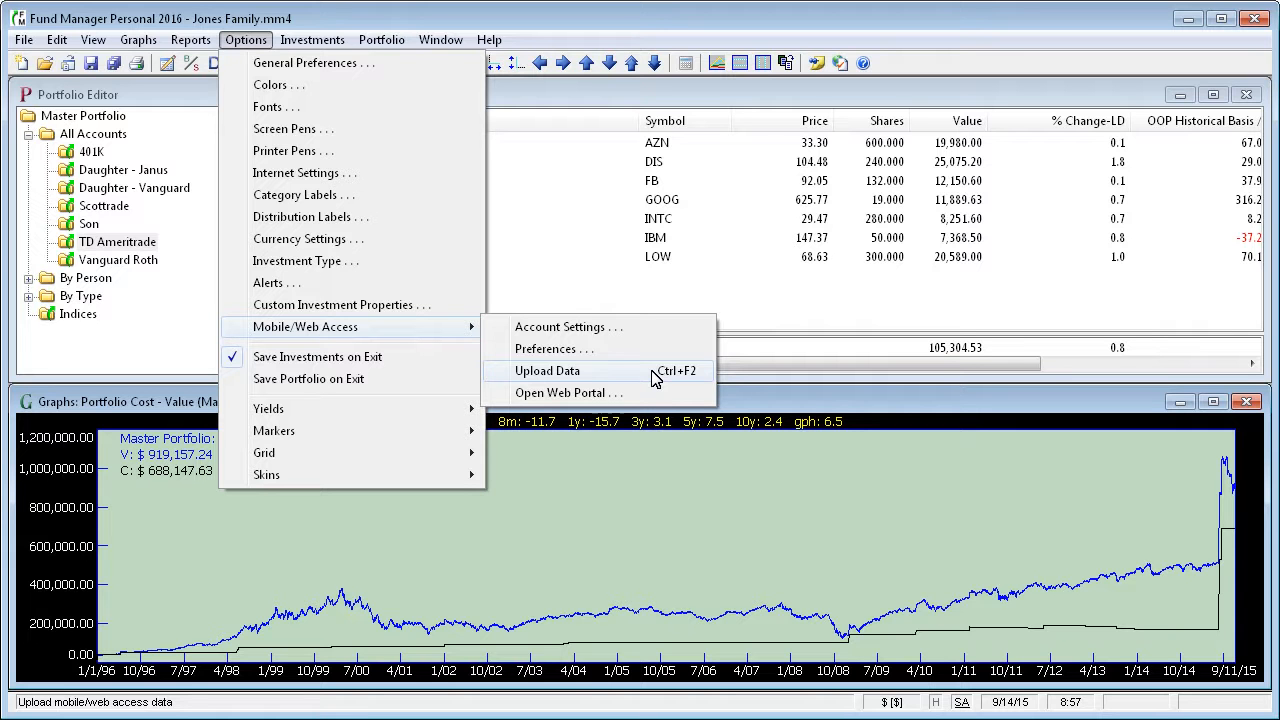
pyautogui.moveTo(600, 376)
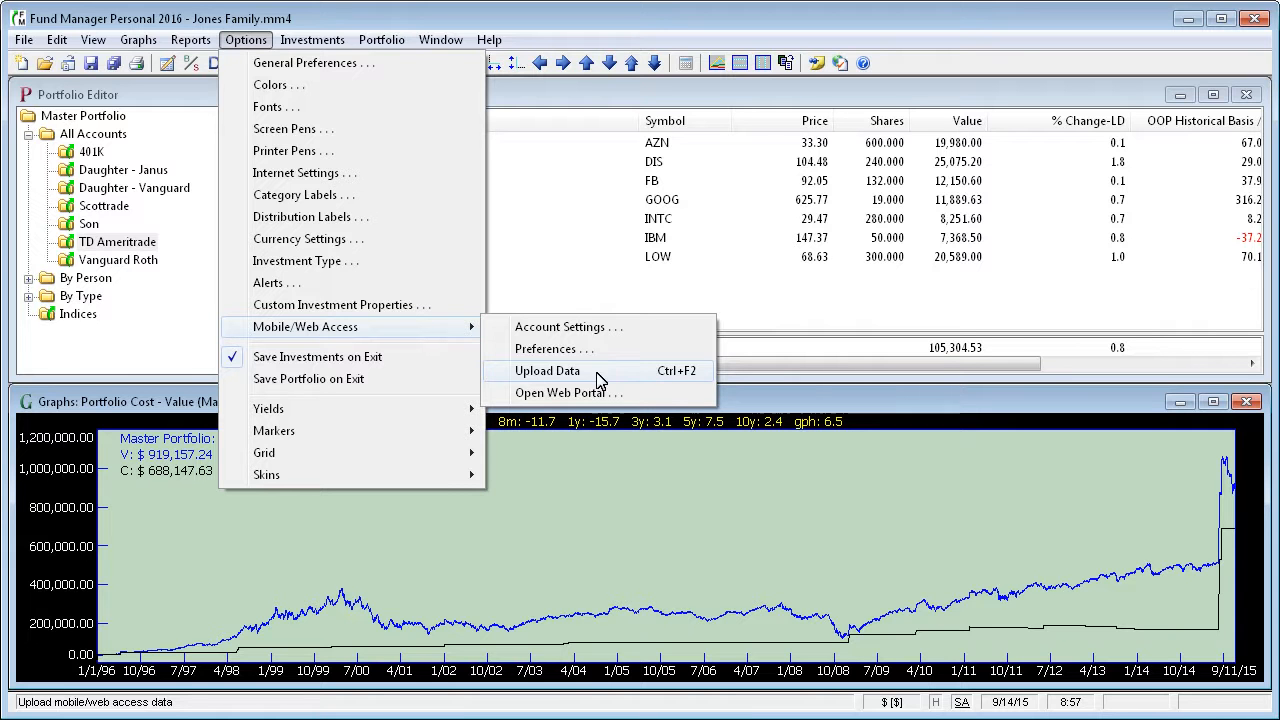
pyautogui.click(547, 370)
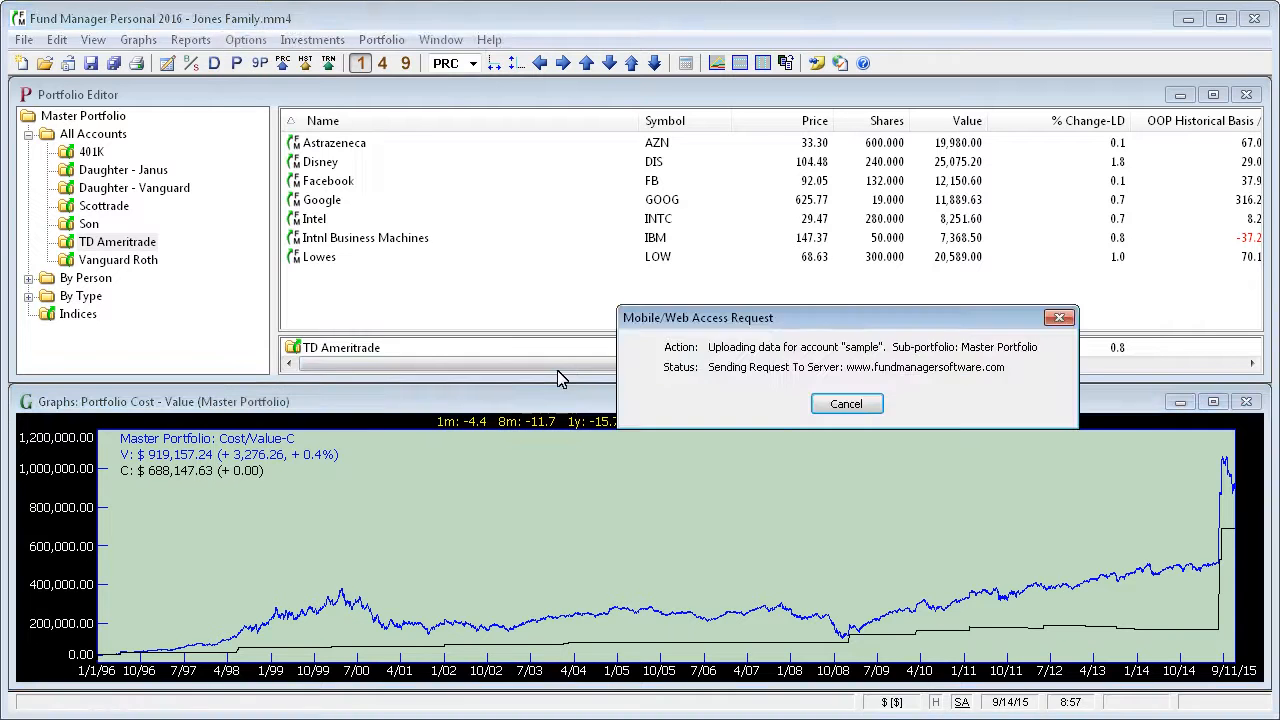
pyautogui.click(846, 403)
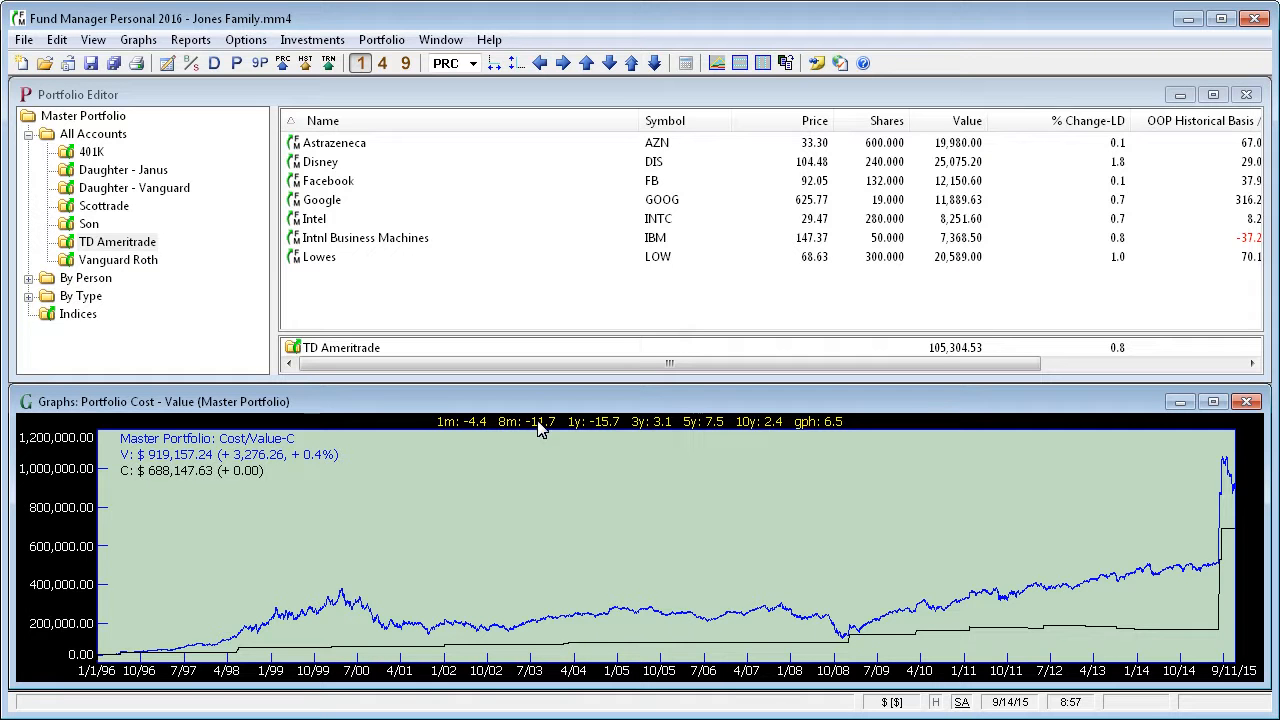
pyautogui.moveTo(563, 437)
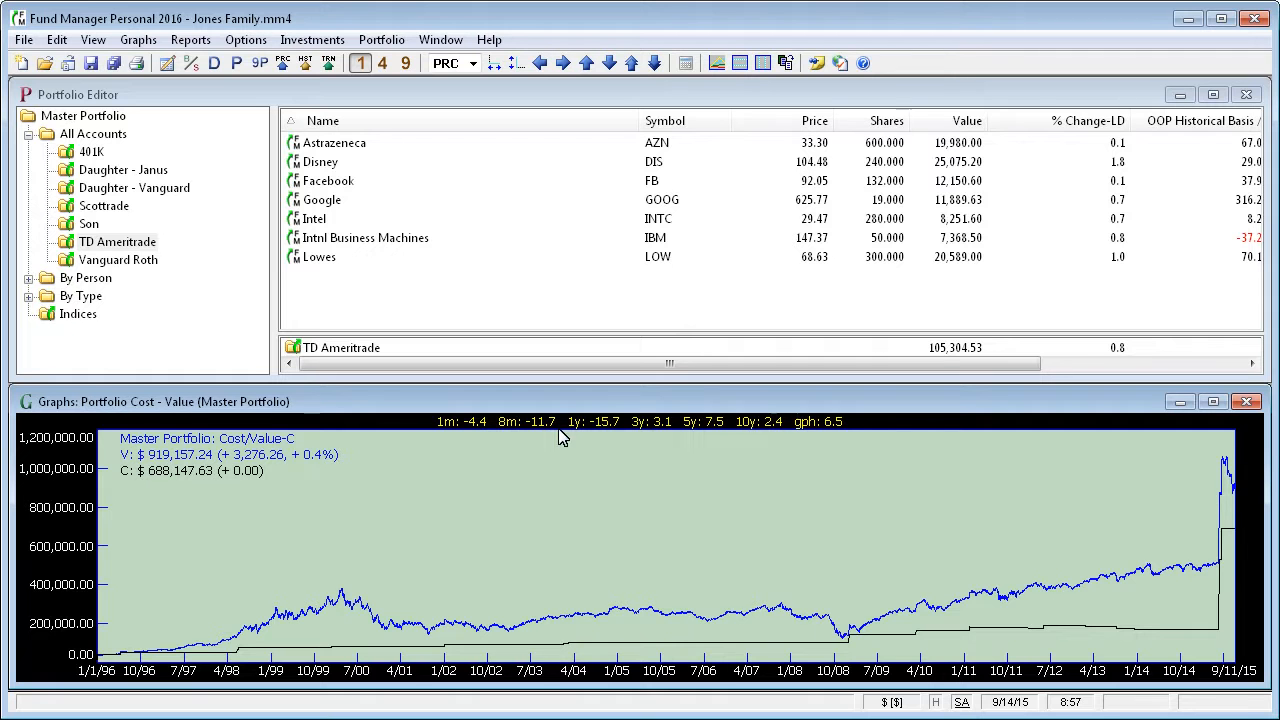
pyautogui.moveTo(580, 447)
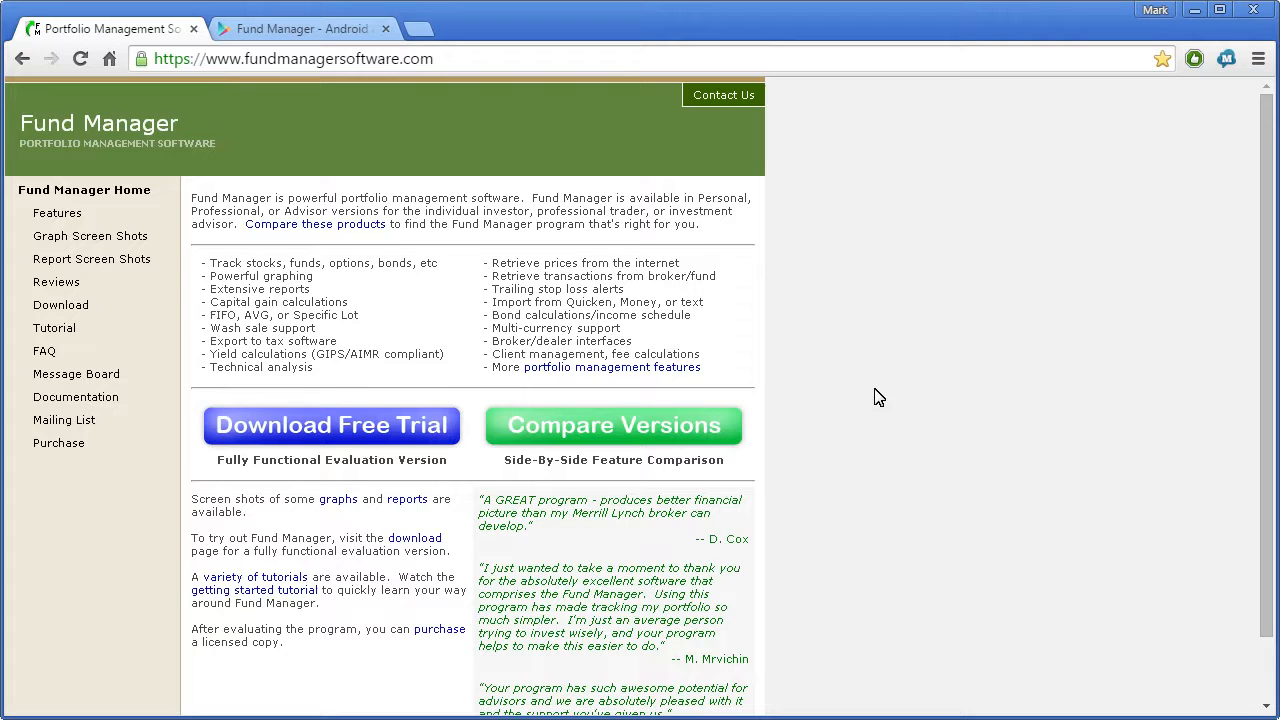
# - Follow the Client Portal link in the fundmanagersoftware.com footer
pyautogui.scroll(-3)
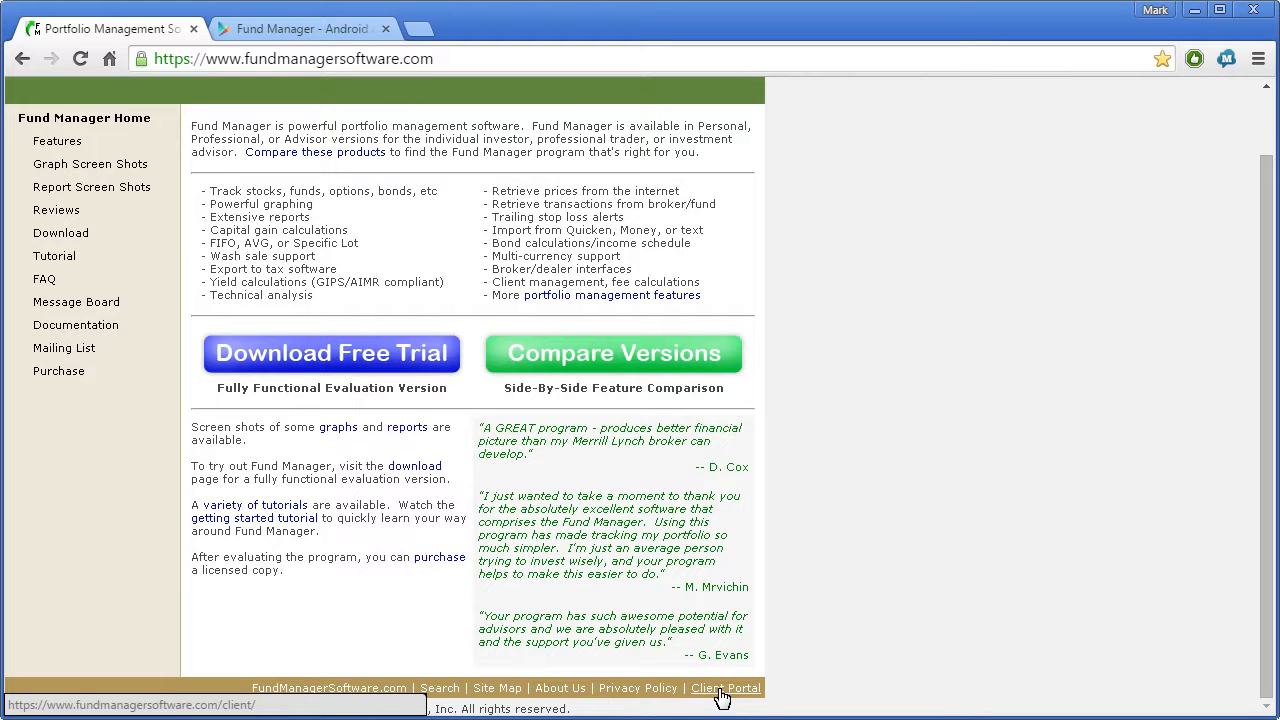
pyautogui.moveTo(722, 700)
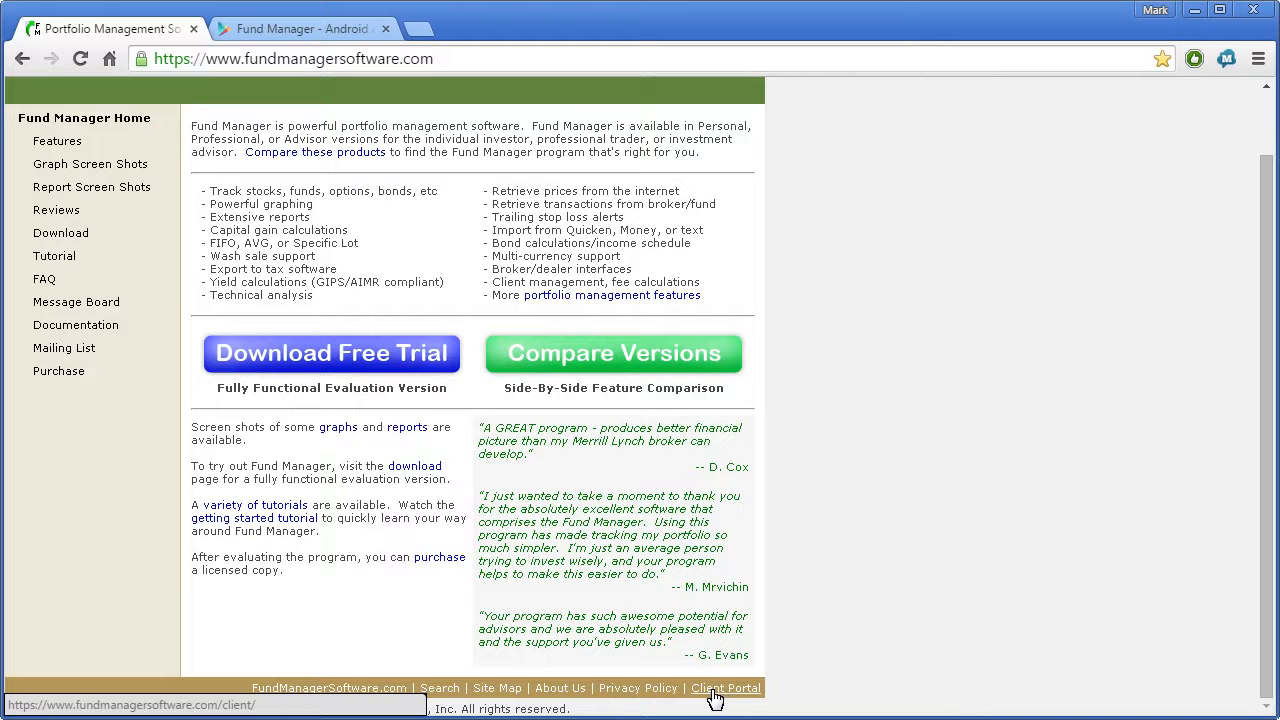
pyautogui.click(727, 688)
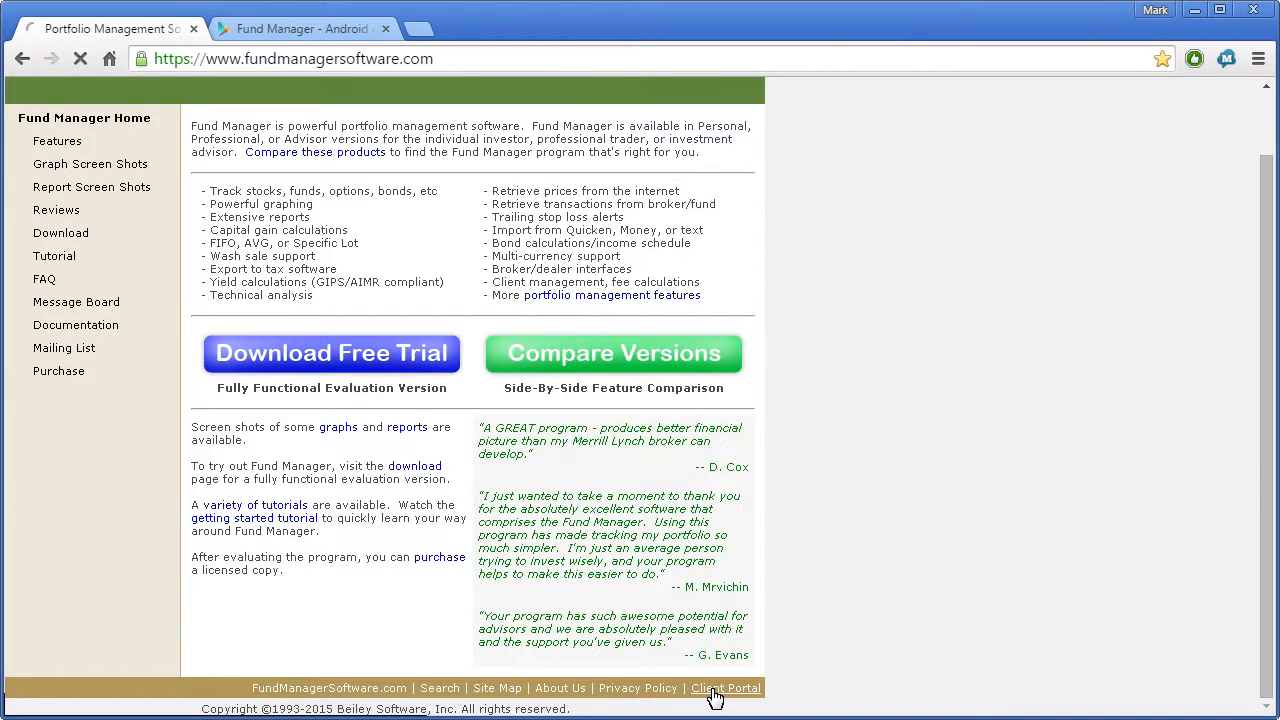
pyautogui.click(733, 686)
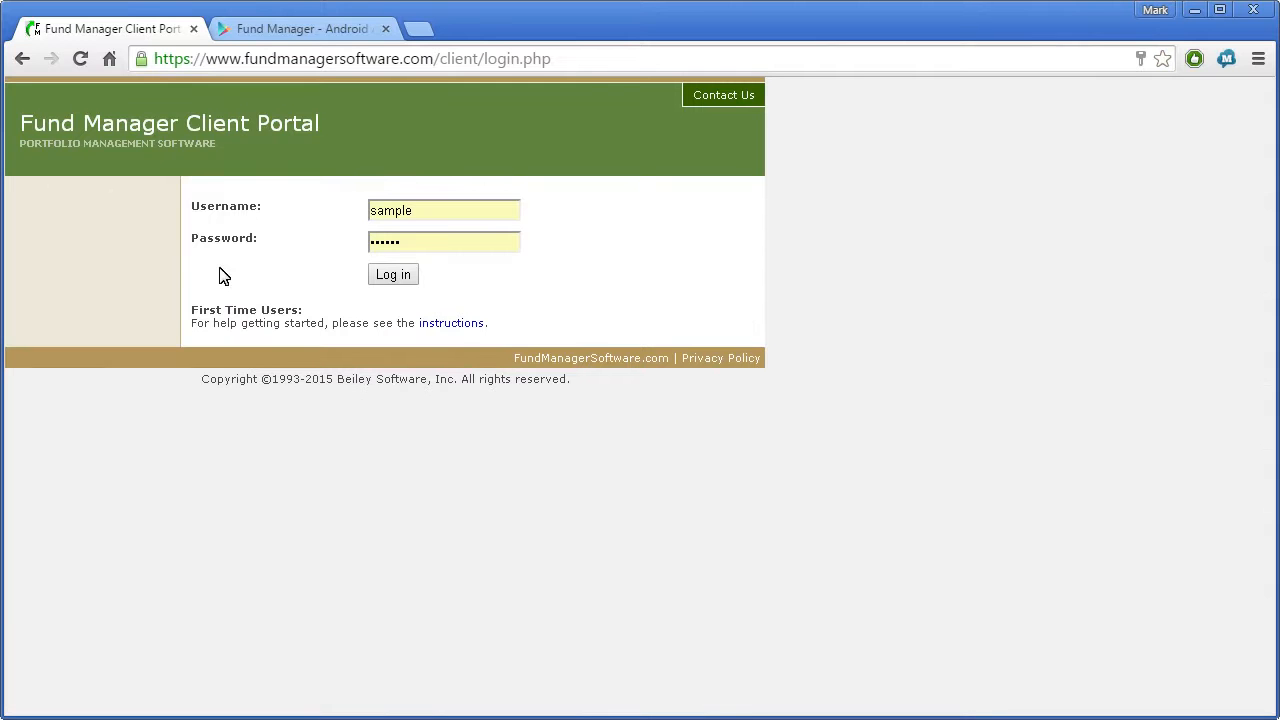
pyautogui.moveTo(88, 137)
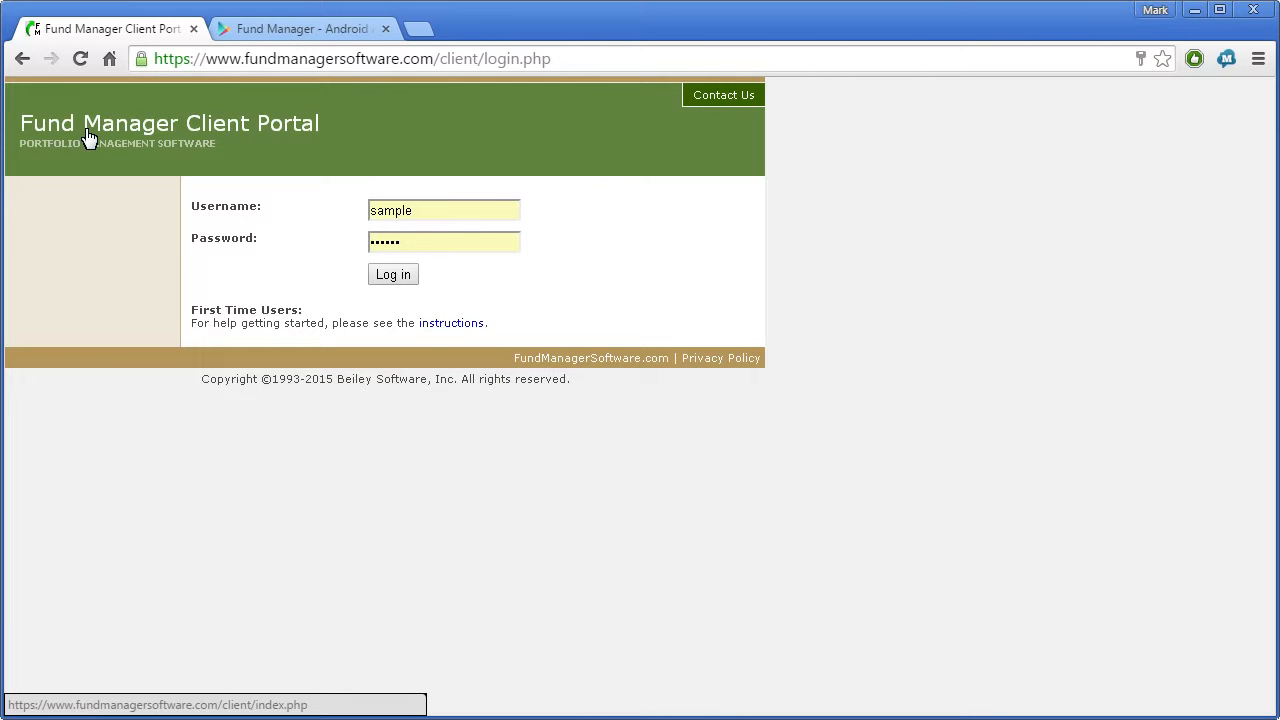
pyautogui.moveTo(437, 211)
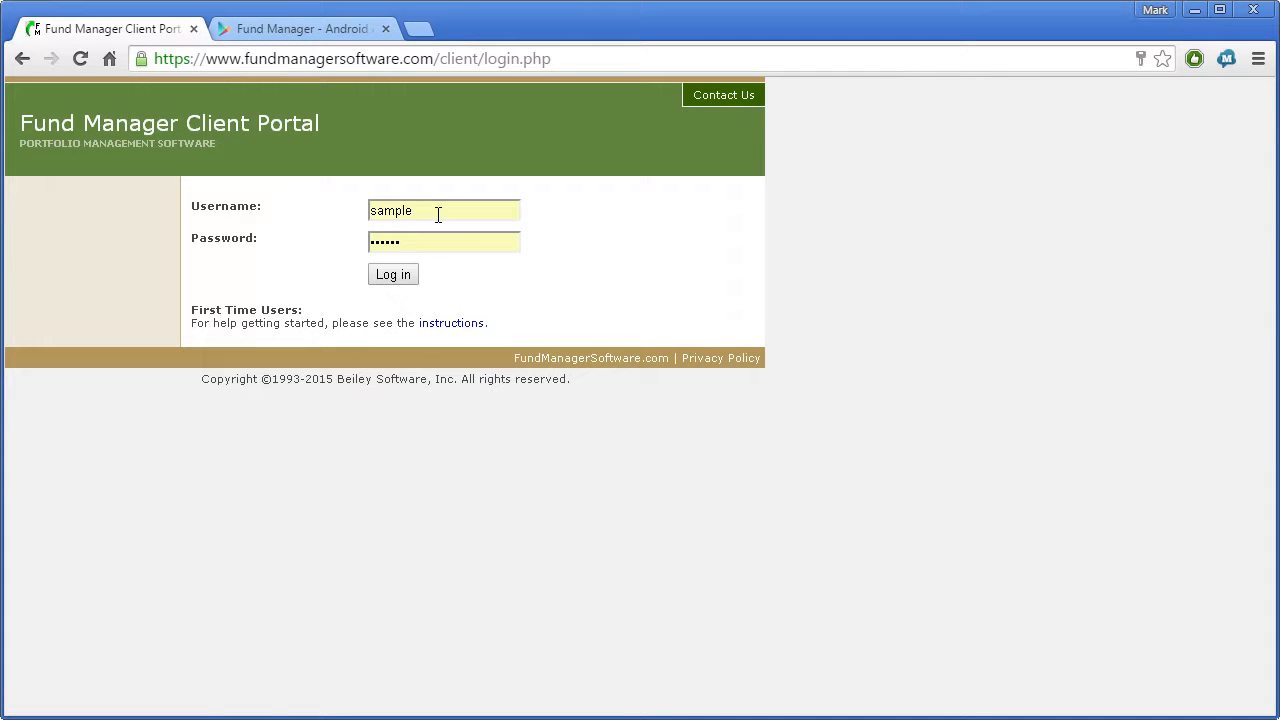
# - Log into the Client Portal as 'sample' using the prefilled credentials
pyautogui.click(392, 274)
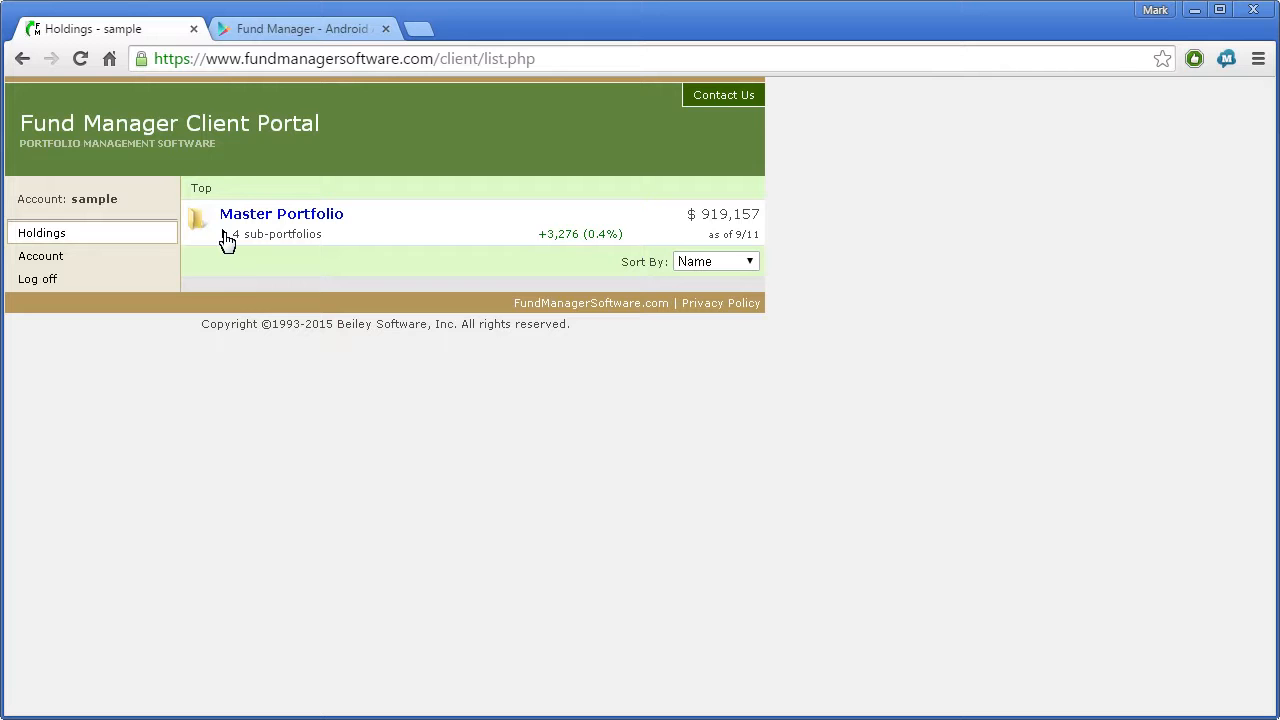
pyautogui.moveTo(225, 243)
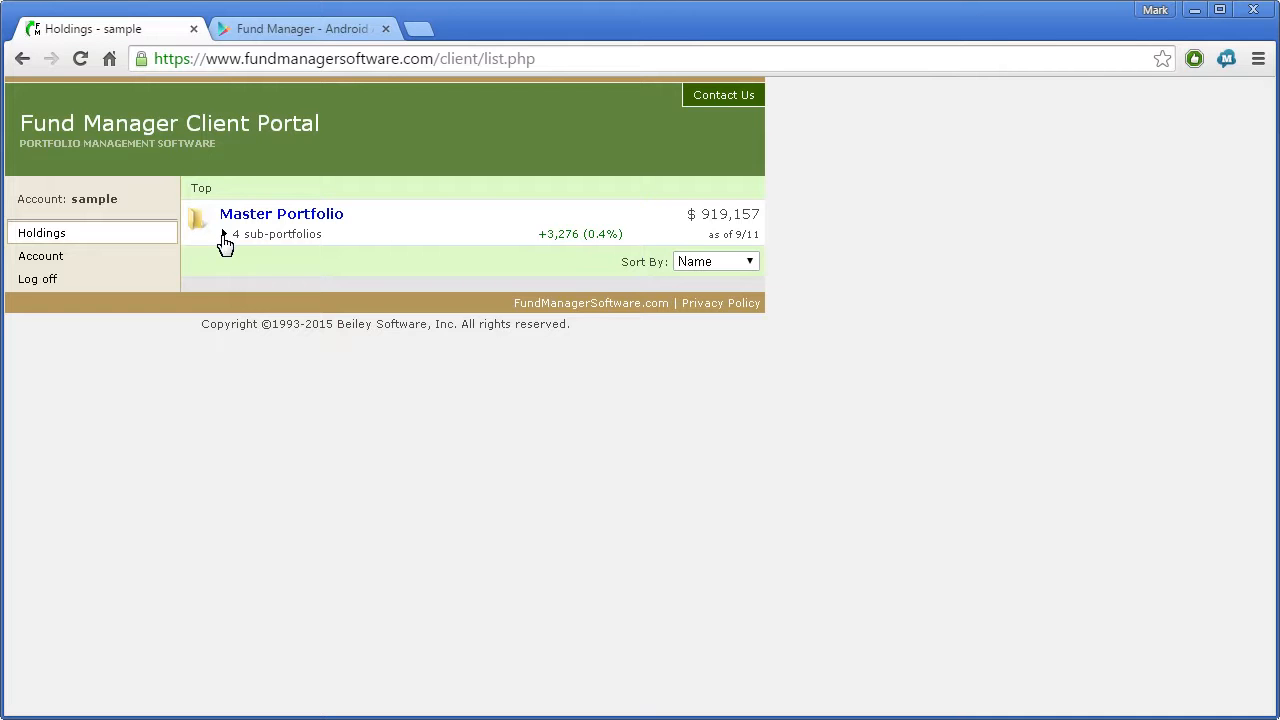
# - Expand Master Portfolio and All Accounts to list the seven accounts
pyautogui.click(226, 234)
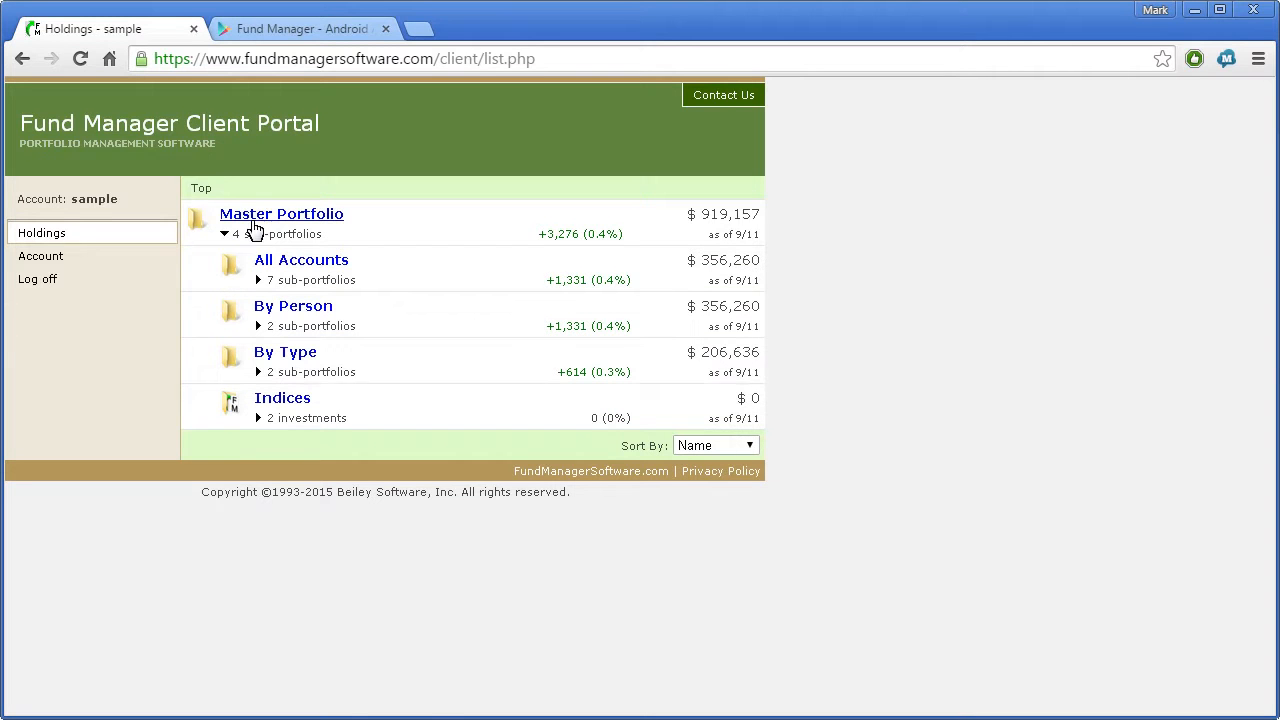
pyautogui.moveTo(245, 231)
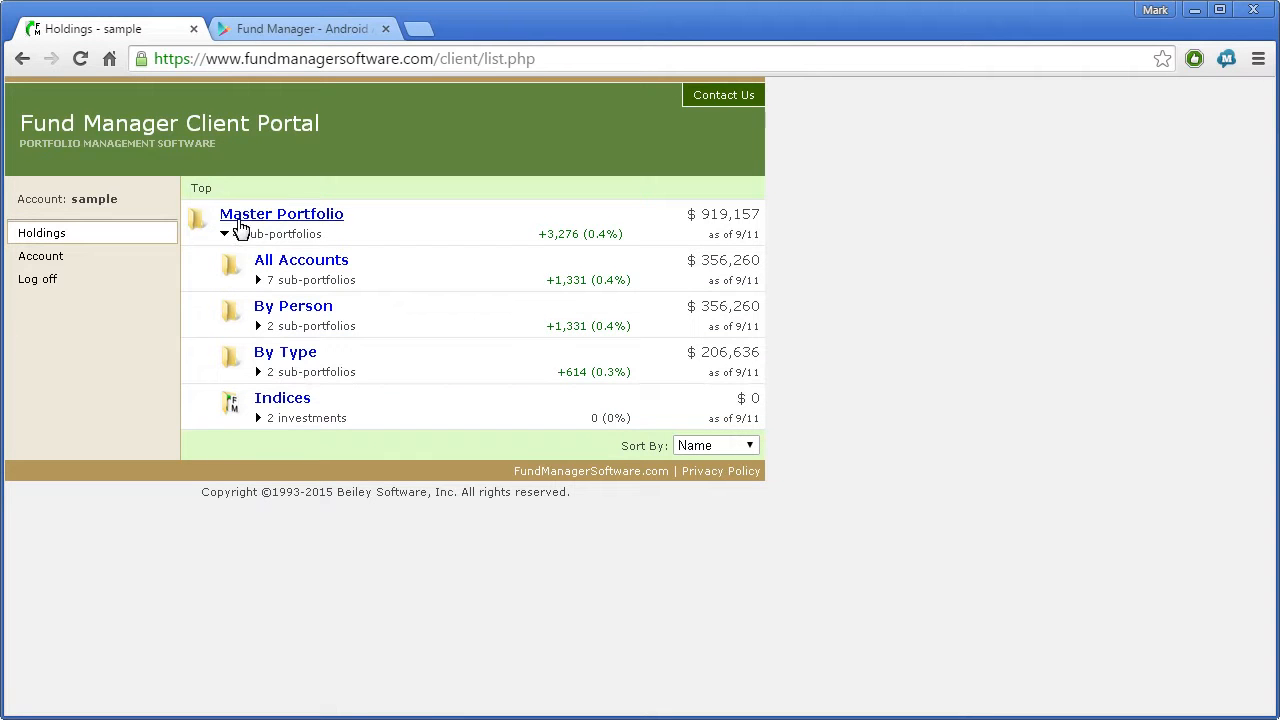
pyautogui.click(225, 234)
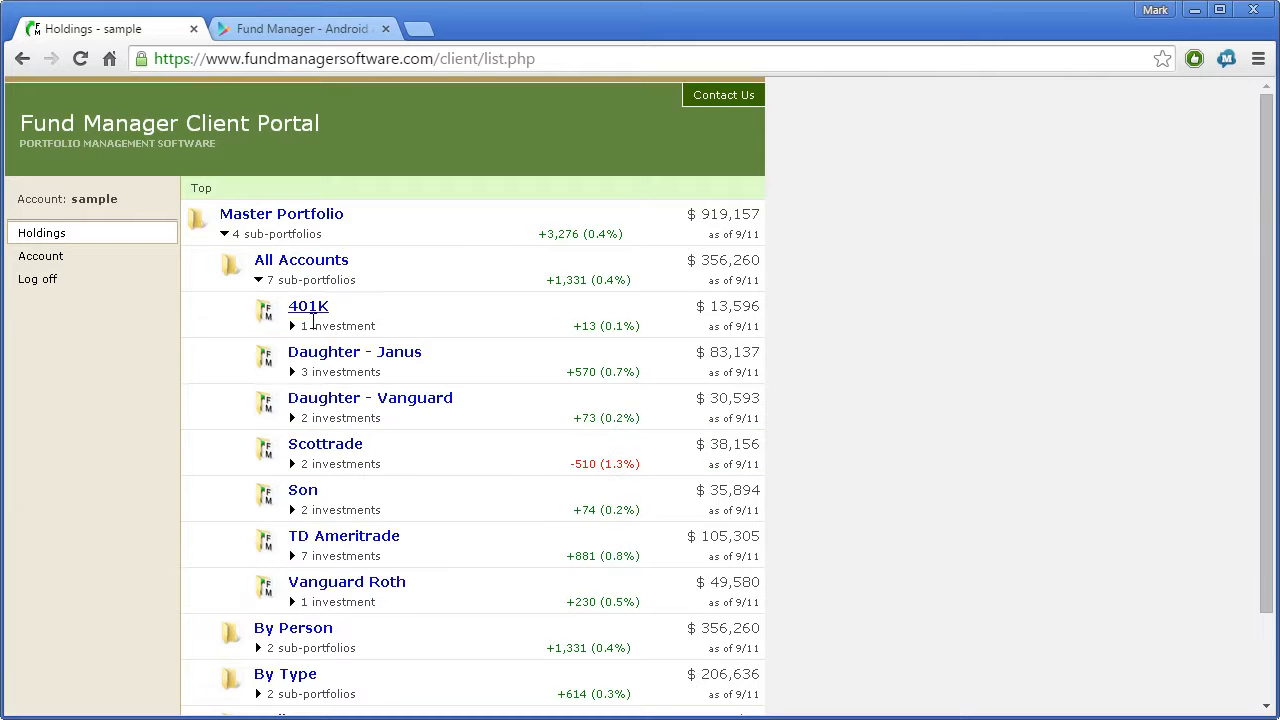
pyautogui.moveTo(431, 571)
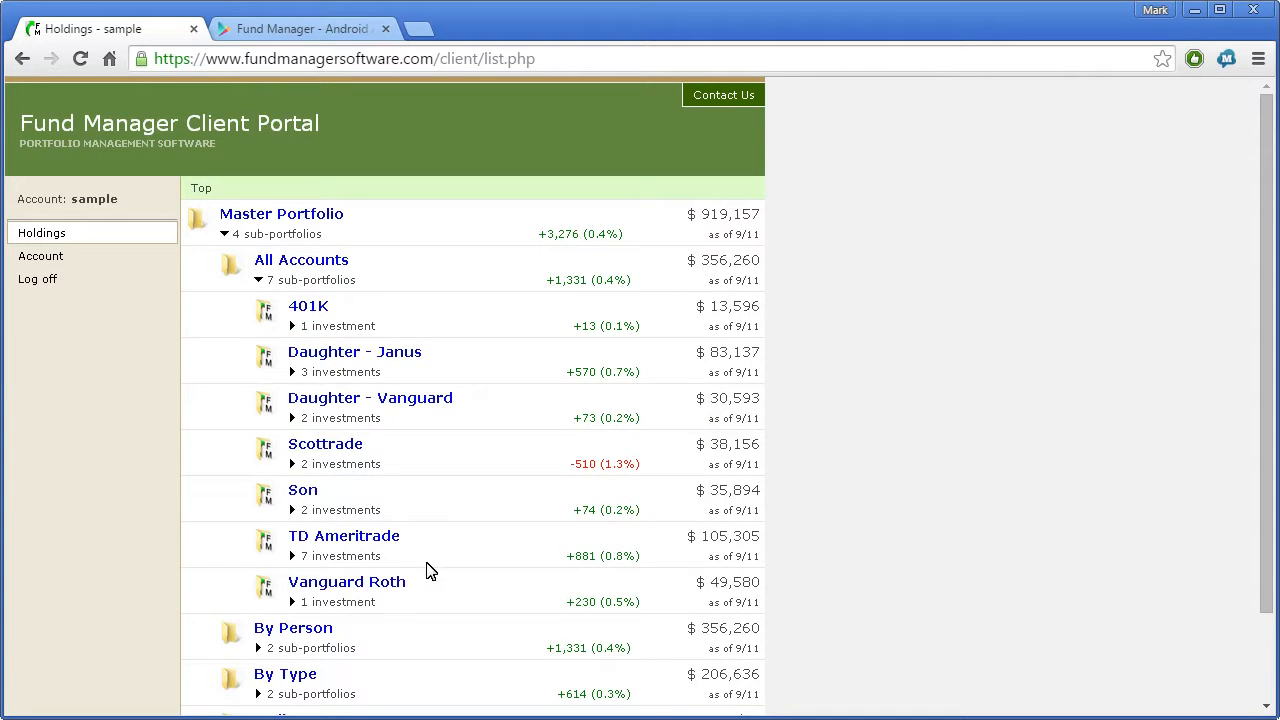
pyautogui.moveTo(356, 544)
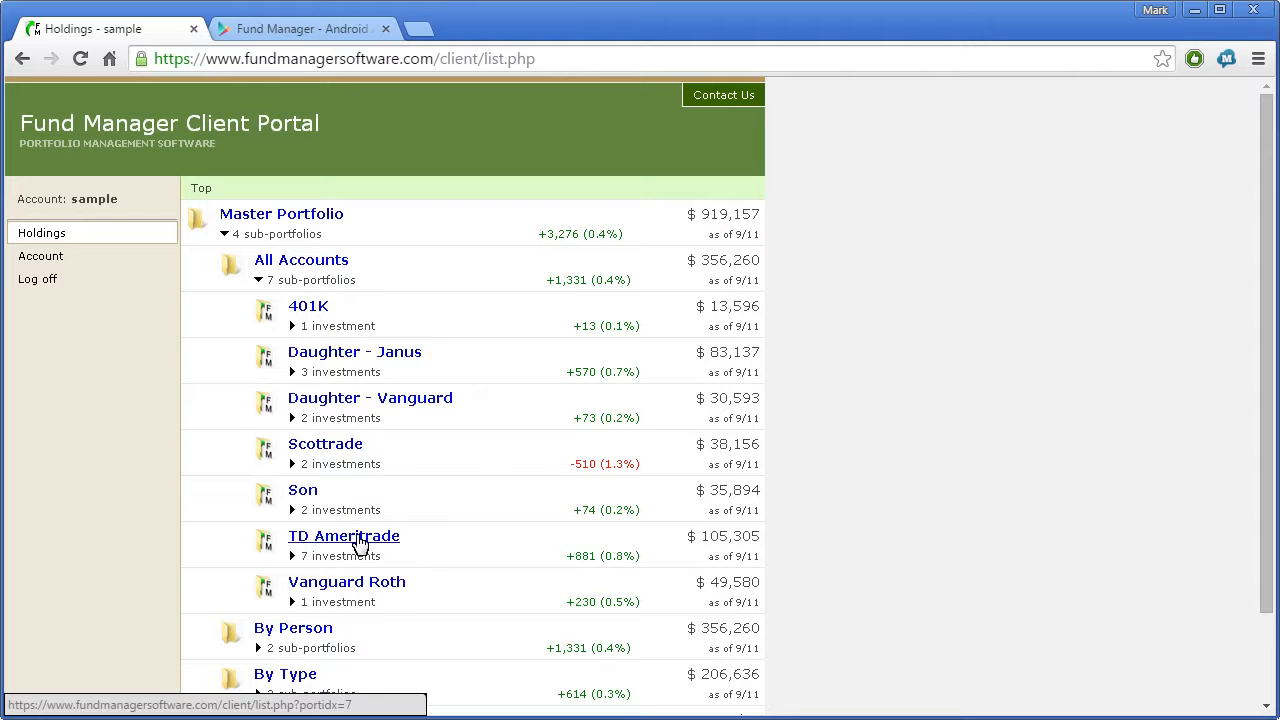
# - Open the TD Ameritrade holdings and sort them by % Change
pyautogui.click(343, 535)
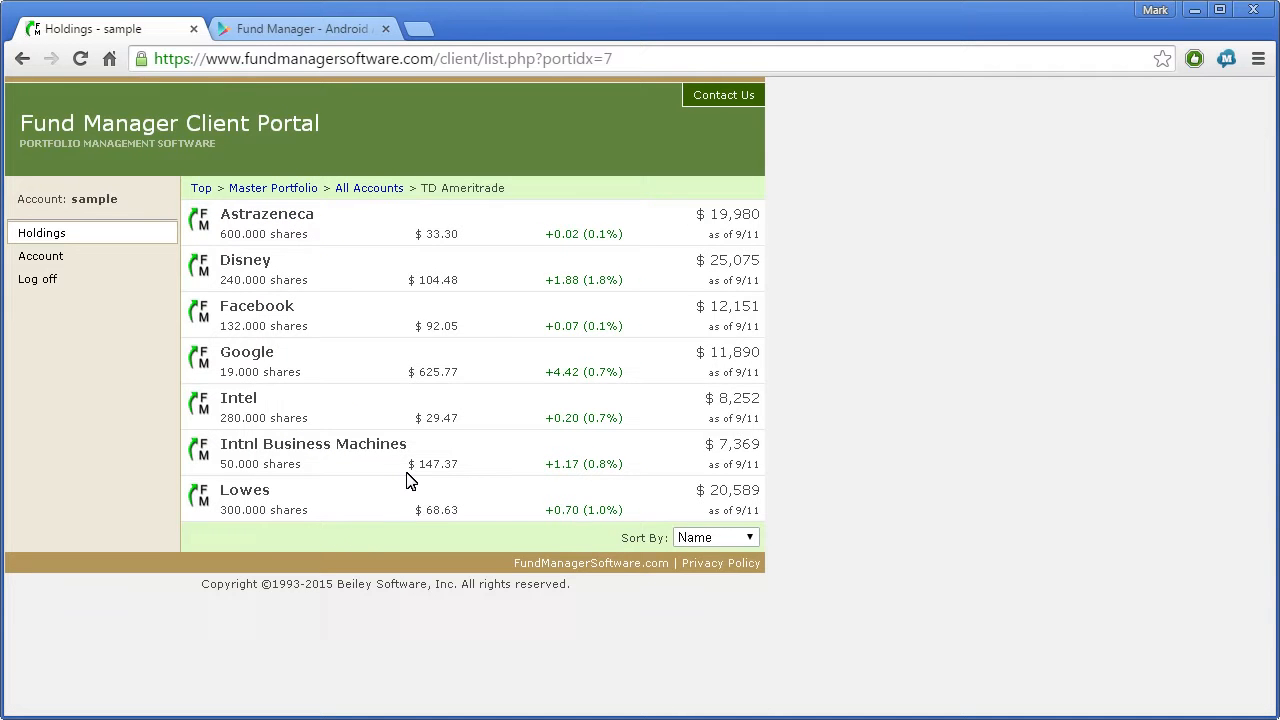
pyautogui.moveTo(201, 188)
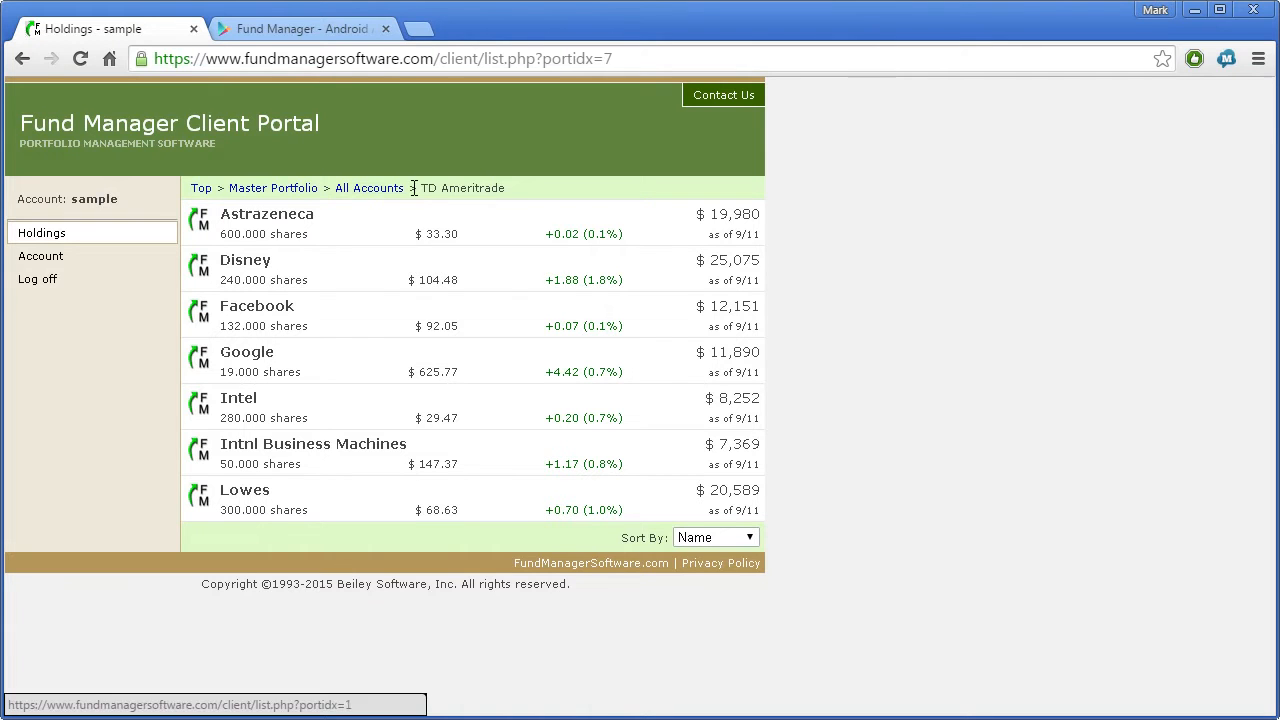
pyautogui.moveTo(514, 194)
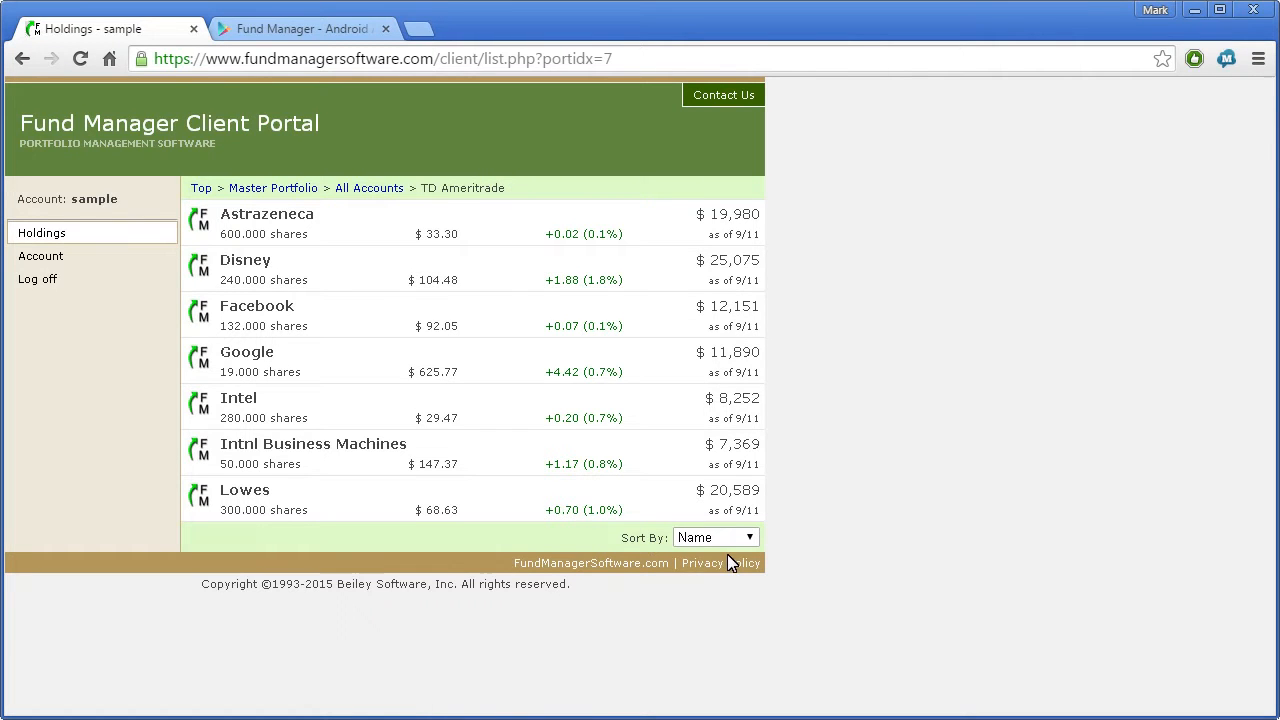
pyautogui.click(715, 537)
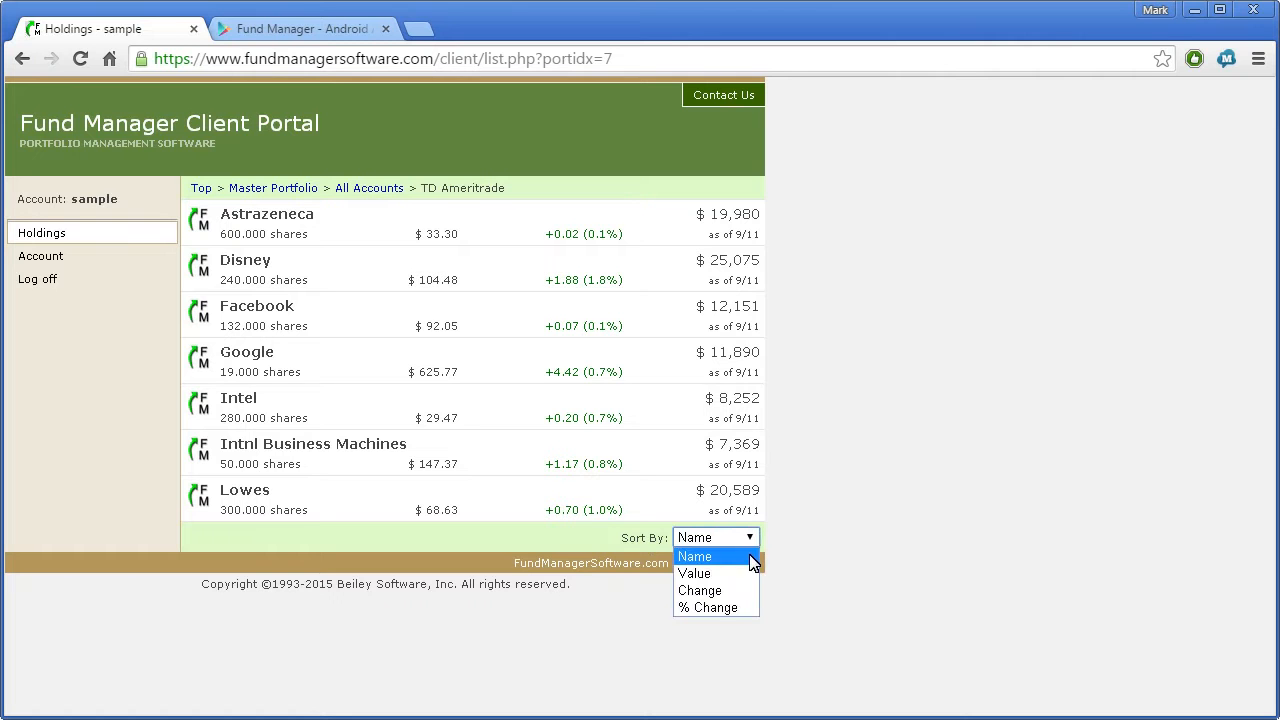
pyautogui.moveTo(715, 590)
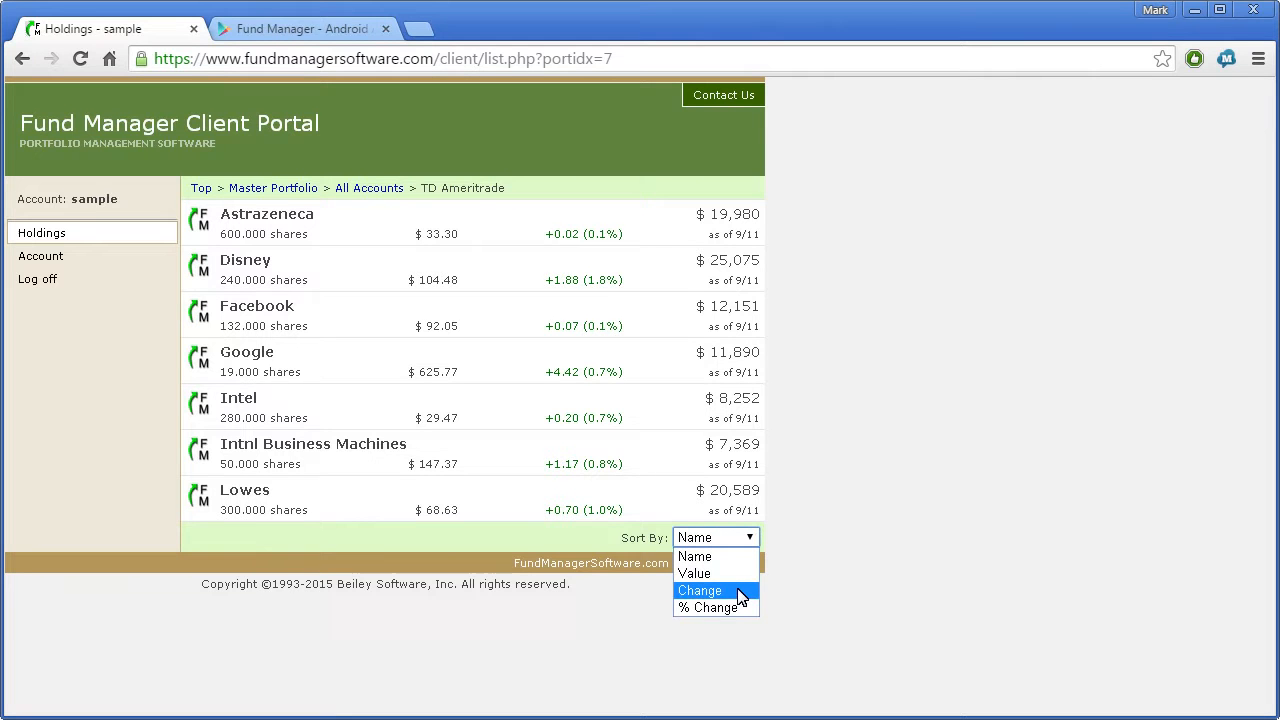
pyautogui.moveTo(730, 613)
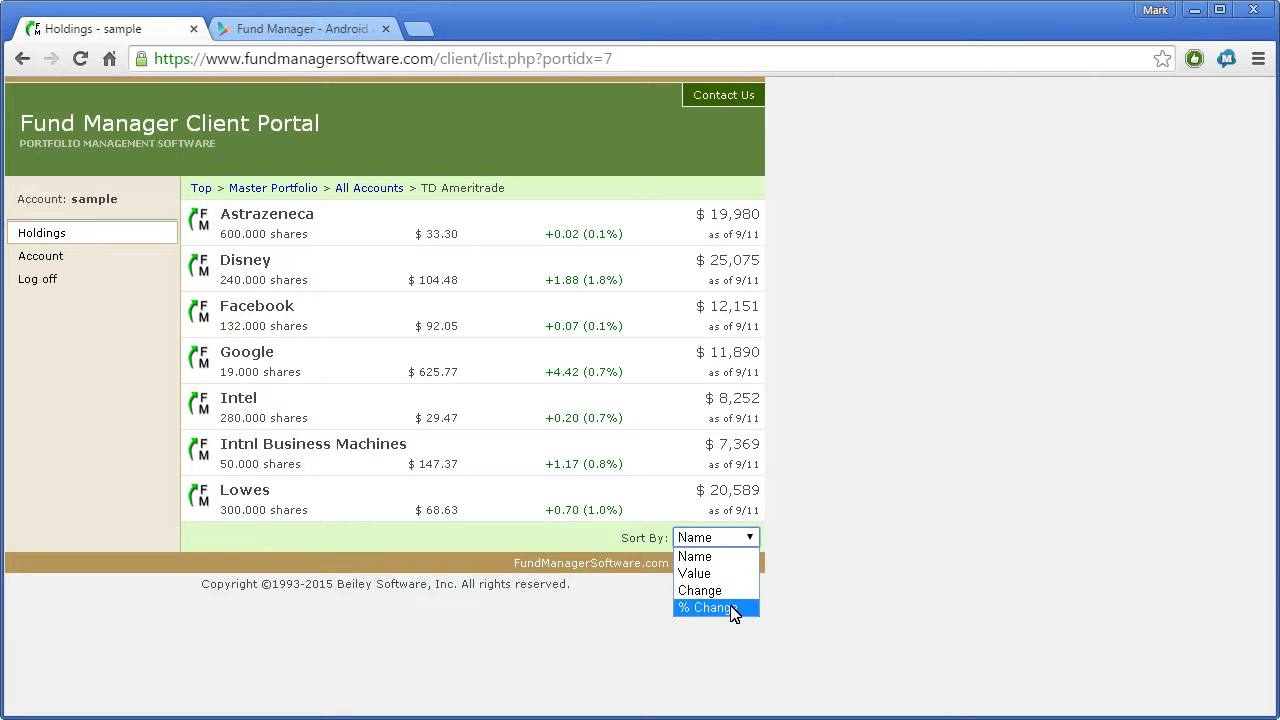
pyautogui.moveTo(732, 618)
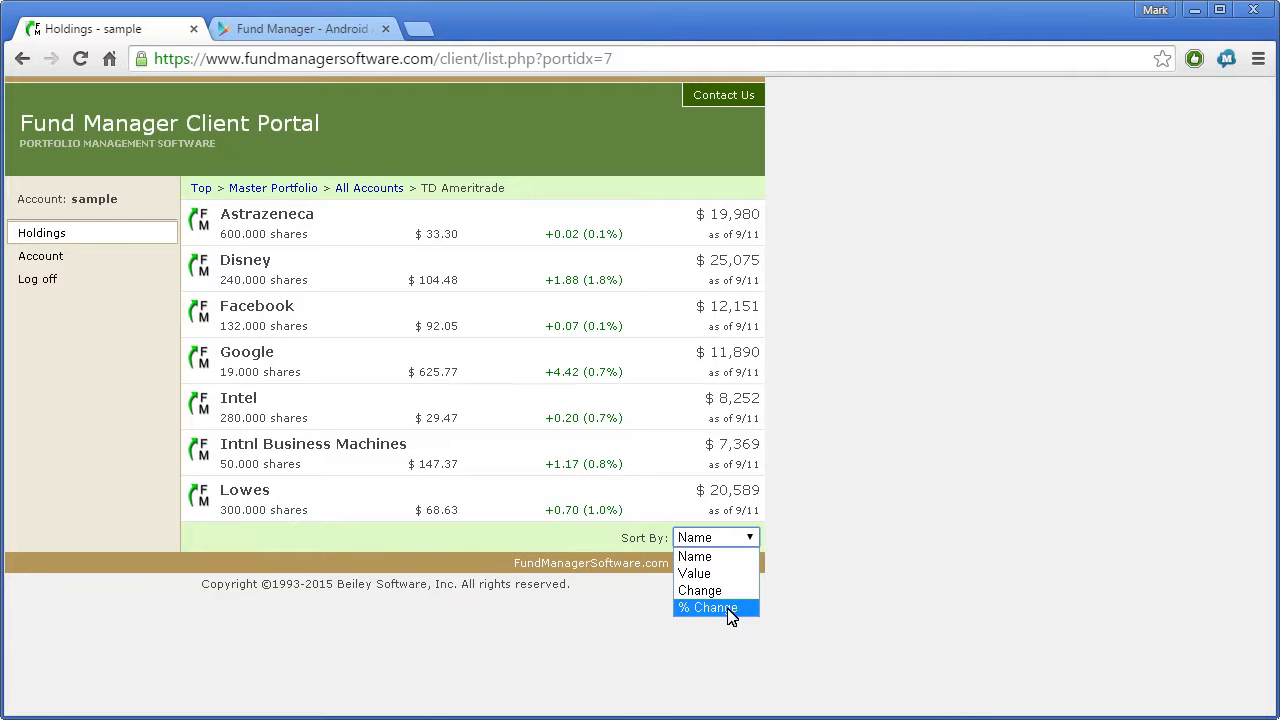
pyautogui.click(704, 607)
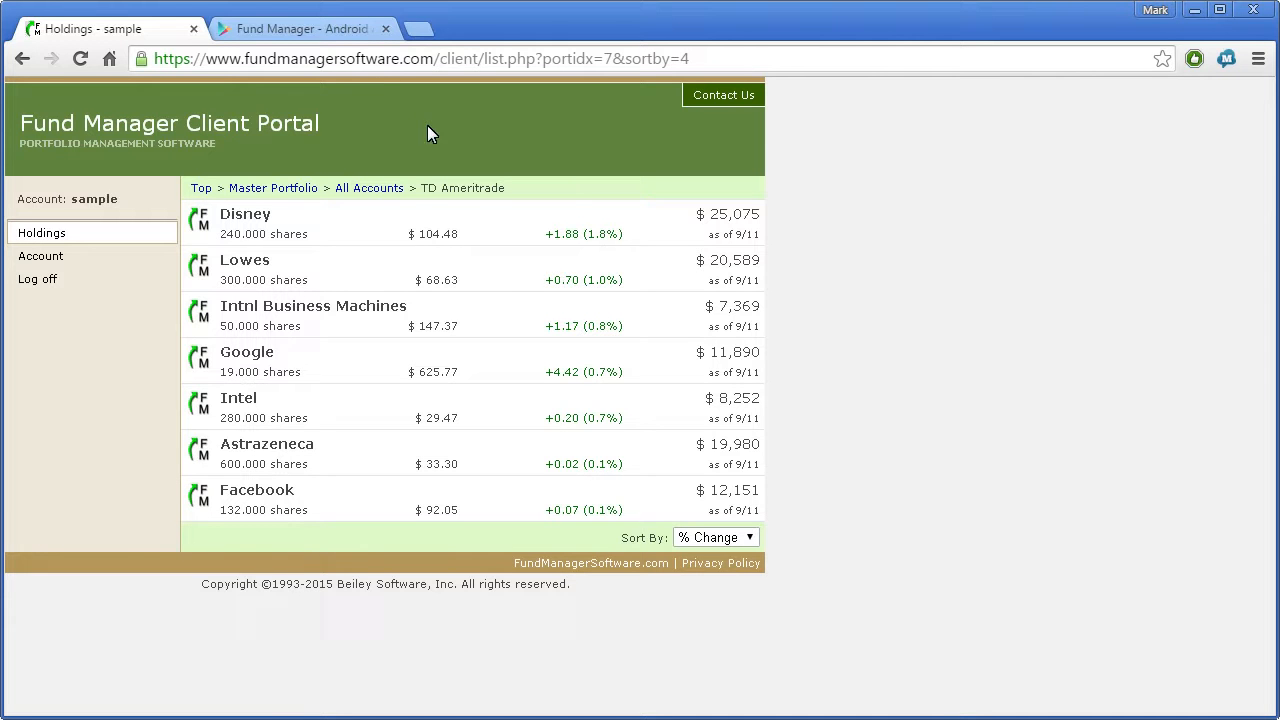
pyautogui.click(300, 28)
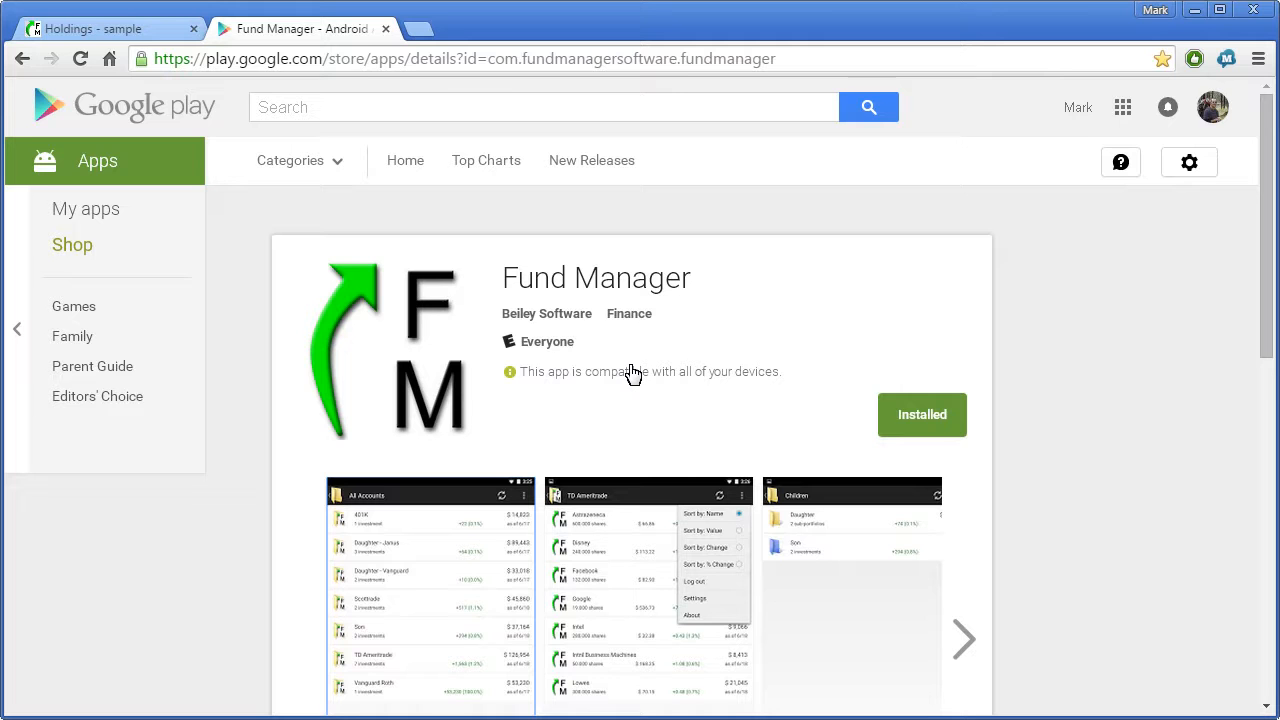
# - Scroll the installed Fund Manager Google Play page down to its screenshots
pyautogui.scroll(-3)
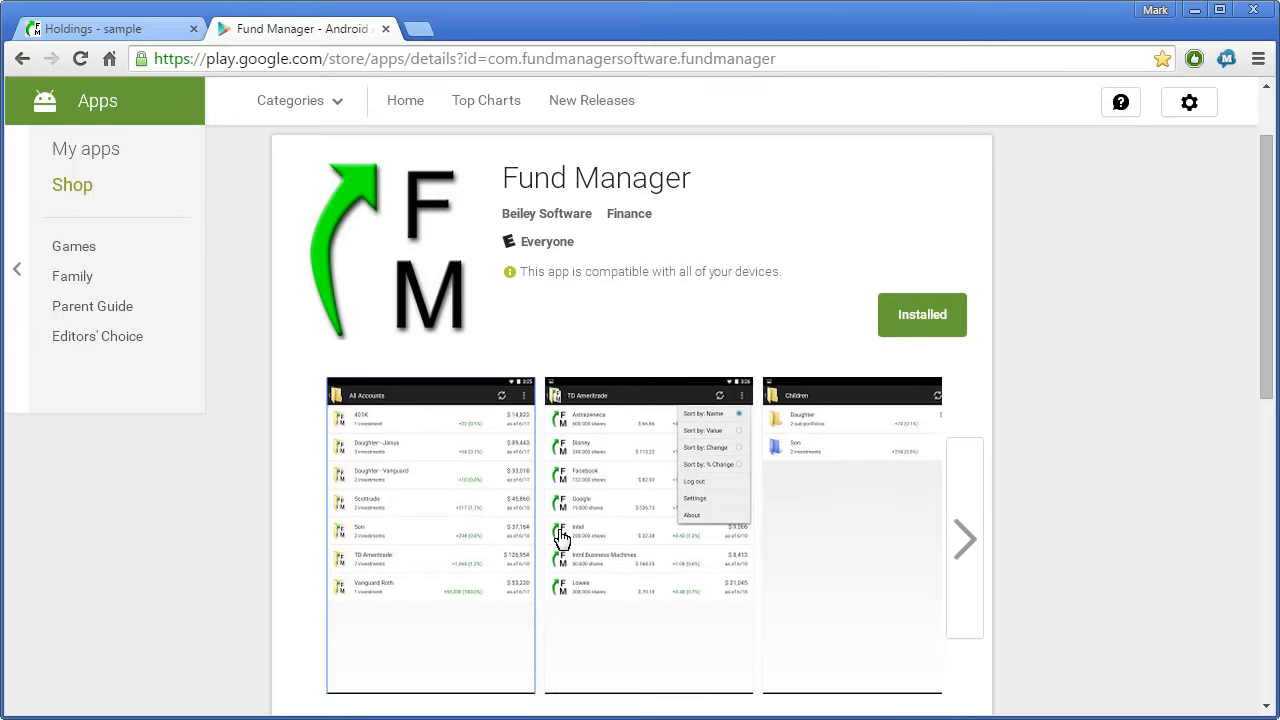
pyautogui.moveTo(467, 564)
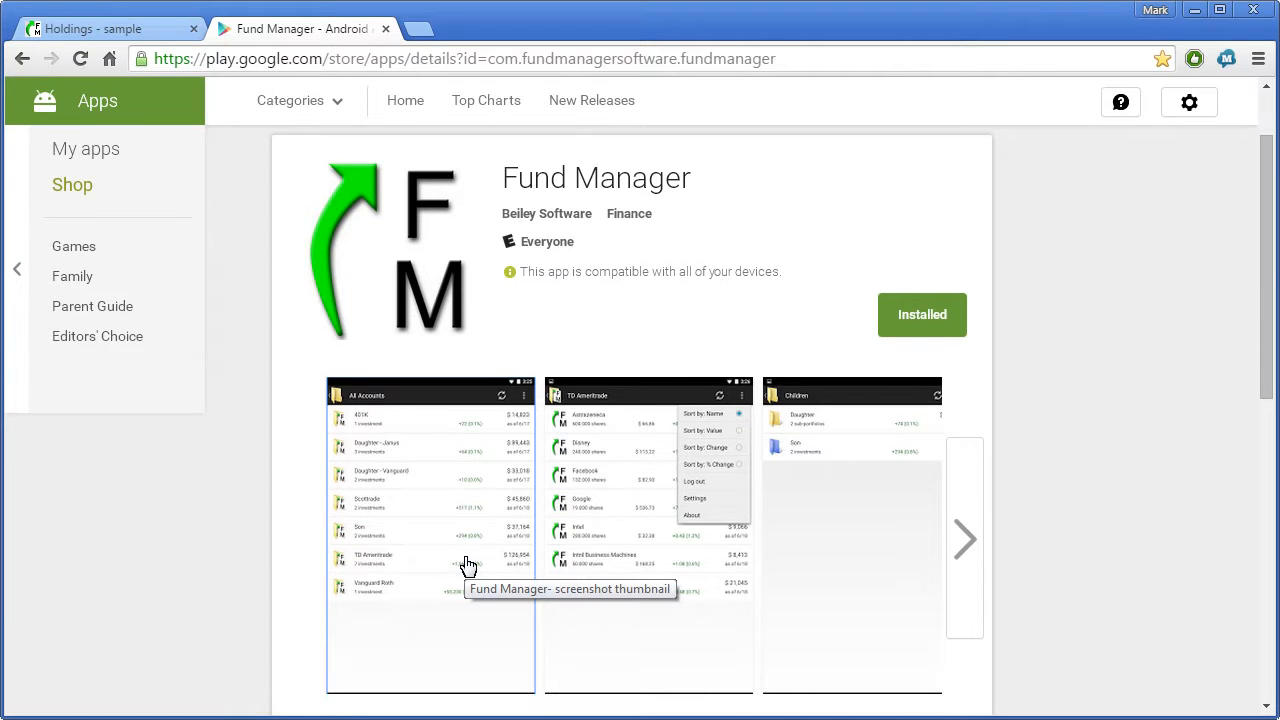
pyautogui.moveTo(396, 431)
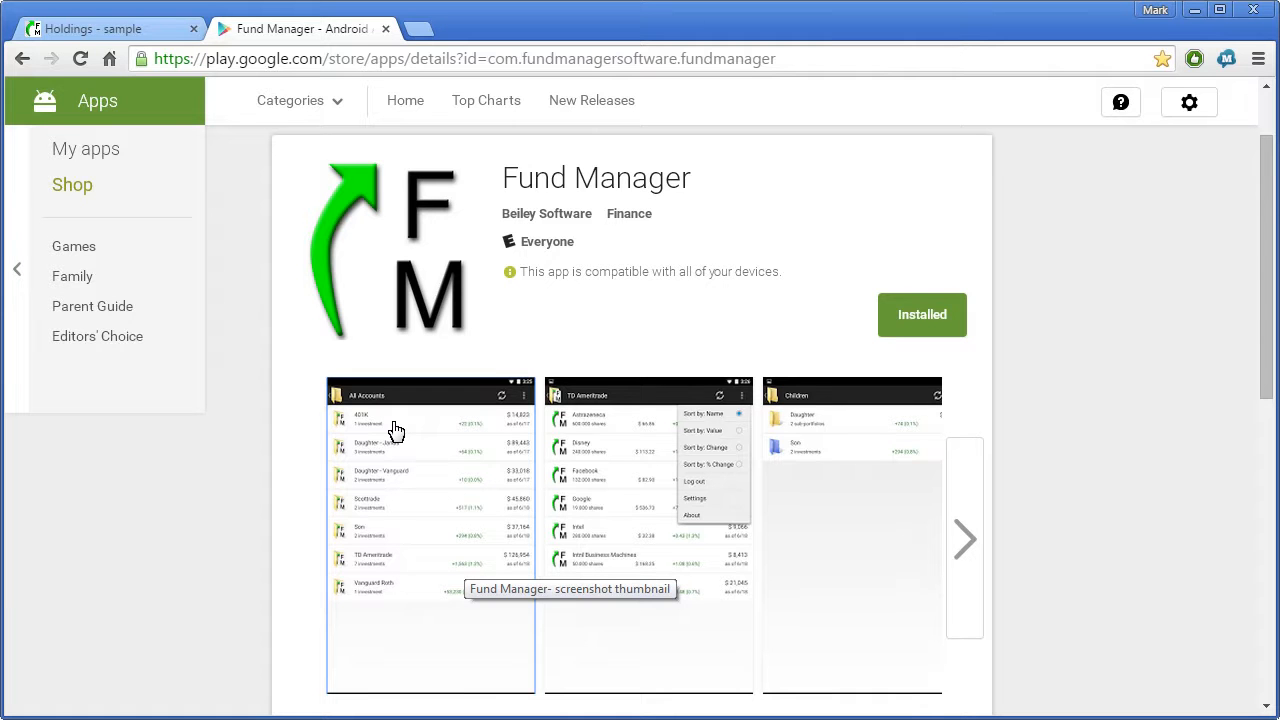
pyautogui.moveTo(609, 600)
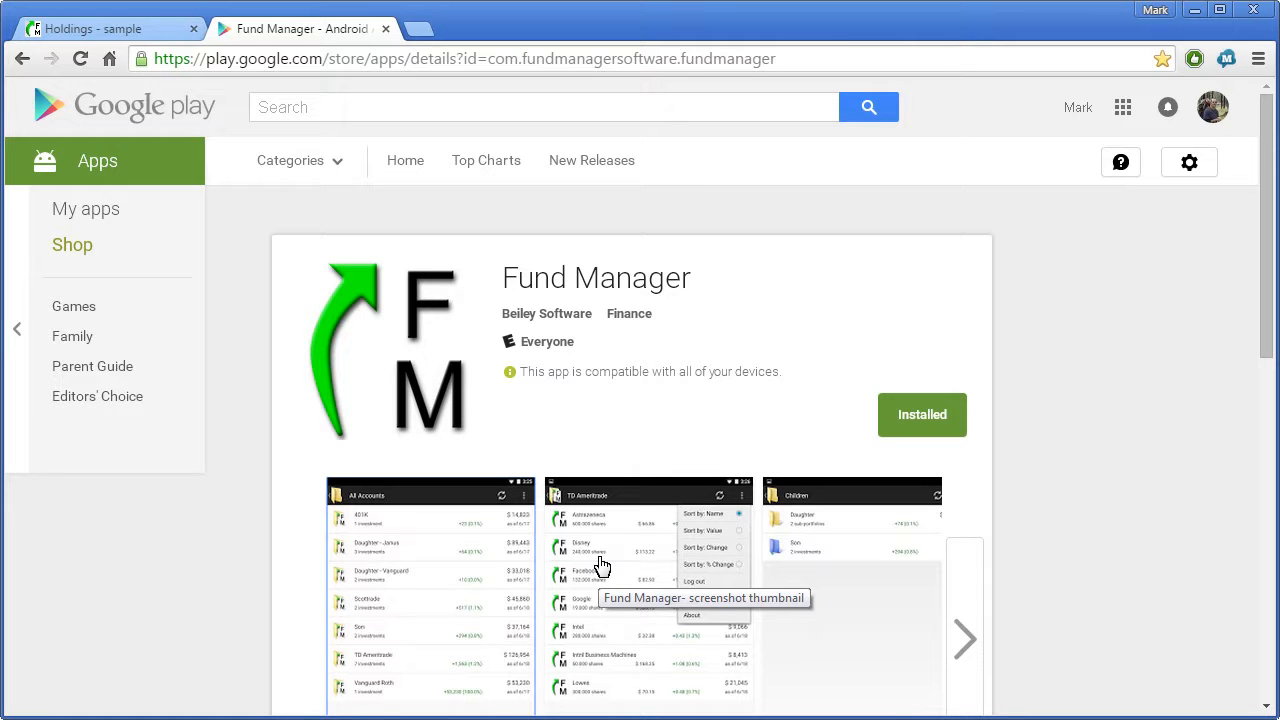
pyautogui.moveTo(1055, 493)
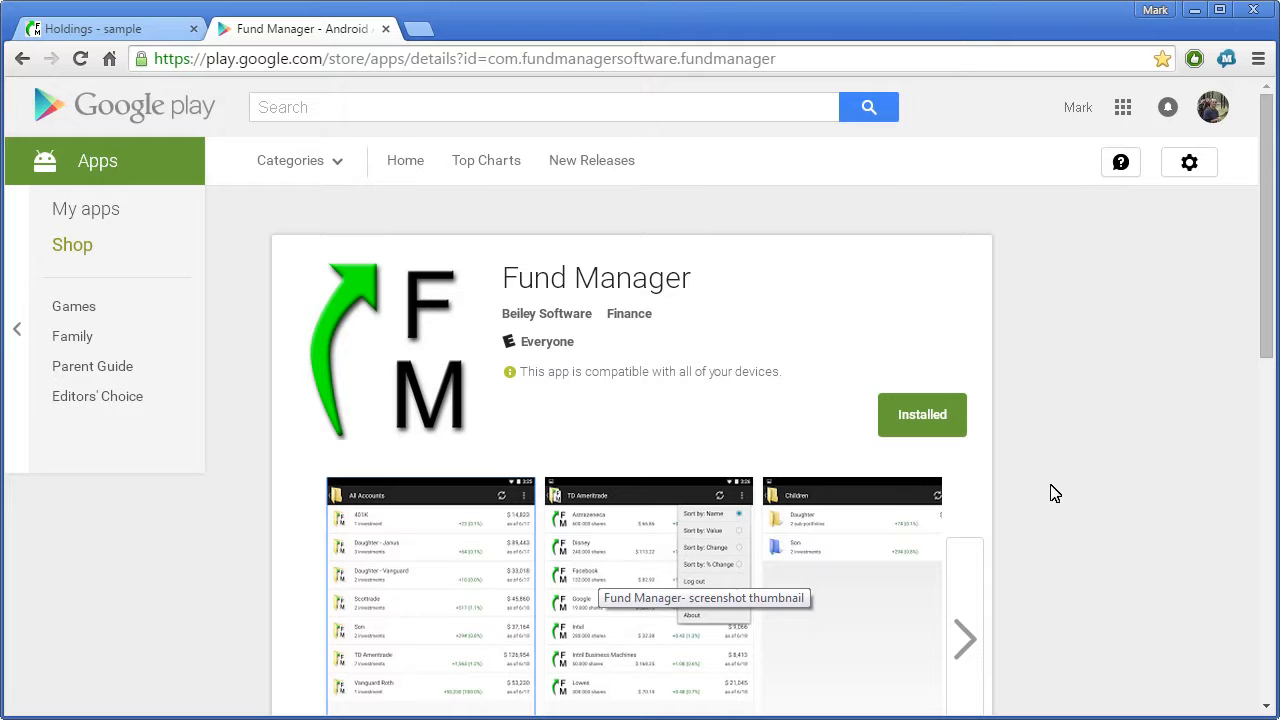
pyautogui.moveTo(1247, 437)
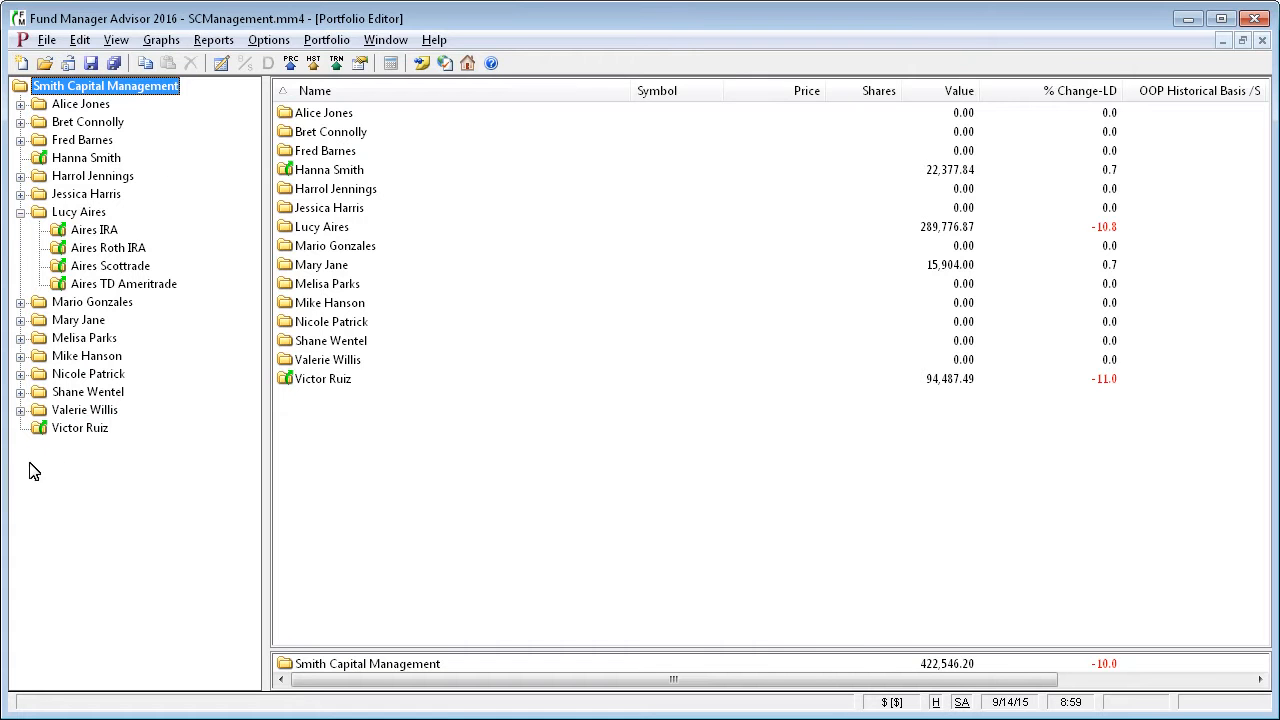
pyautogui.moveTo(95, 479)
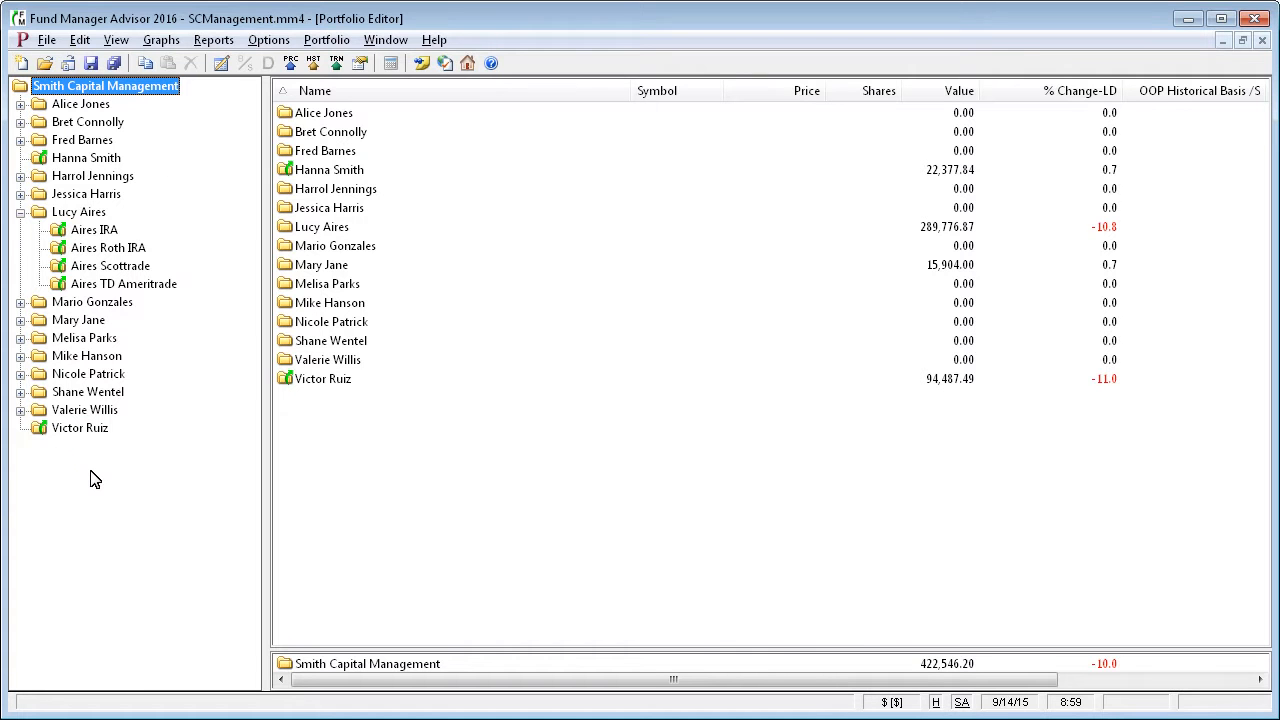
pyautogui.moveTo(155, 108)
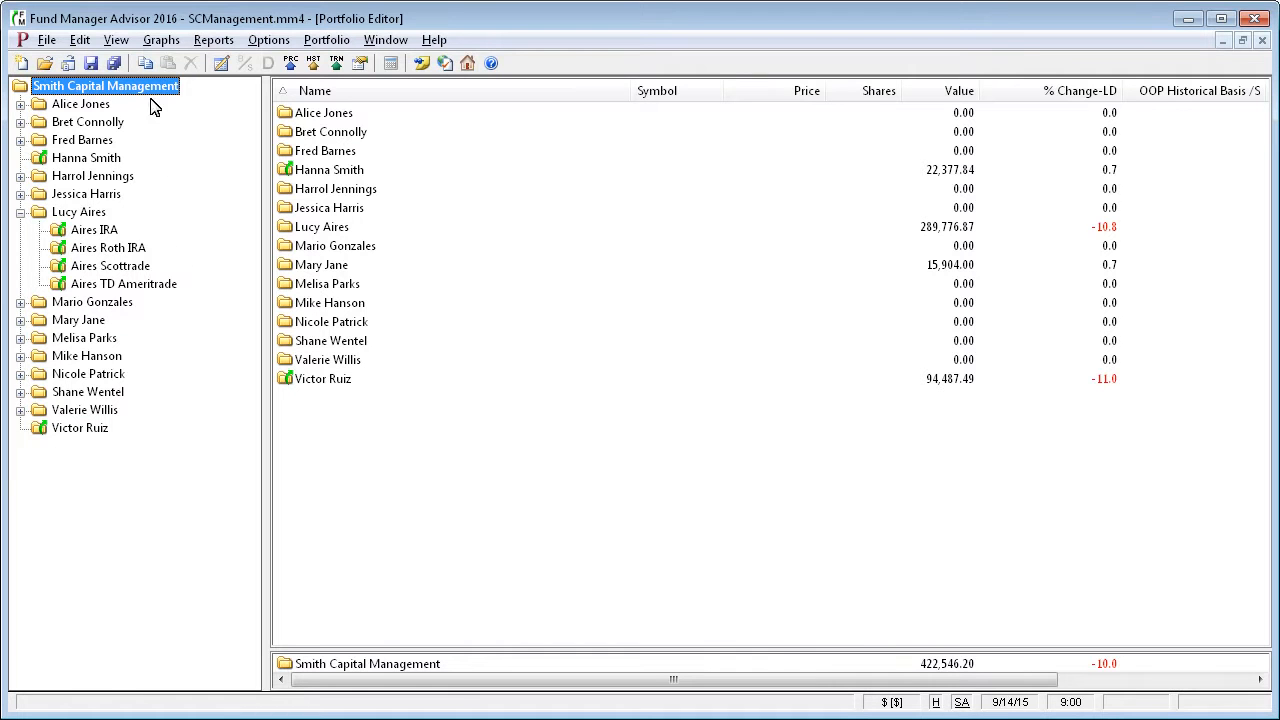
# - Open the Edit menu on the Smith Capital Management portfolio
pyautogui.click(108, 40)
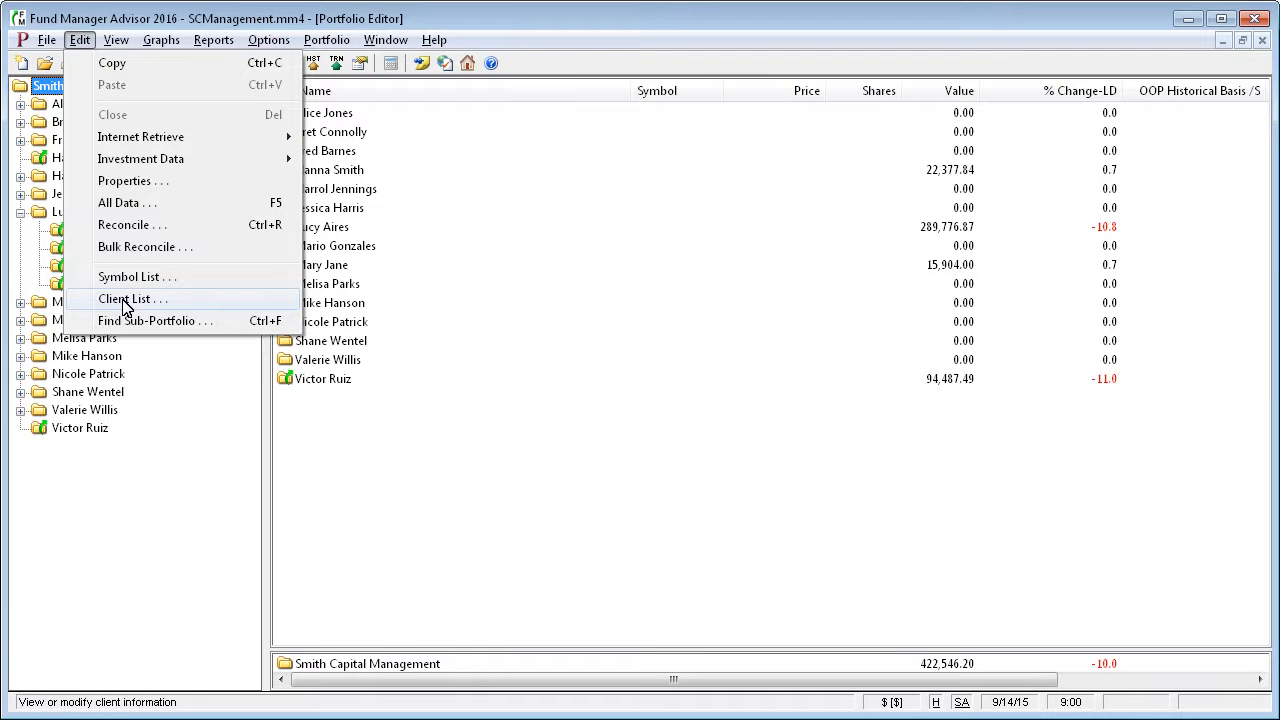
pyautogui.click(131, 299)
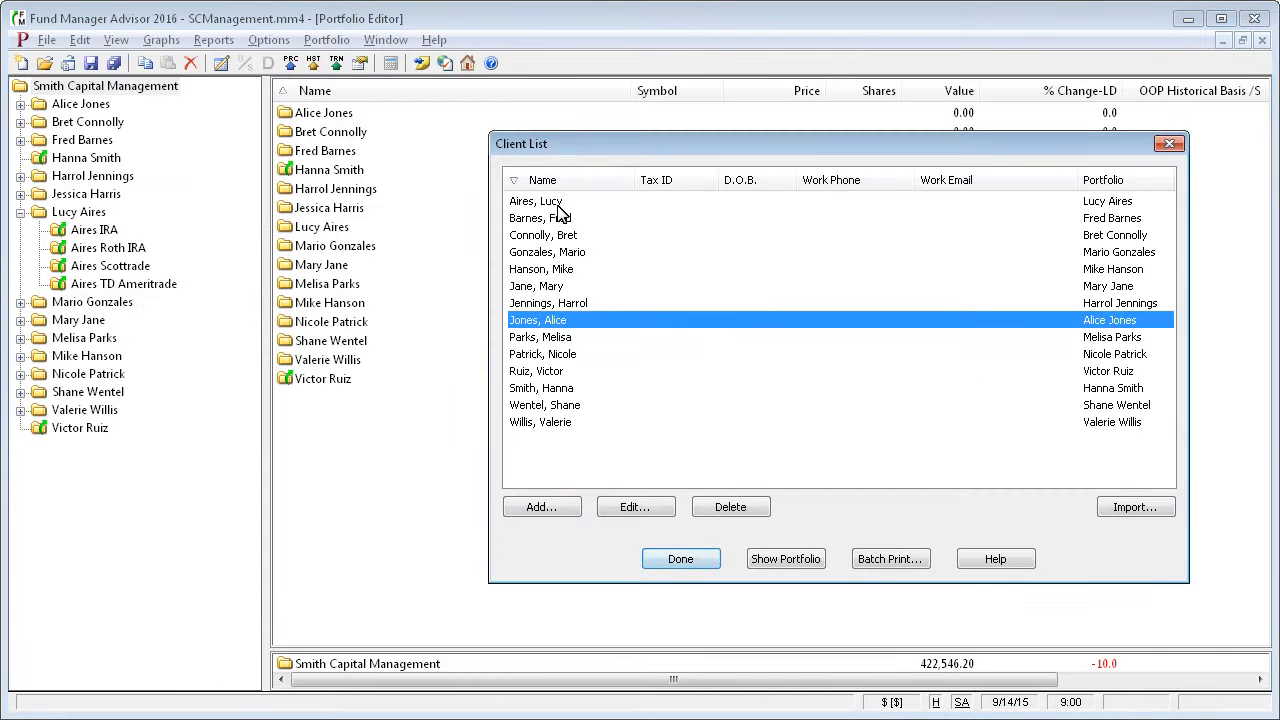
pyautogui.click(536, 201)
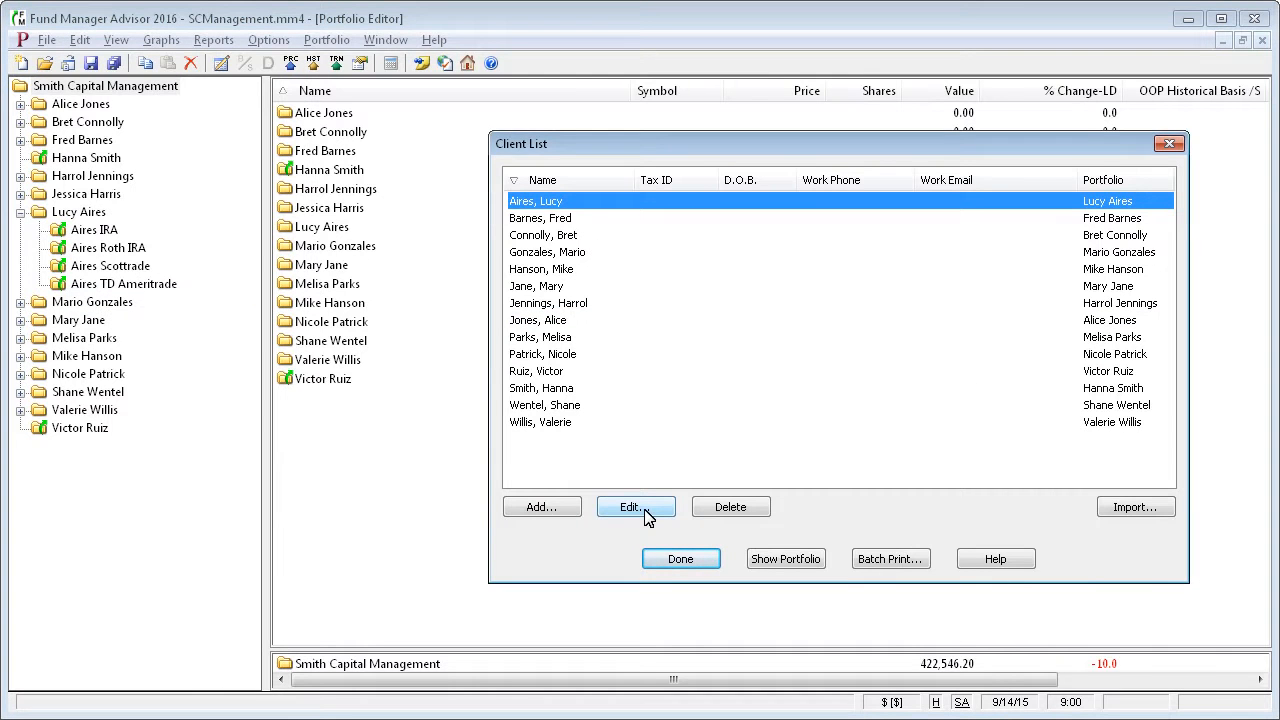
pyautogui.click(635, 506)
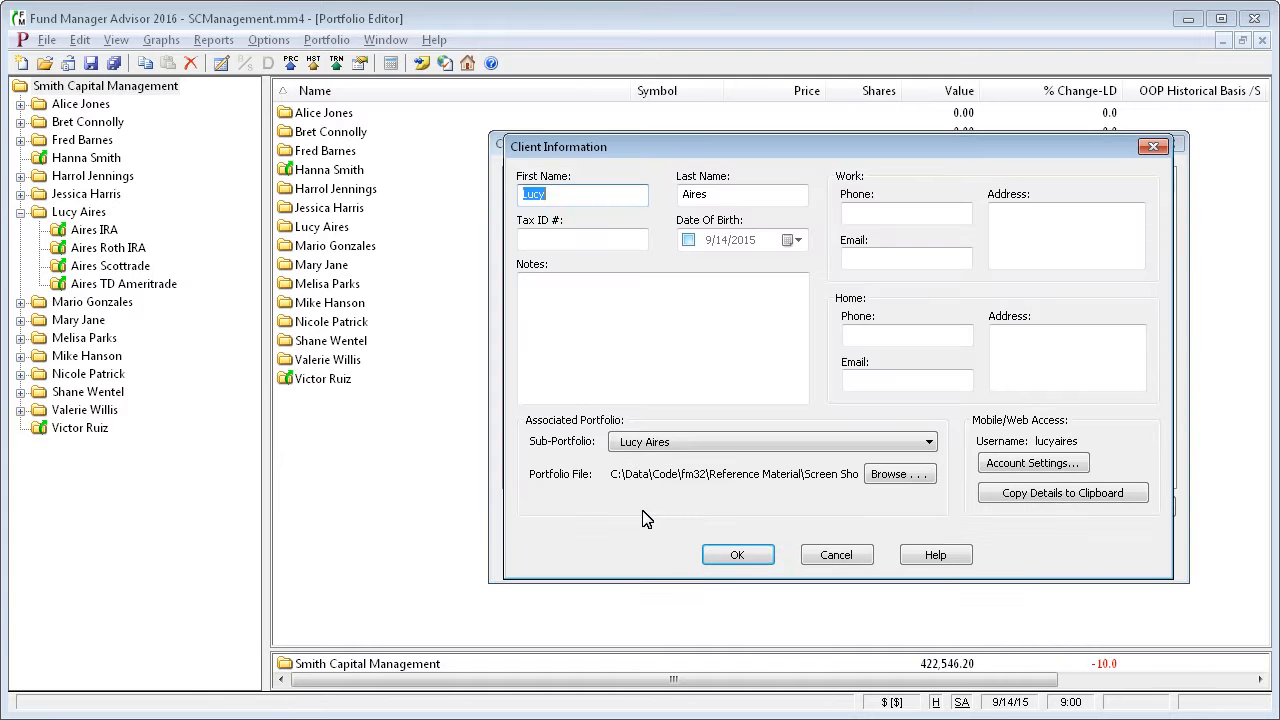
pyautogui.moveTo(545, 162)
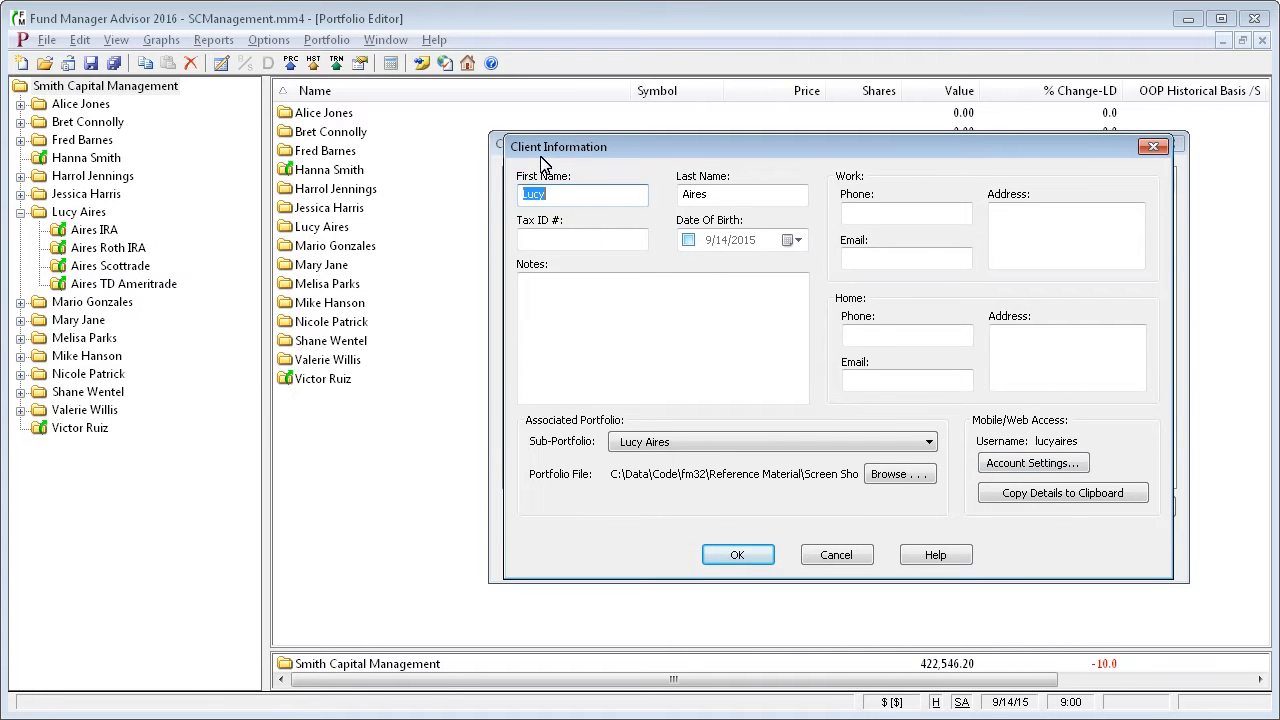
pyautogui.moveTo(772, 270)
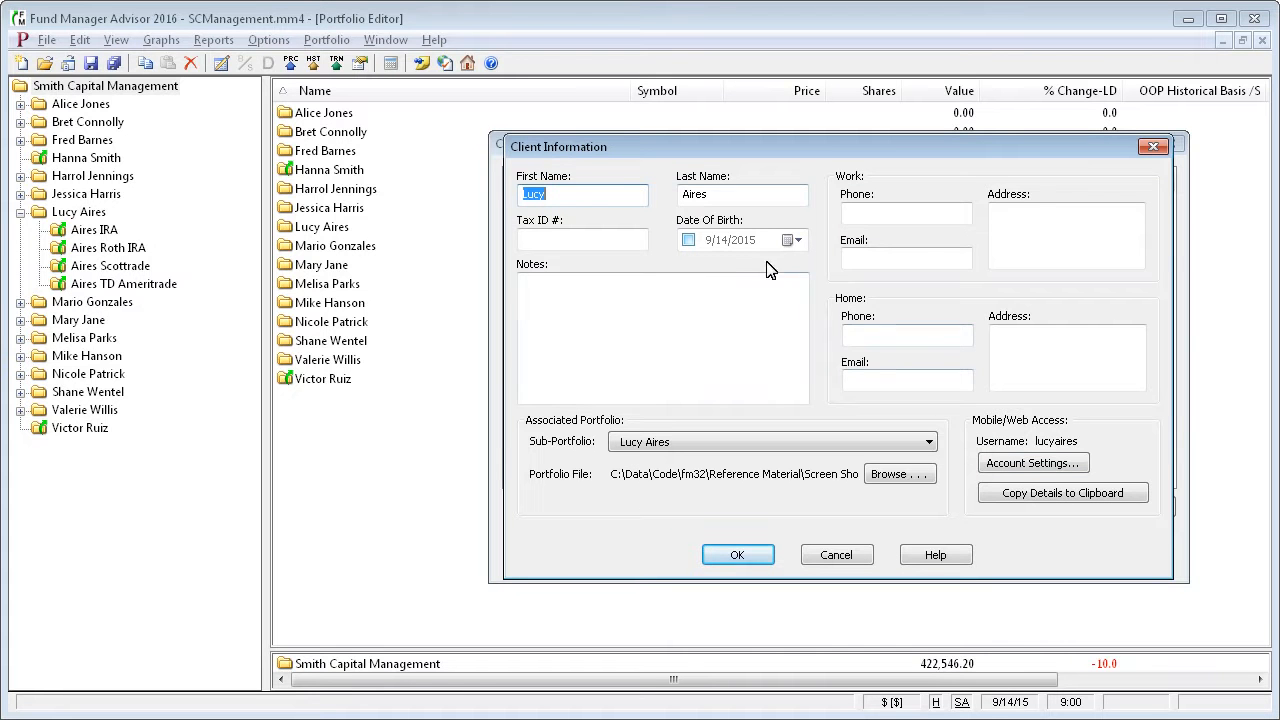
pyautogui.moveTo(998, 468)
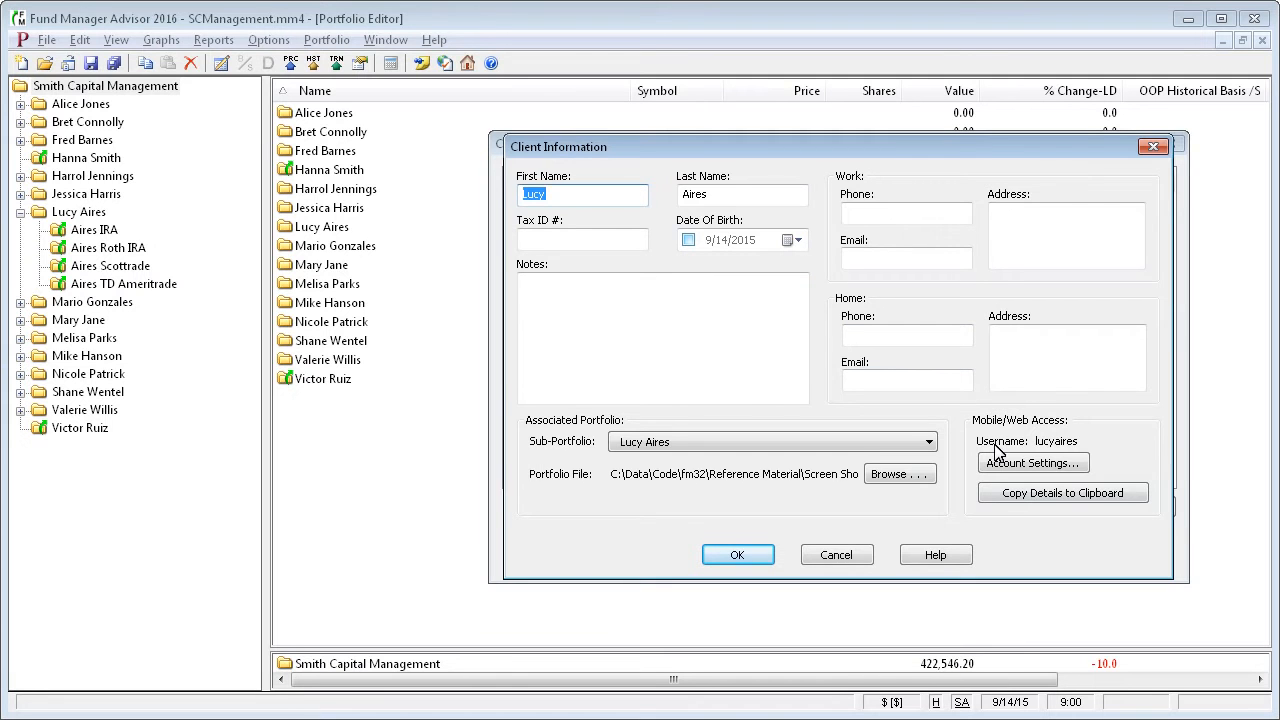
pyautogui.moveTo(1032, 463)
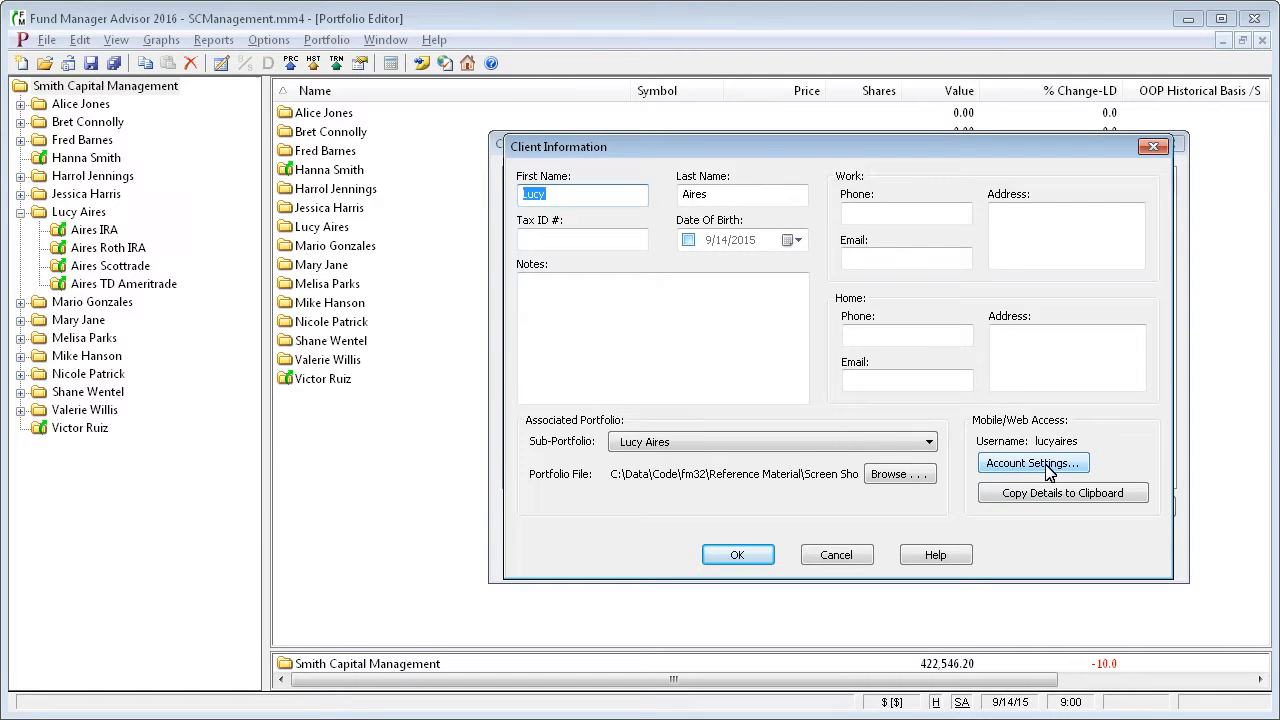
pyautogui.click(1033, 463)
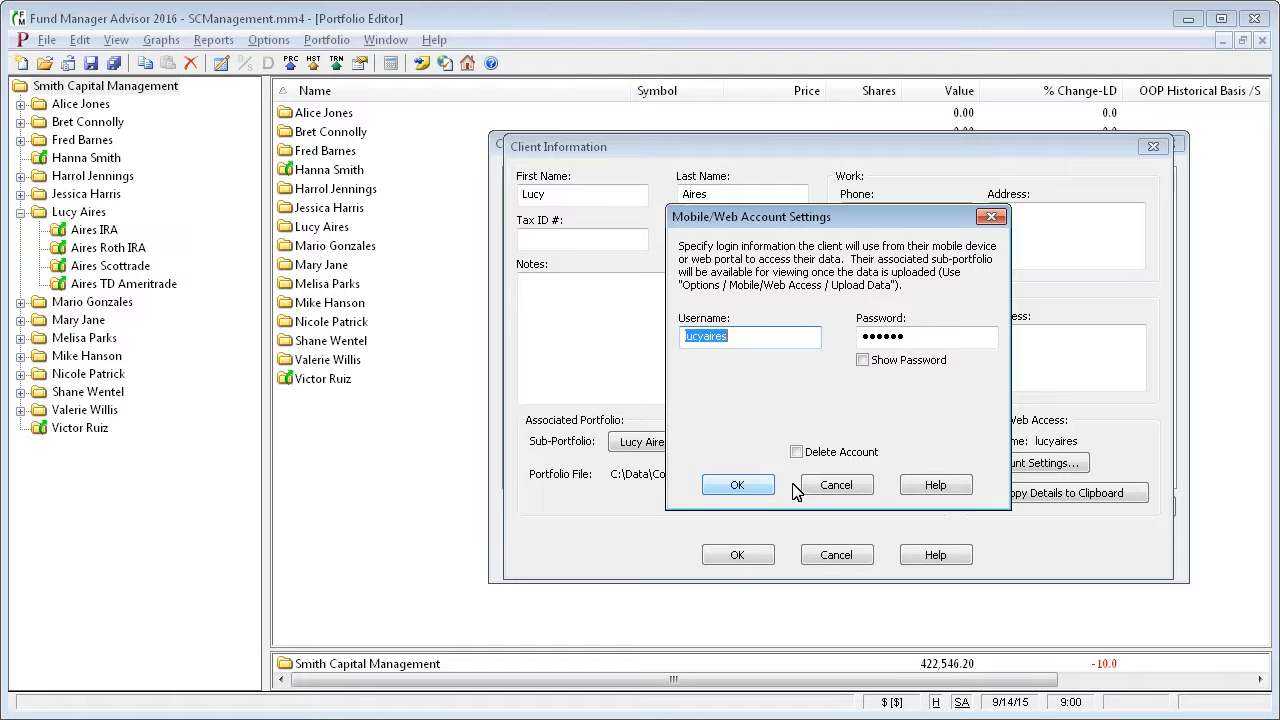
pyautogui.click(738, 484)
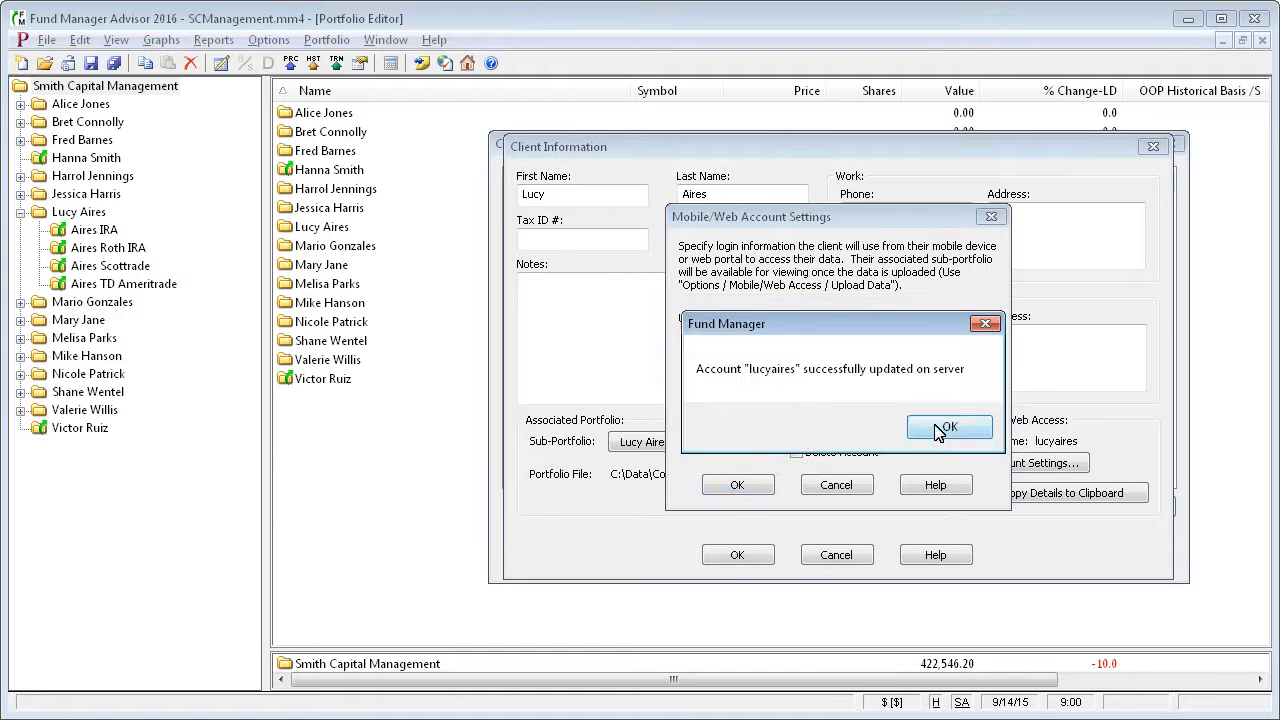
pyautogui.click(950, 427)
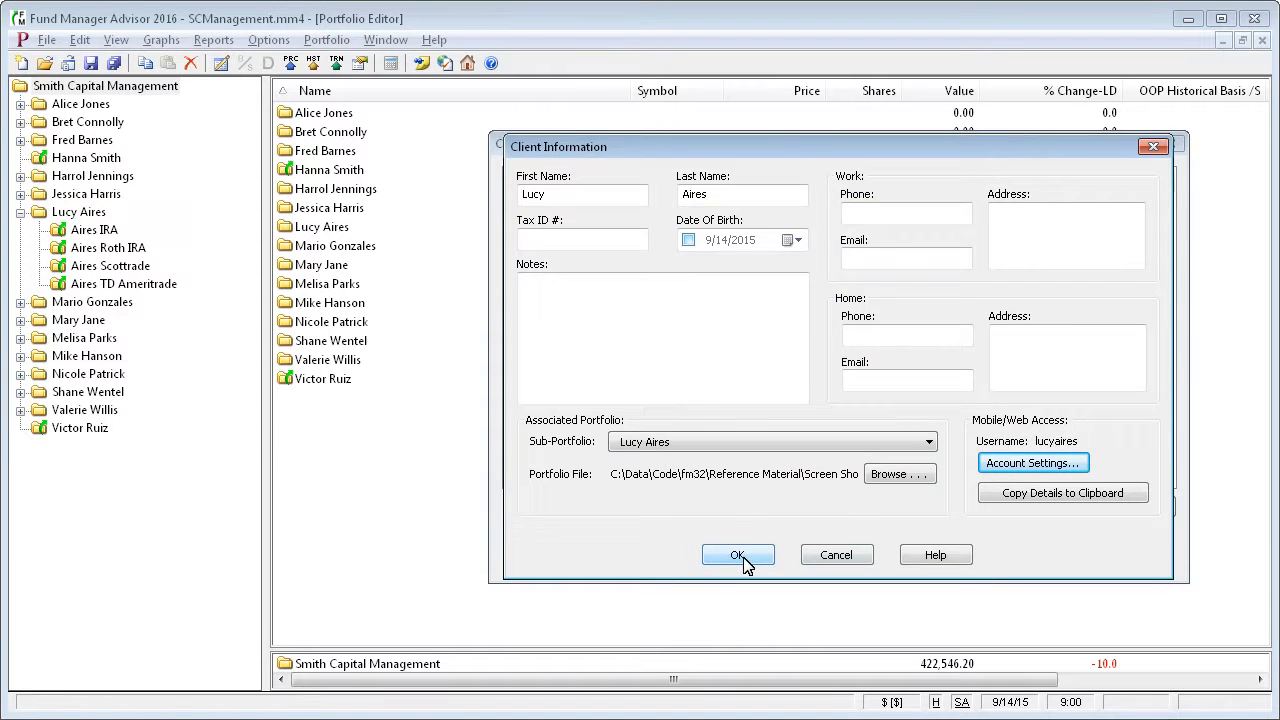
pyautogui.click(738, 555)
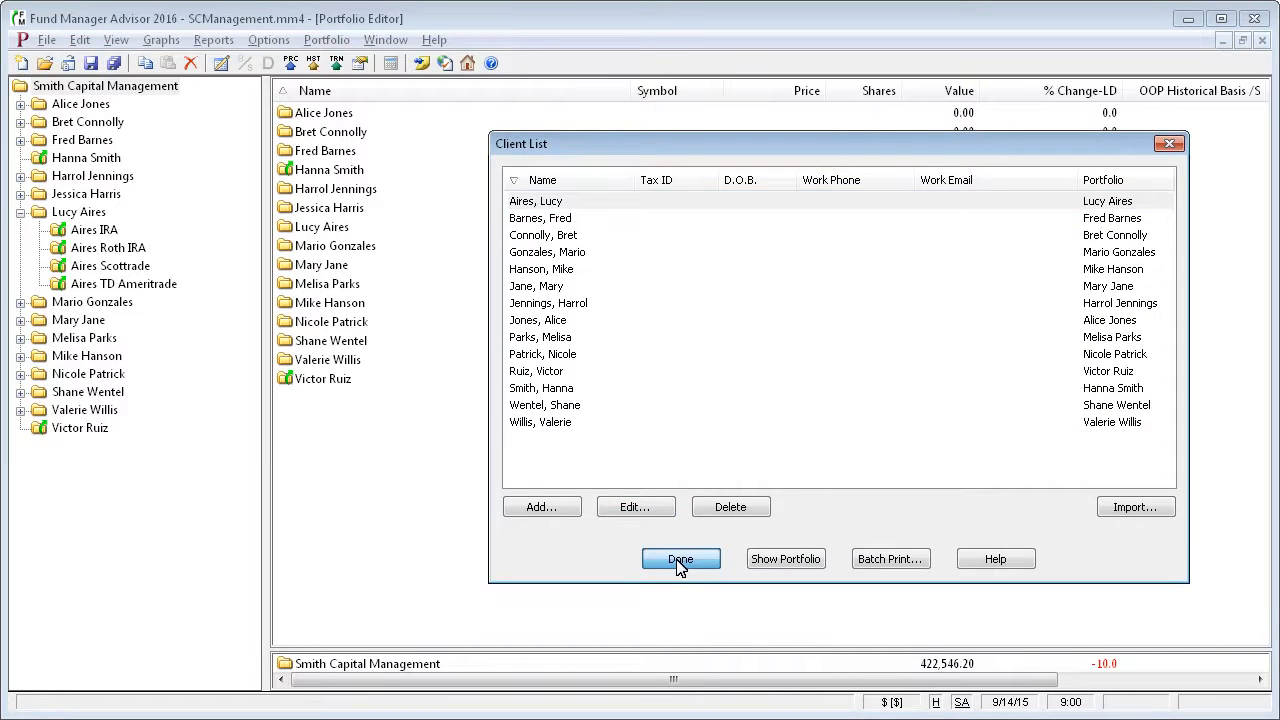
pyautogui.click(681, 559)
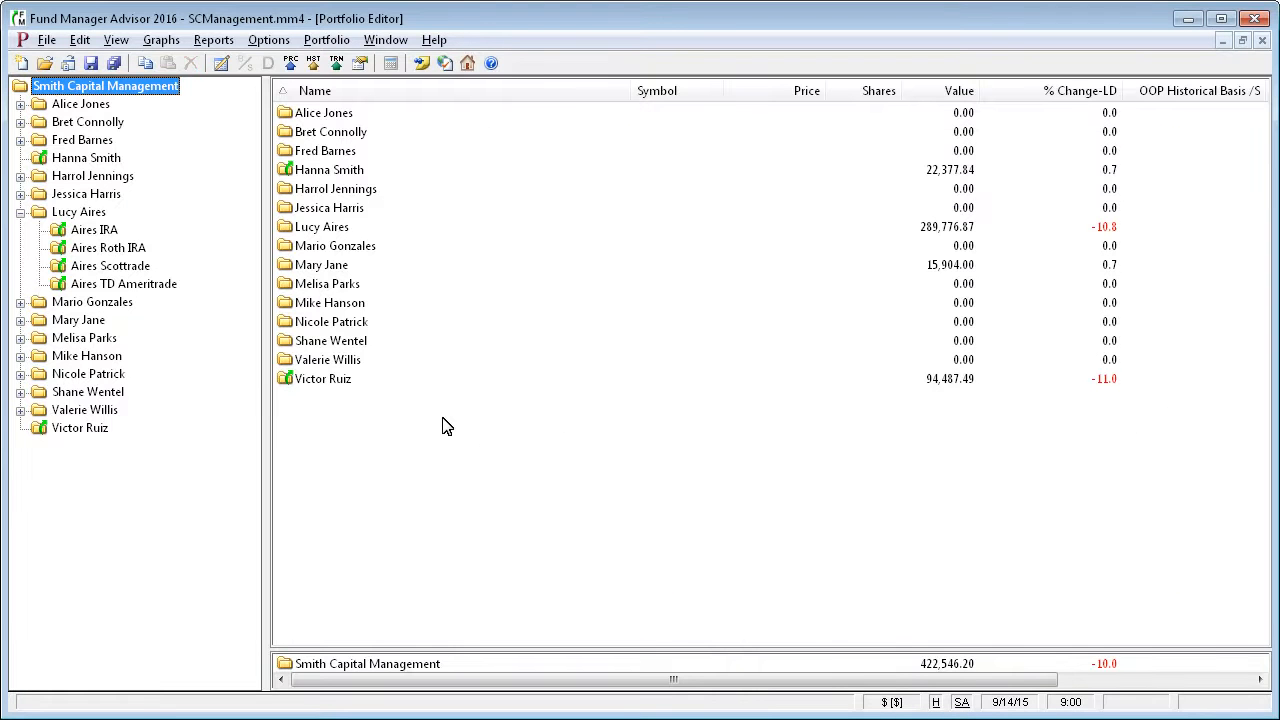
# - Update advisor account 'smith_capital' on the server, declining to upload data now
pyautogui.click(268, 40)
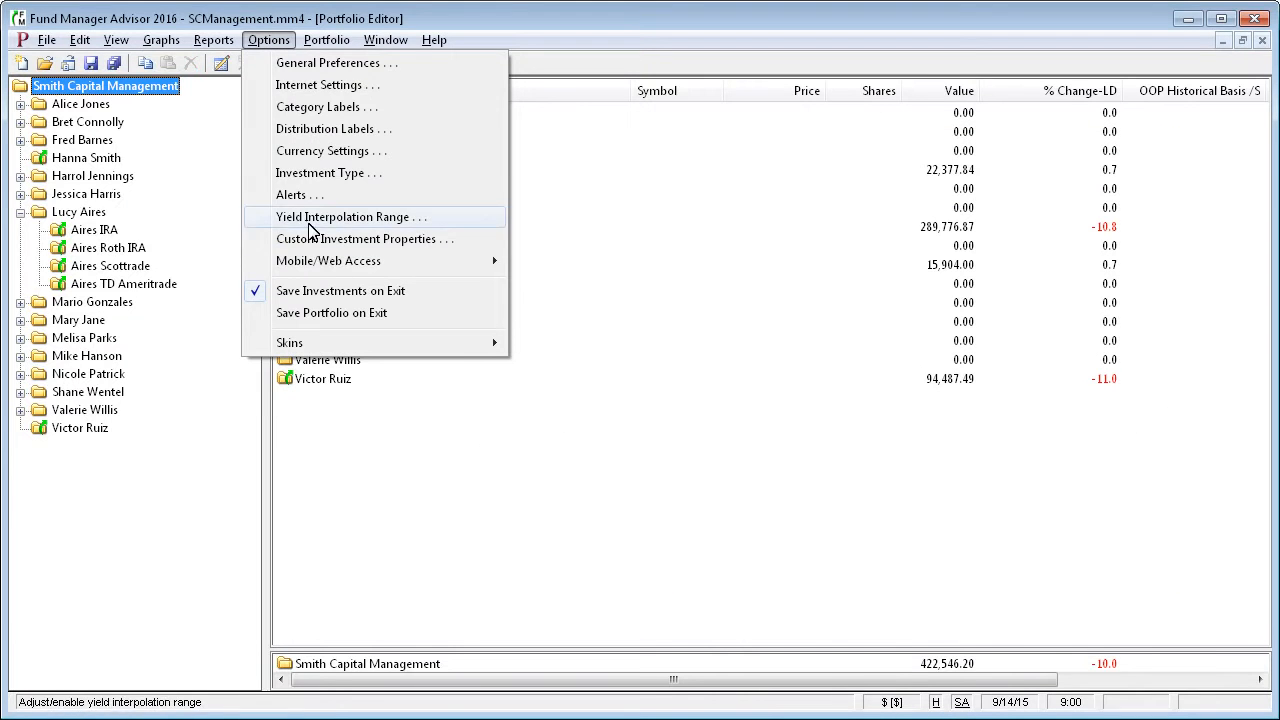
pyautogui.moveTo(328, 261)
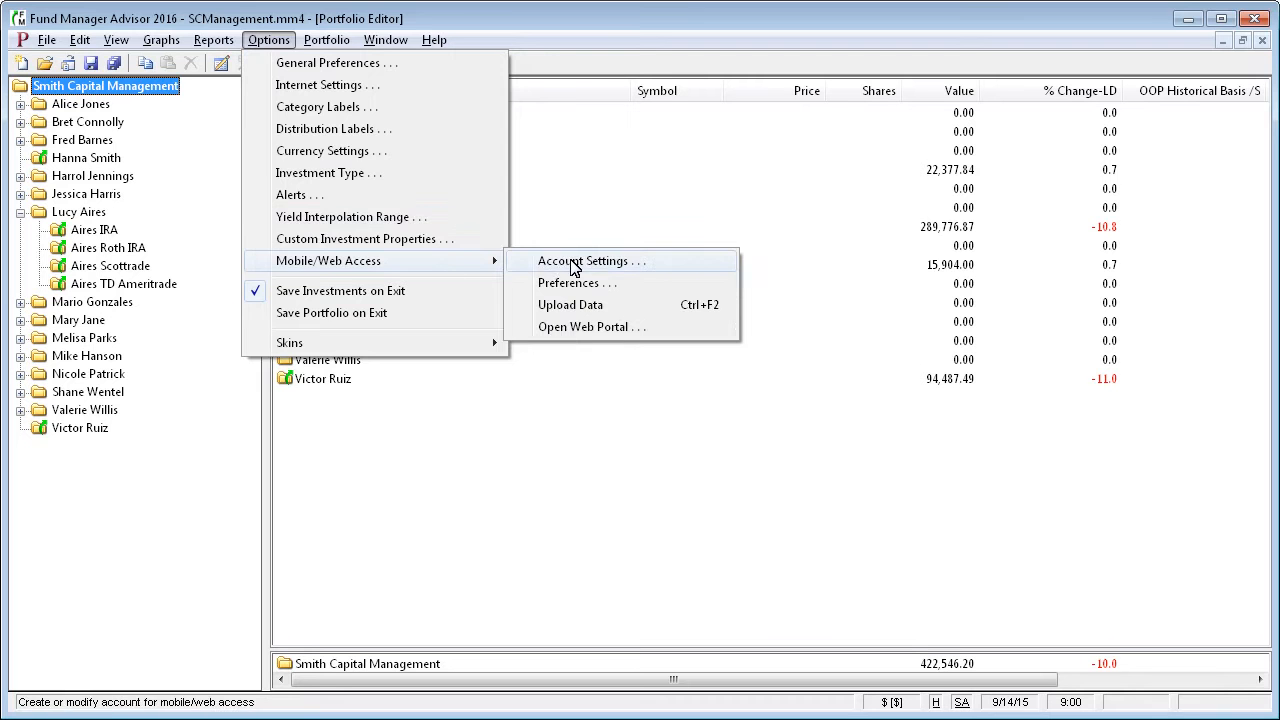
pyautogui.click(585, 261)
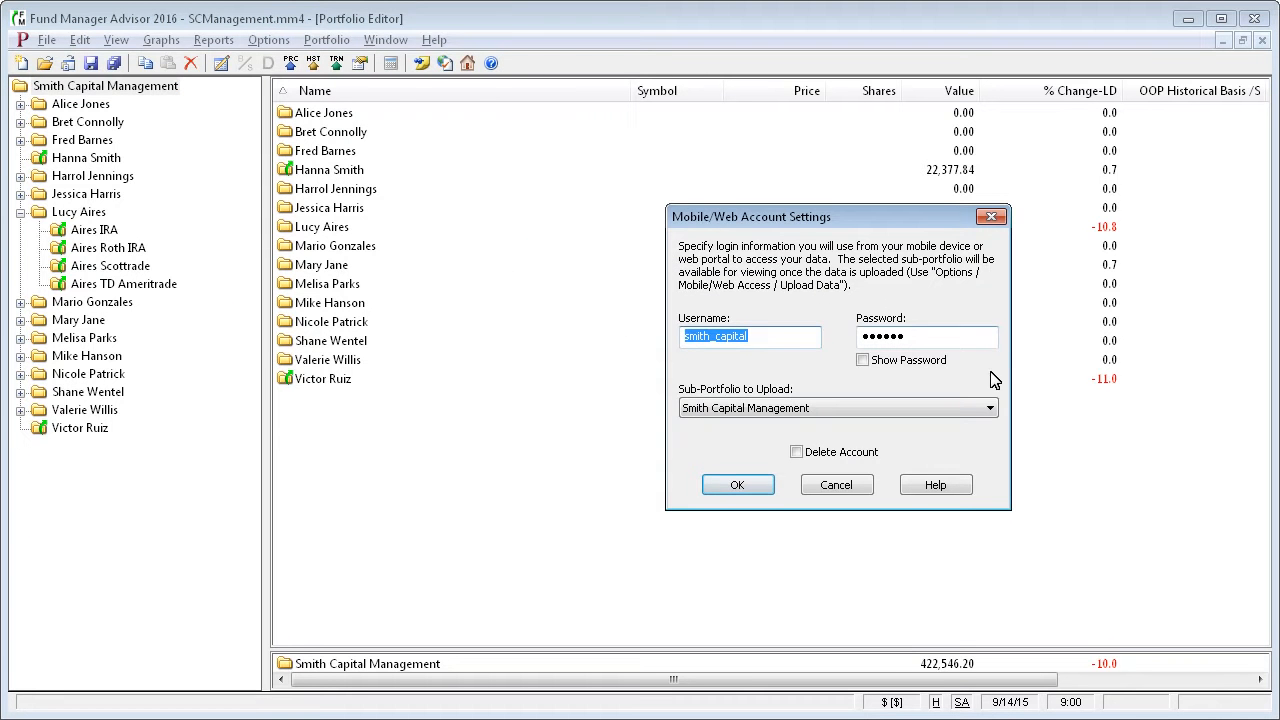
pyautogui.click(737, 484)
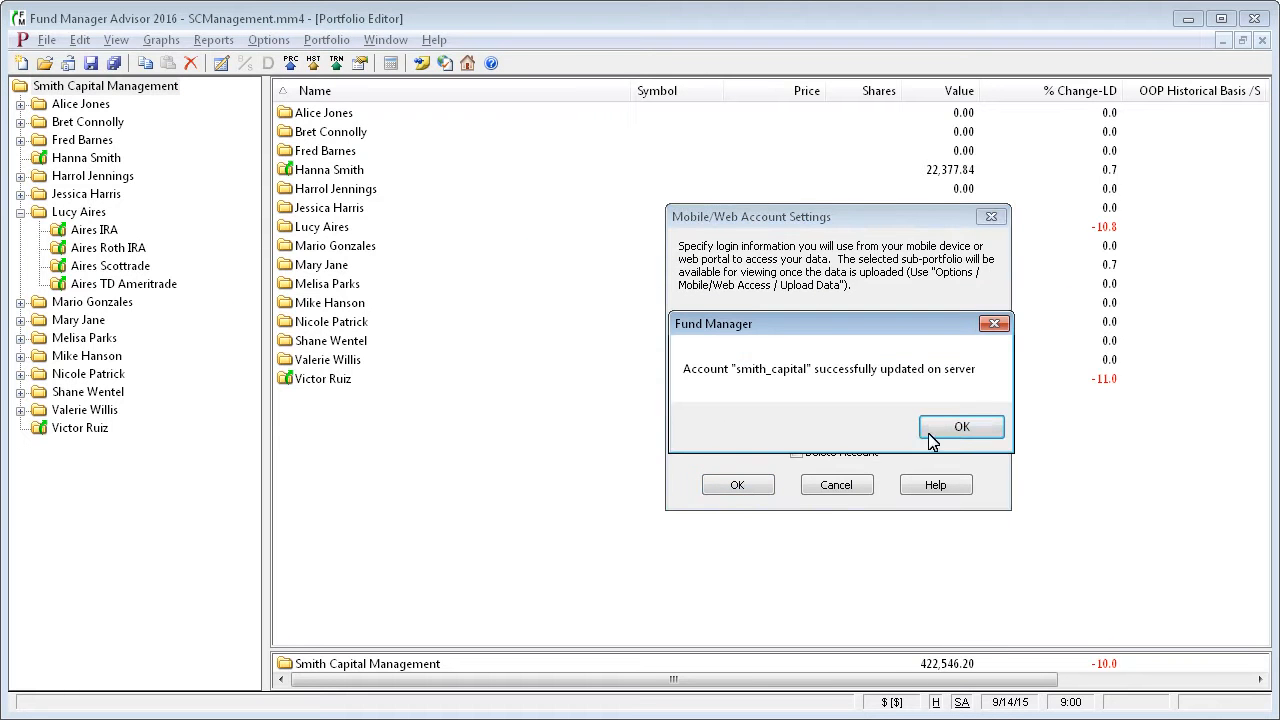
pyautogui.click(962, 426)
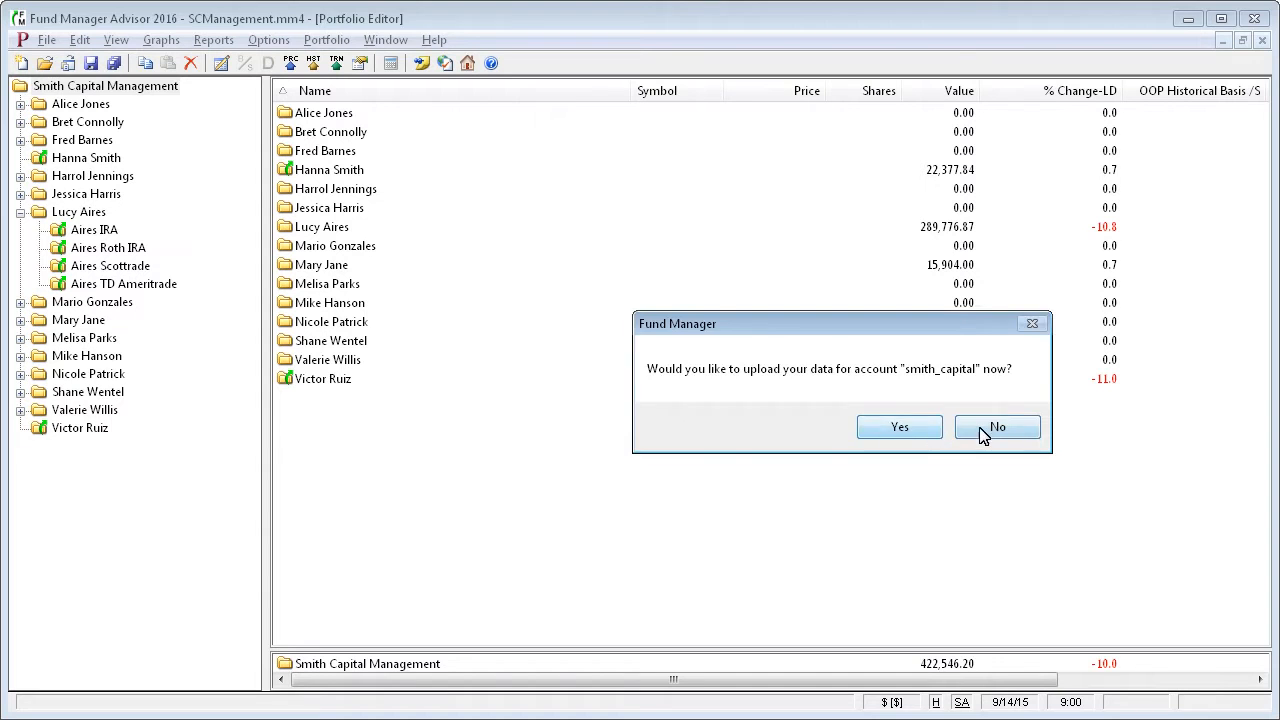
pyautogui.click(998, 427)
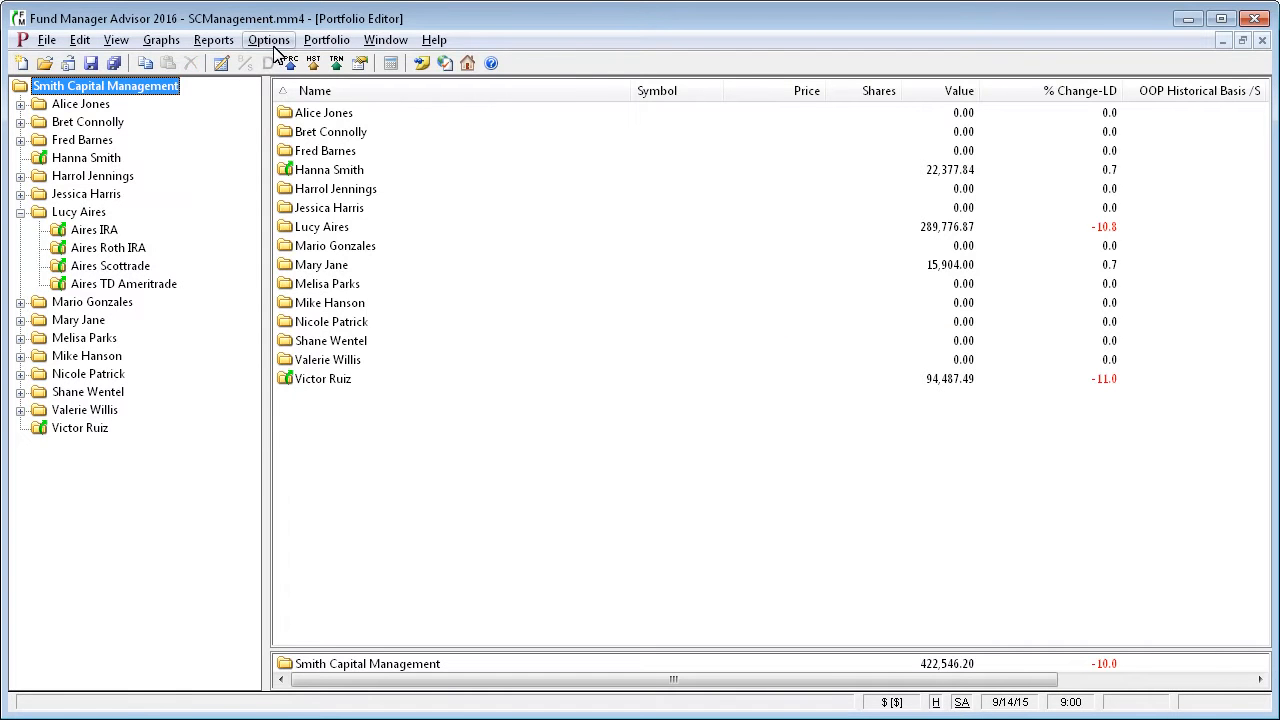
# - Upload mobile/web data for All Accounts, confirming success for 3 accounts
pyautogui.click(268, 40)
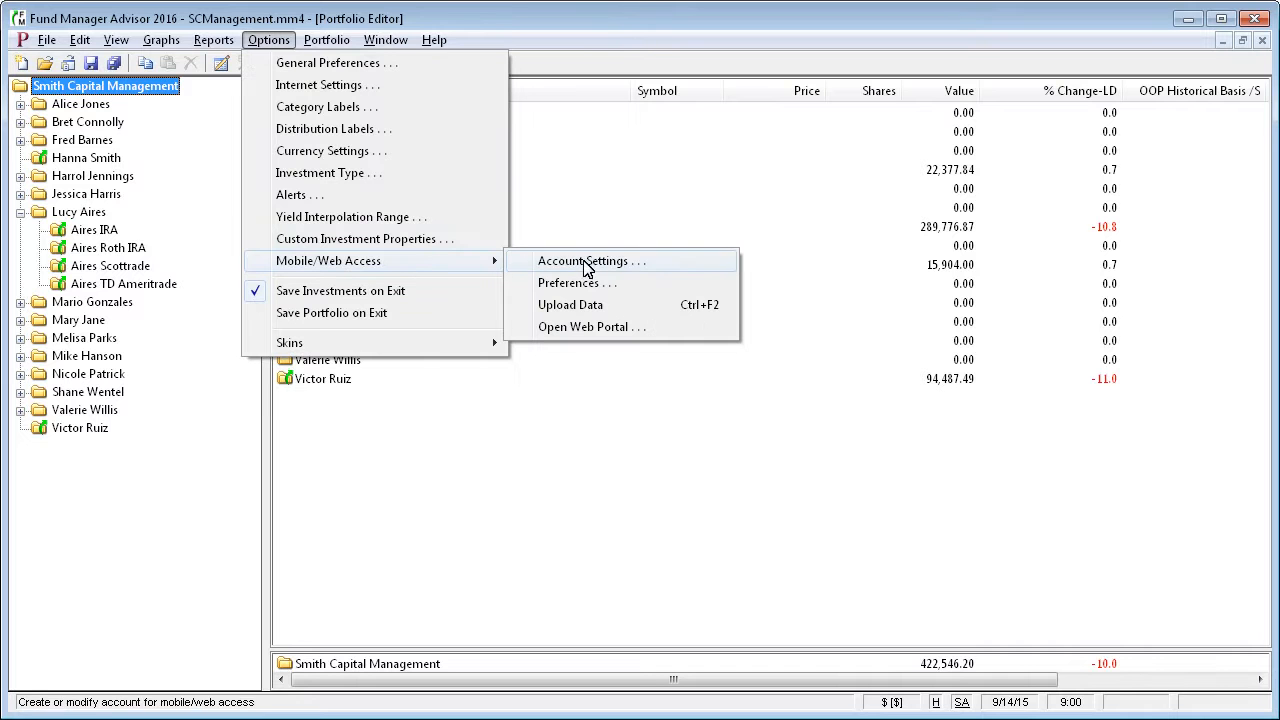
pyautogui.moveTo(595, 310)
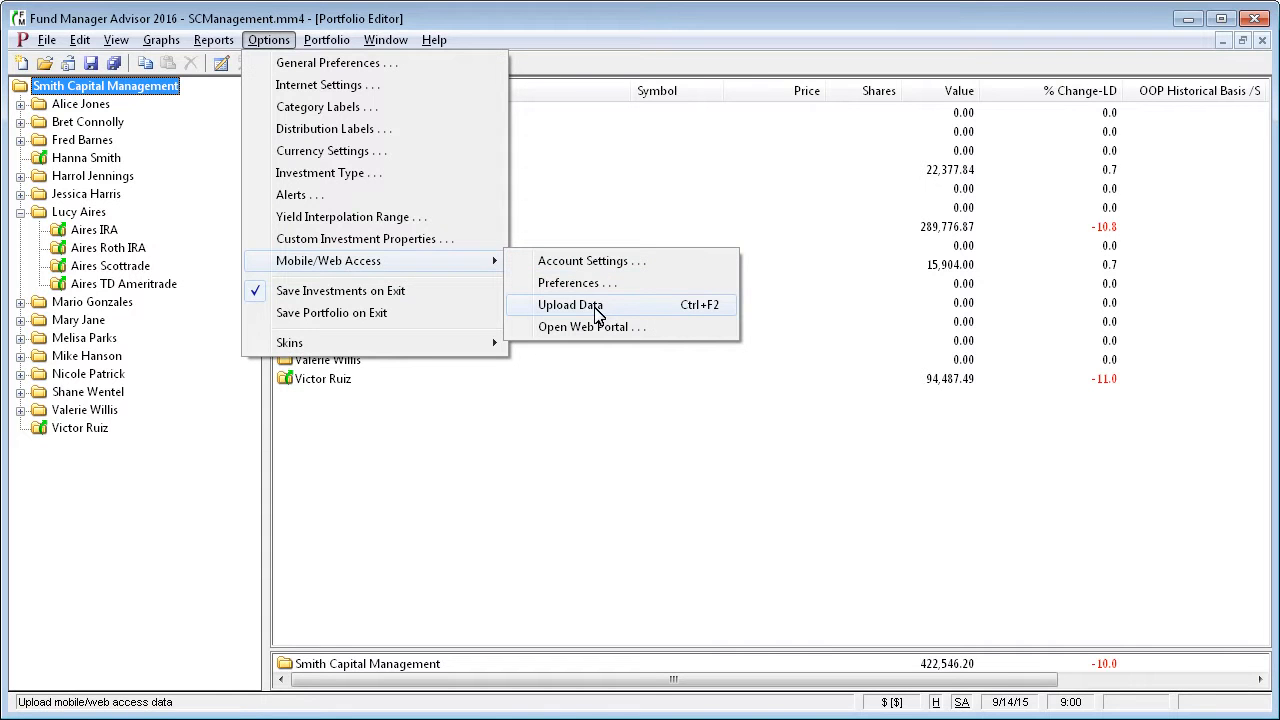
pyautogui.click(568, 305)
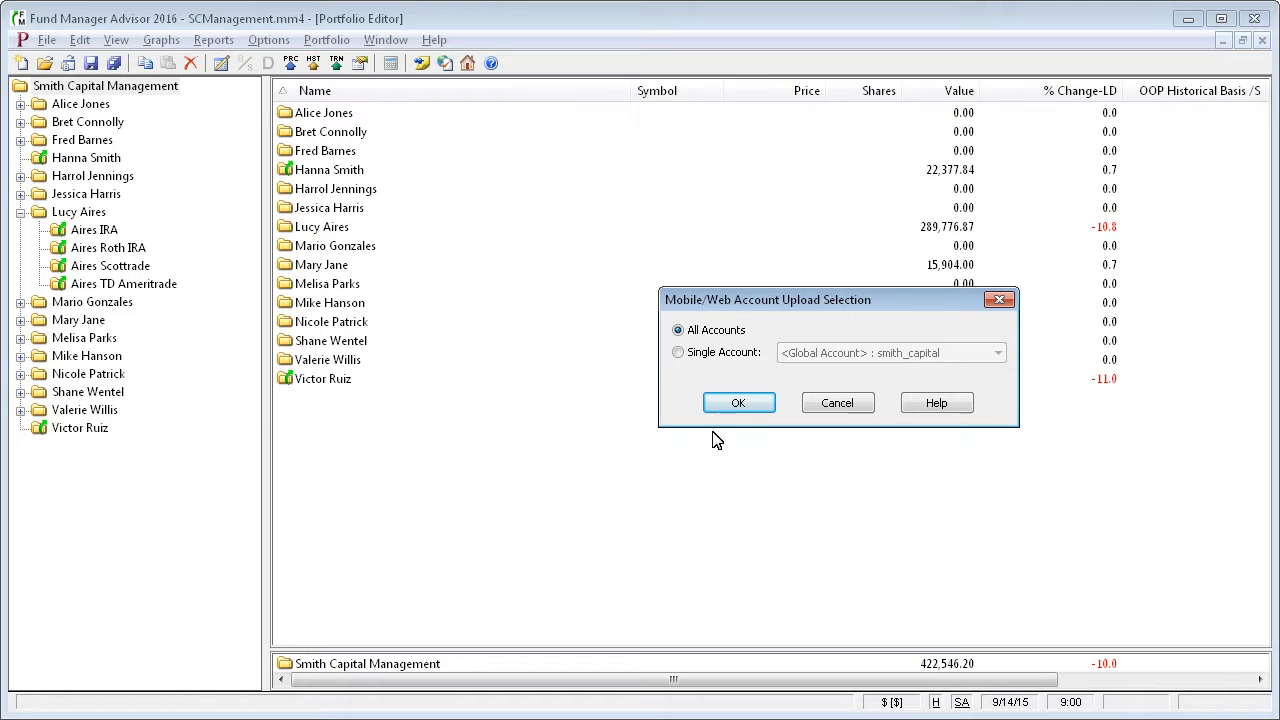
pyautogui.click(677, 352)
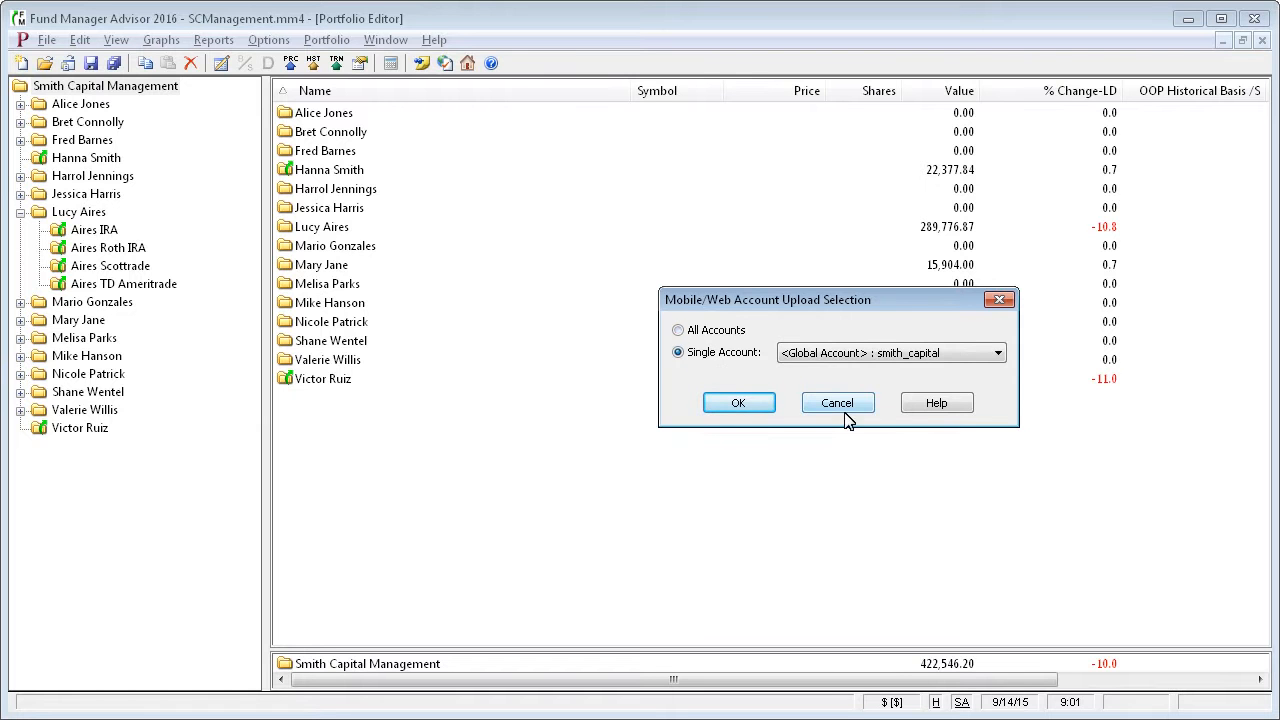
pyautogui.click(997, 352)
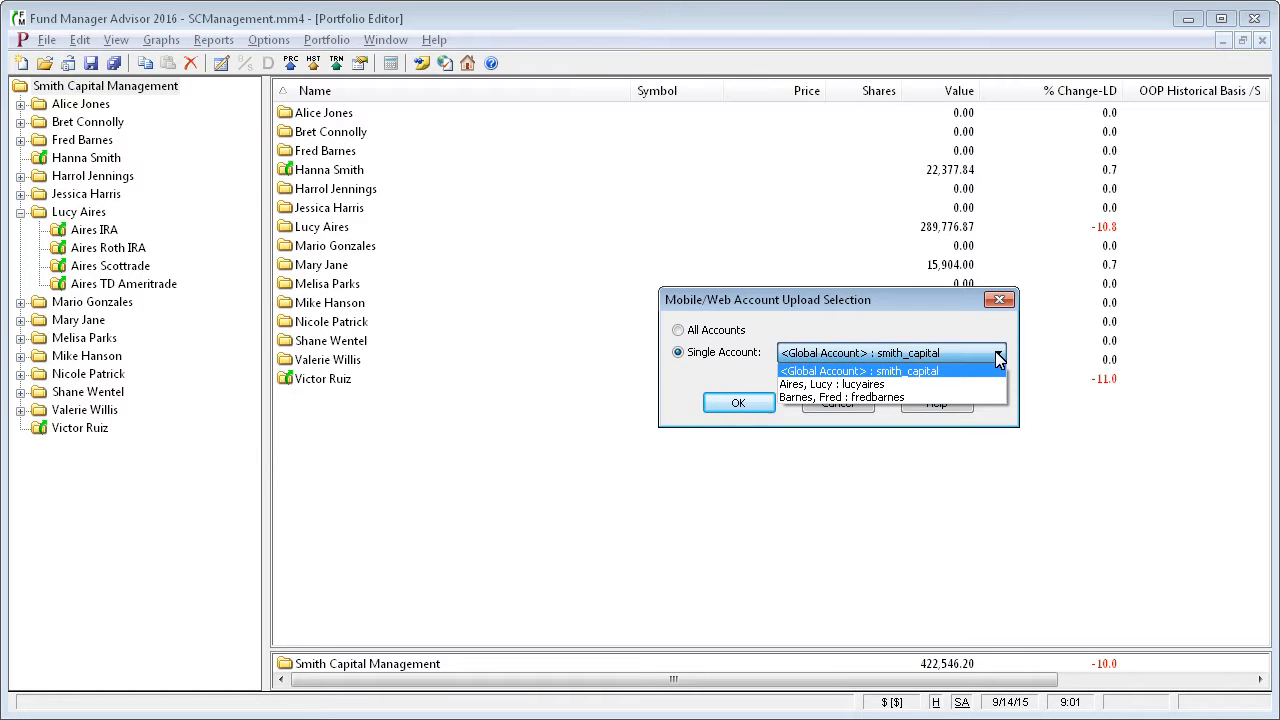
pyautogui.moveTo(936, 384)
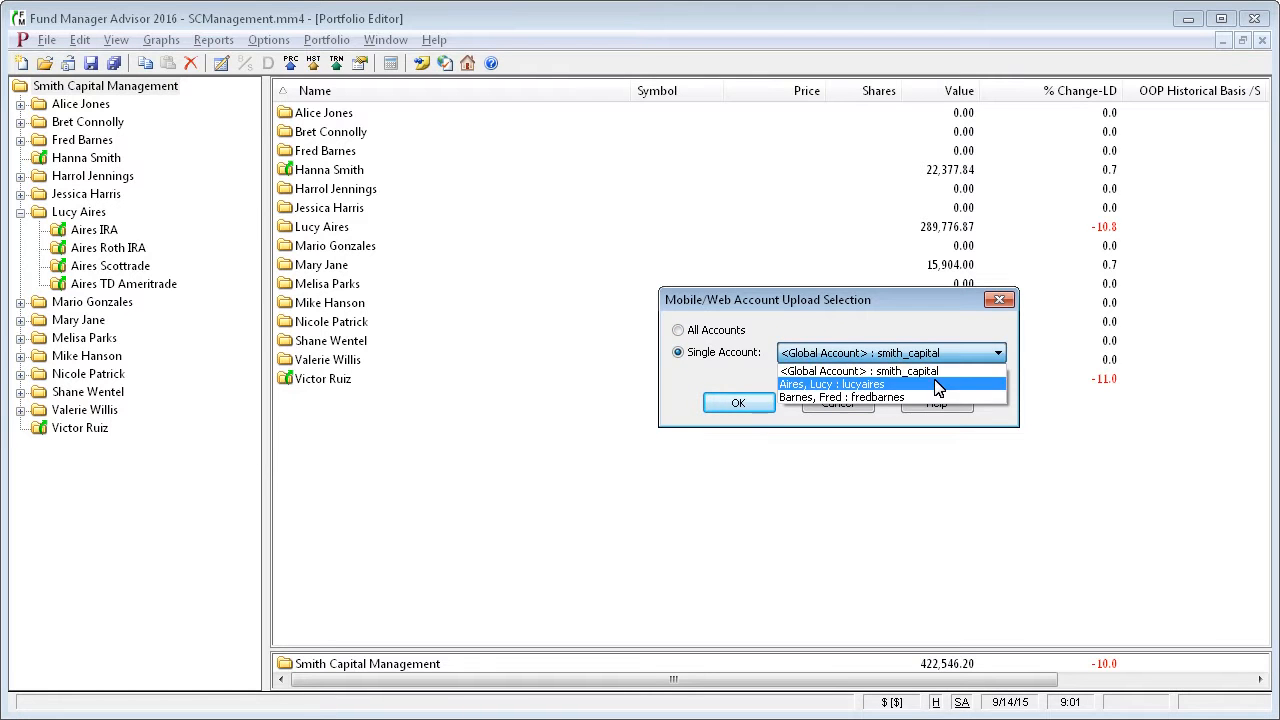
pyautogui.moveTo(935, 390)
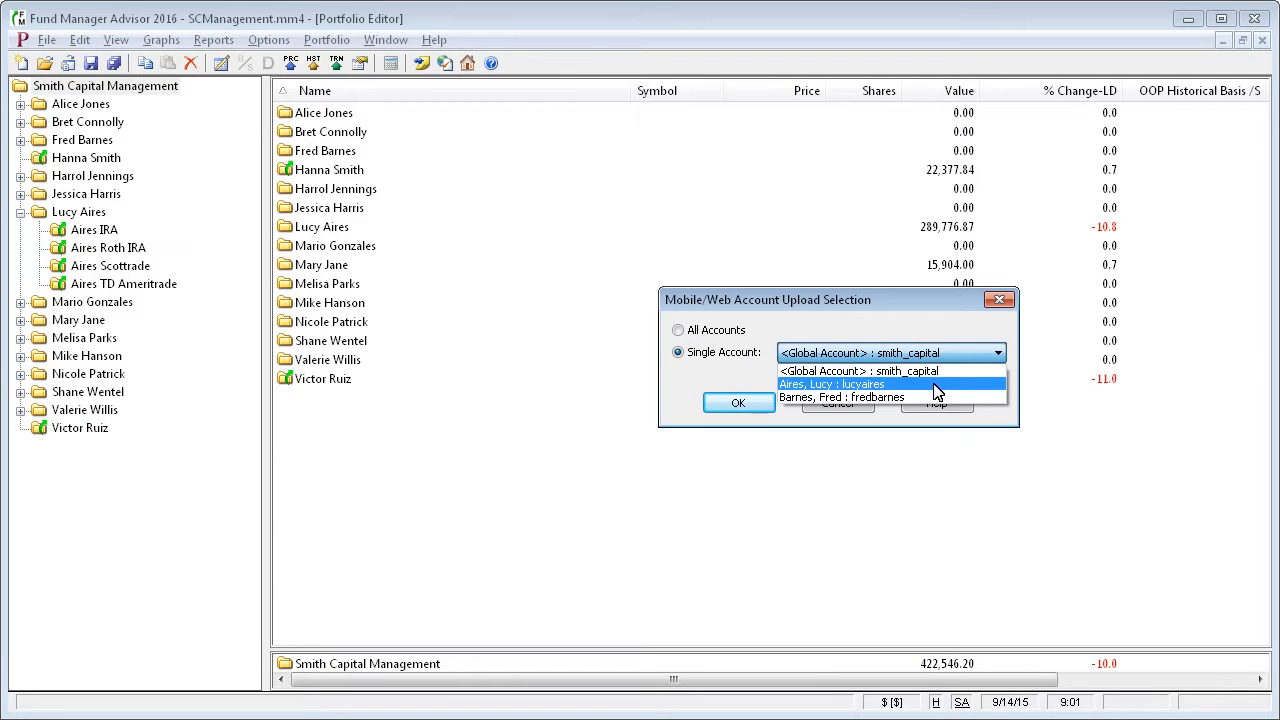
pyautogui.click(833, 384)
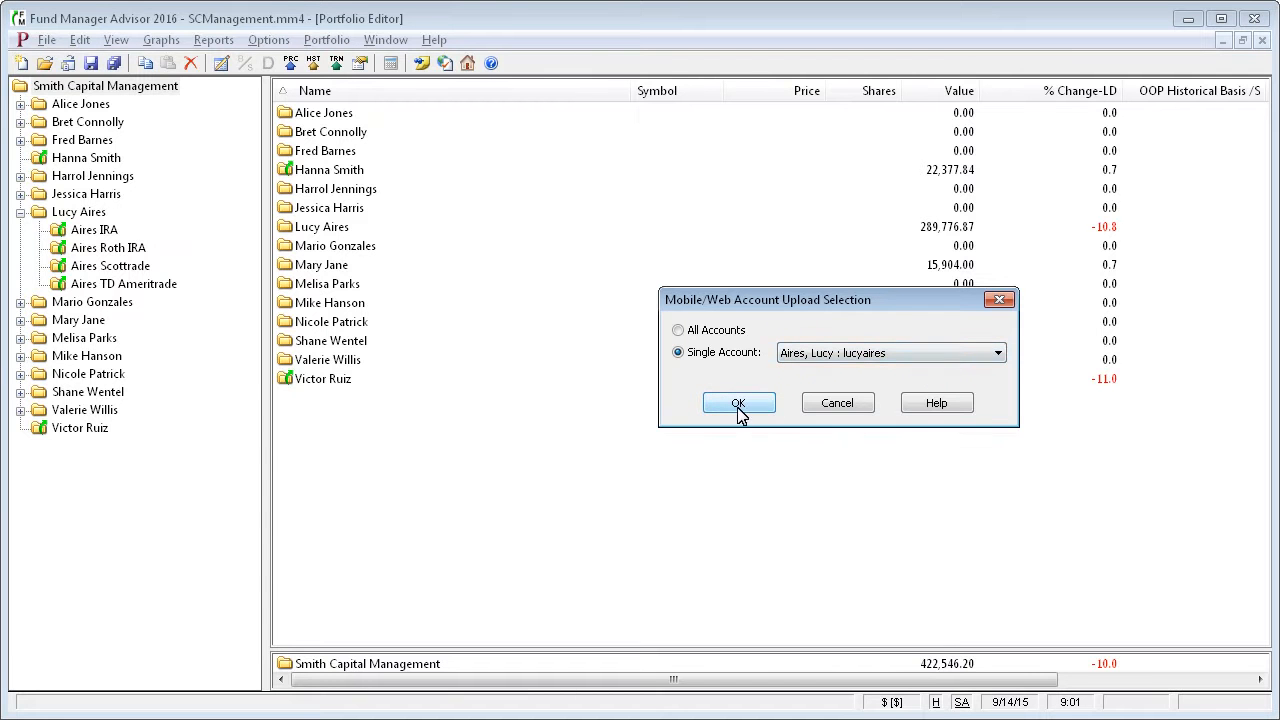
pyautogui.click(678, 330)
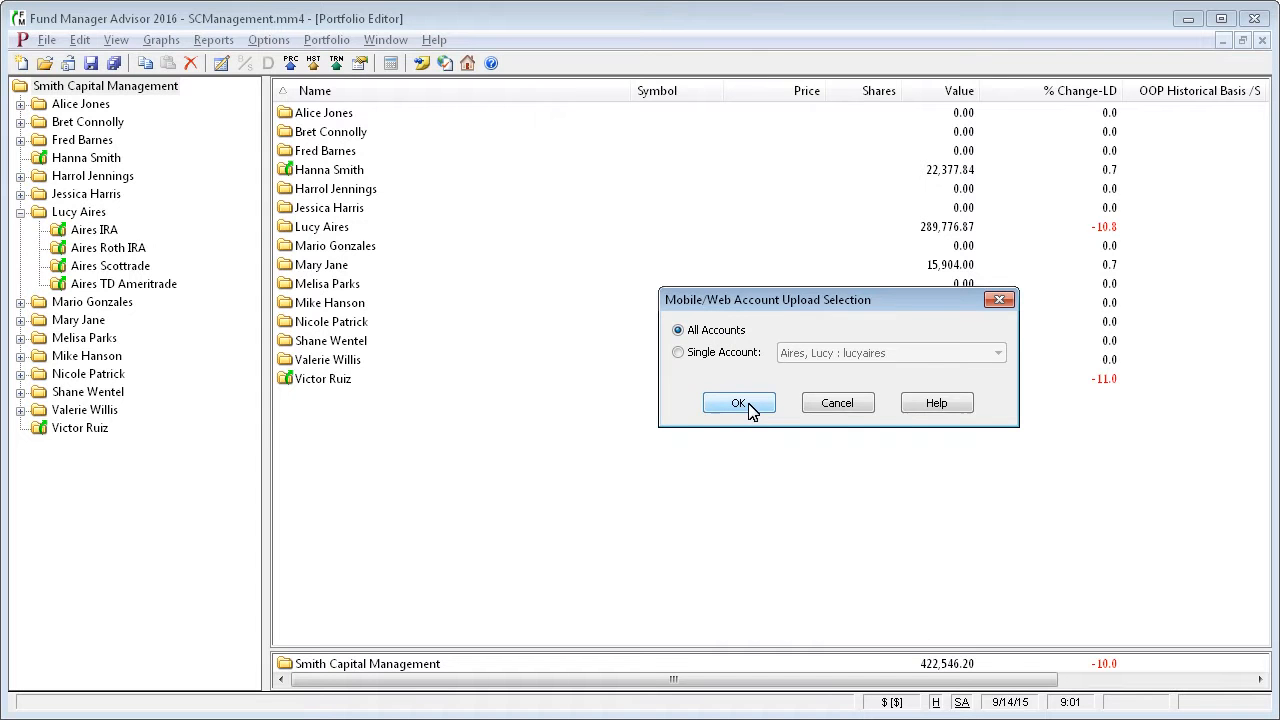
pyautogui.click(739, 403)
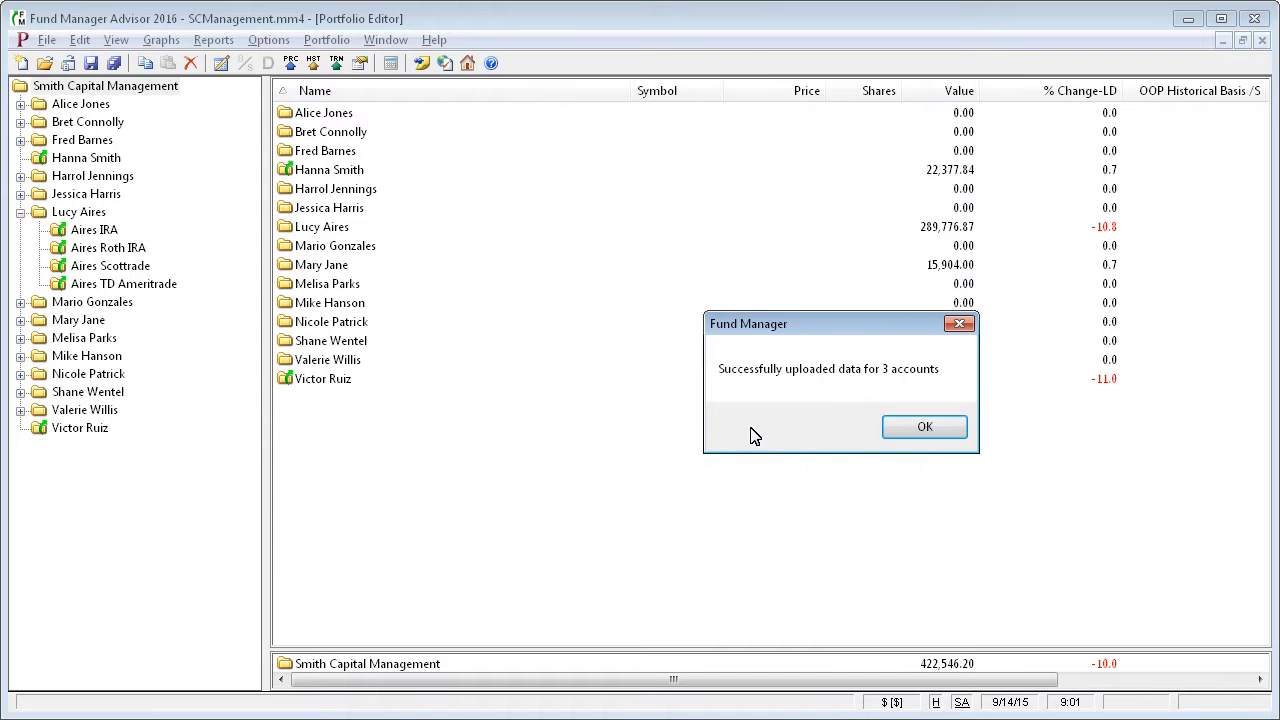
pyautogui.moveTo(926, 427)
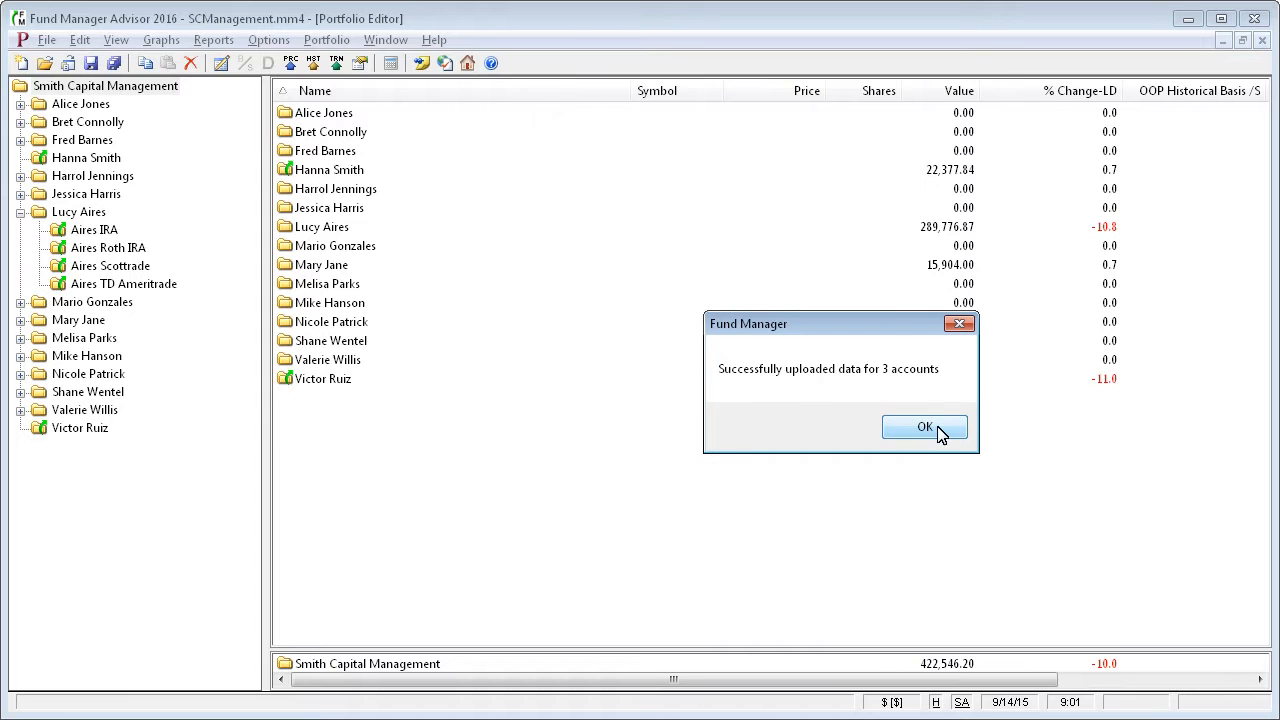
pyautogui.click(924, 427)
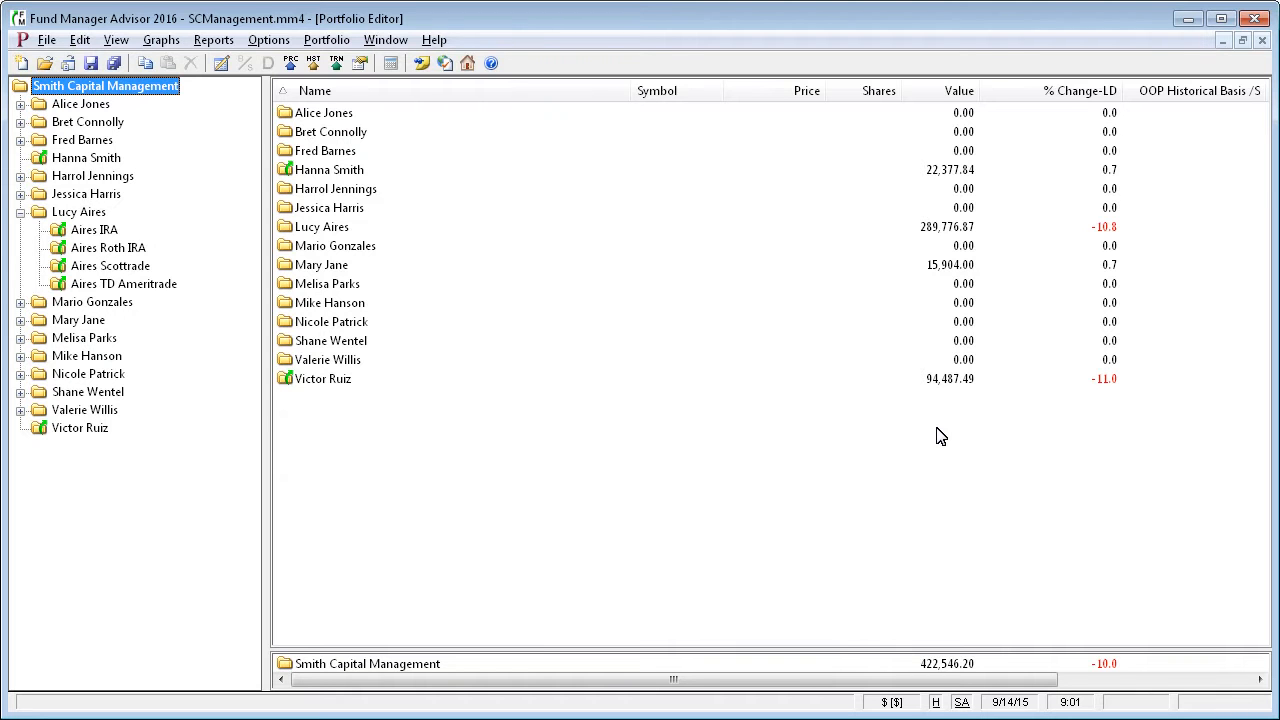
pyautogui.moveTo(402, 204)
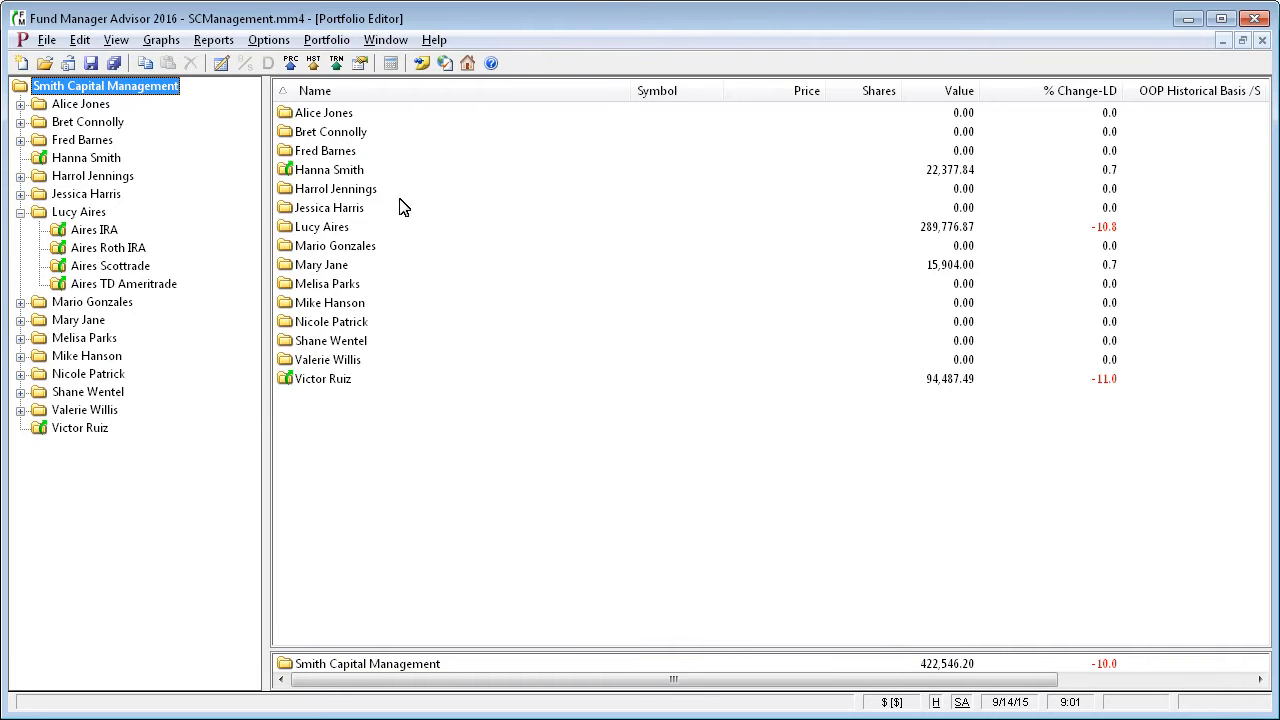
pyautogui.click(267, 40)
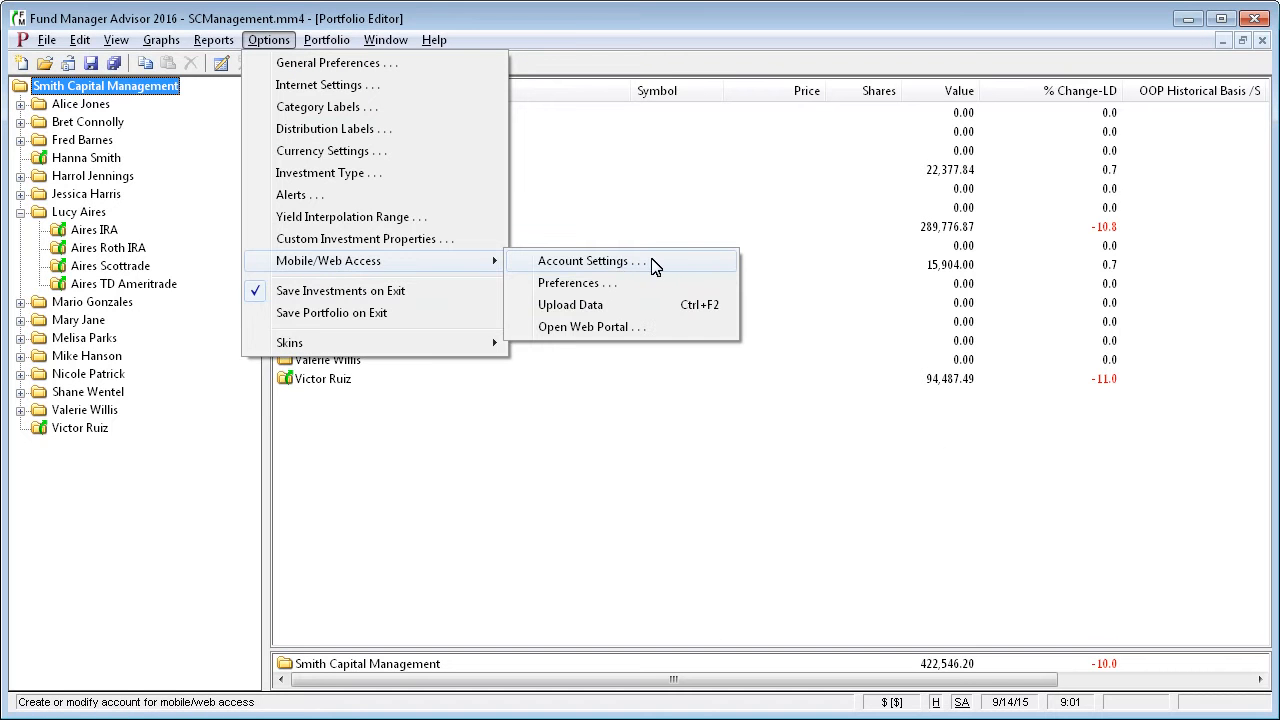
pyautogui.click(590, 260)
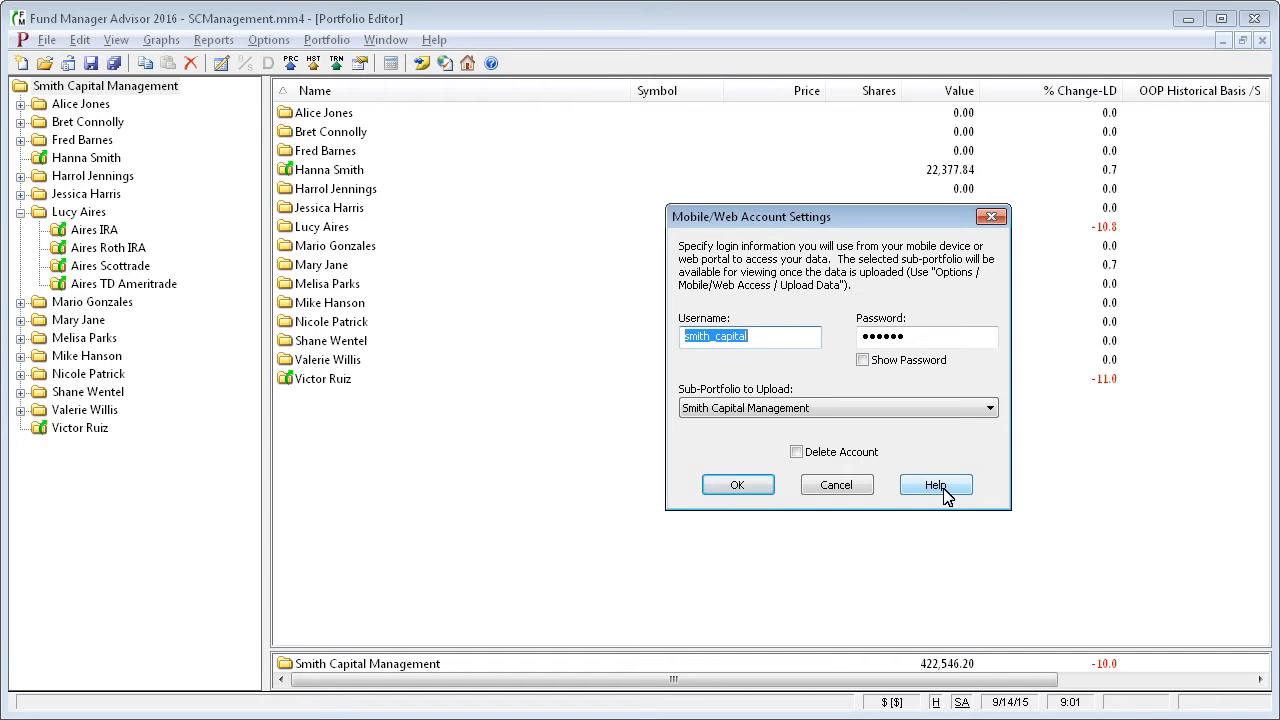
pyautogui.moveTo(846, 498)
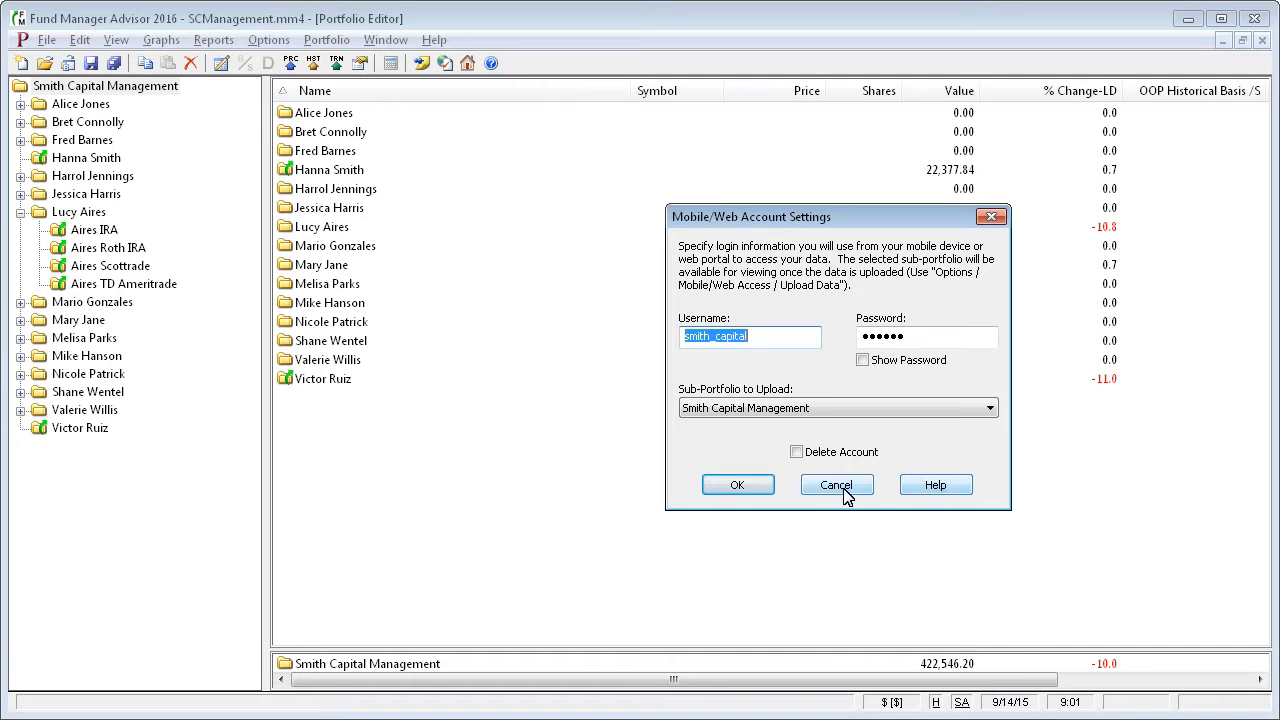
pyautogui.click(837, 484)
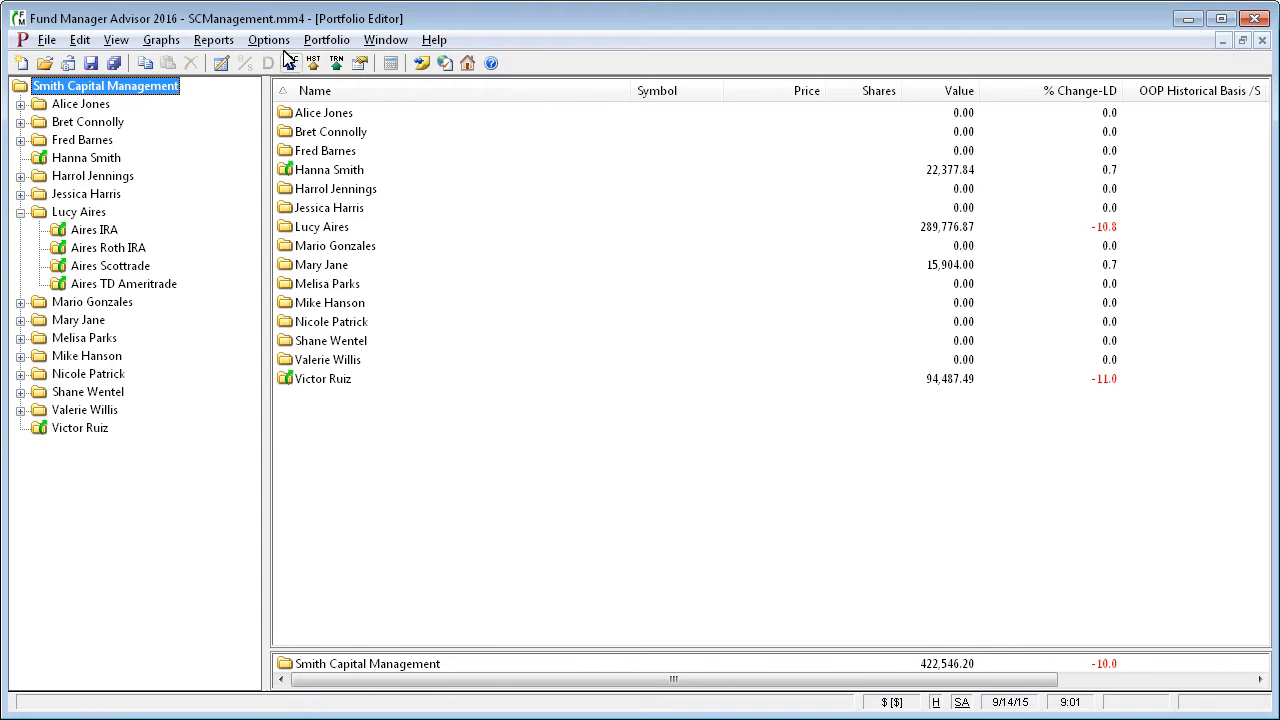
# - Review Mobile/Web Access Preferences, keeping automatic upload on exit and periodically for All Accounts
pyautogui.click(268, 40)
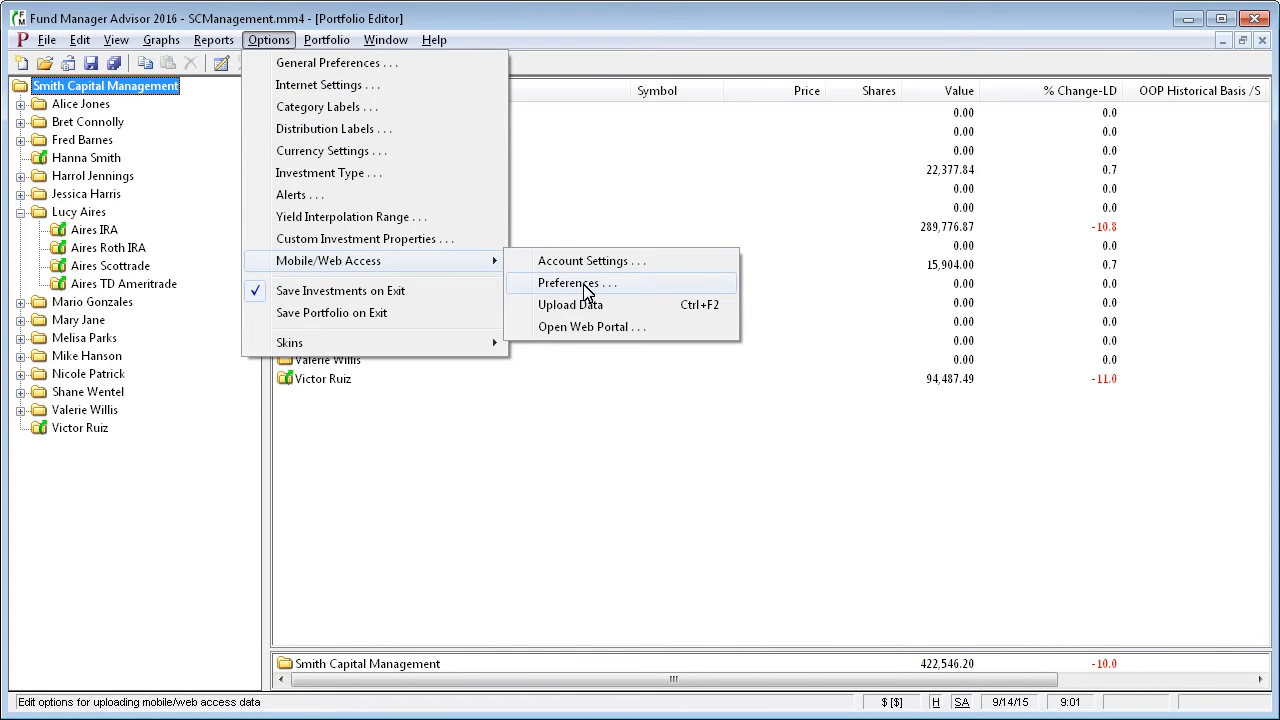
pyautogui.moveTo(586, 288)
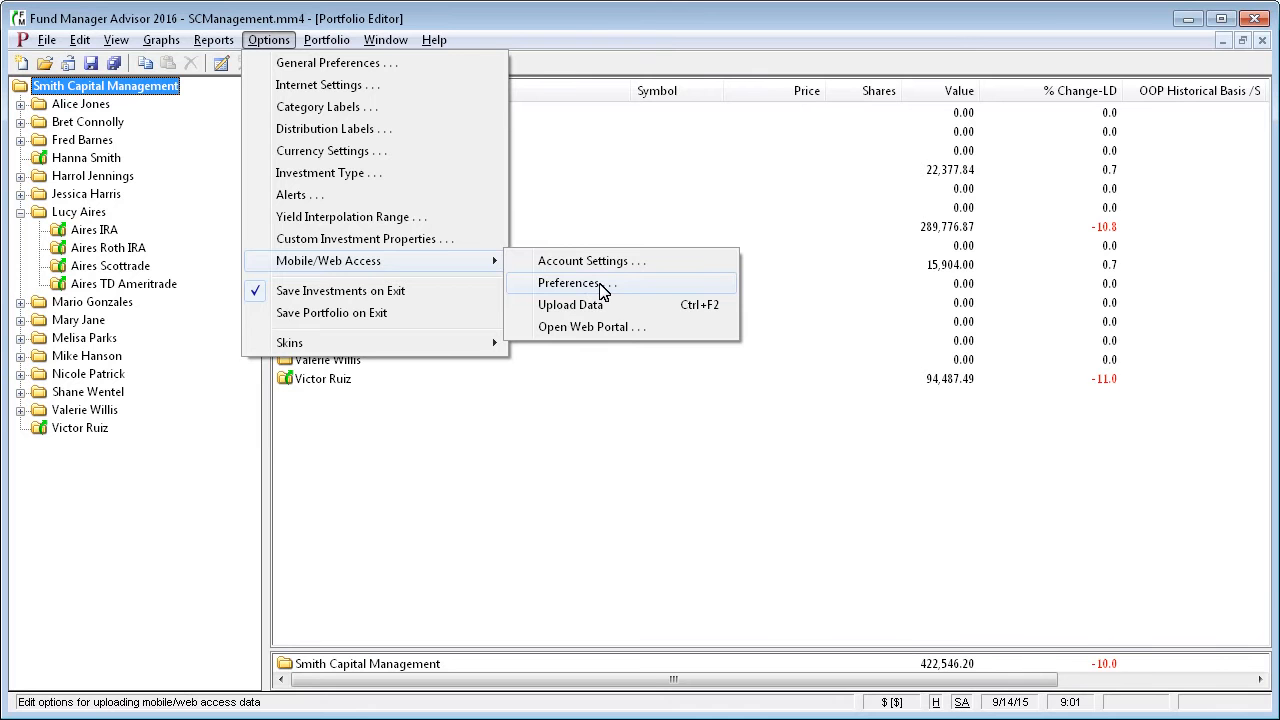
pyautogui.click(565, 283)
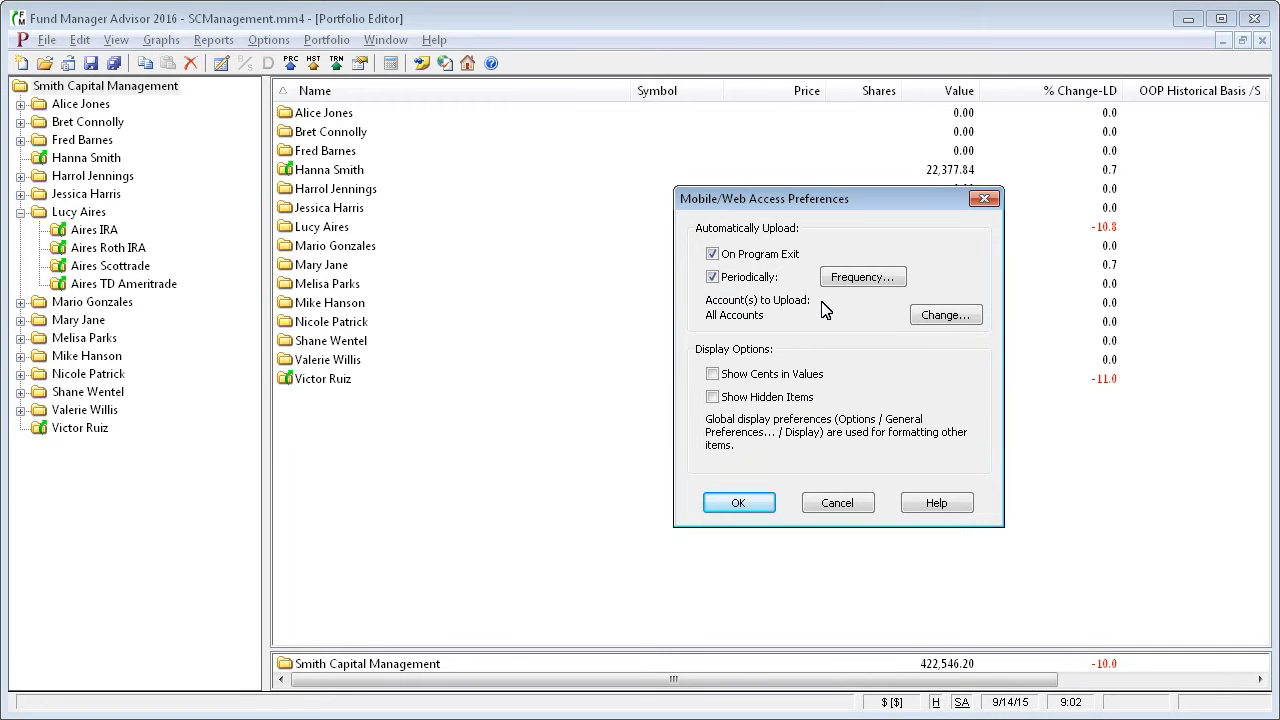
pyautogui.moveTo(740, 305)
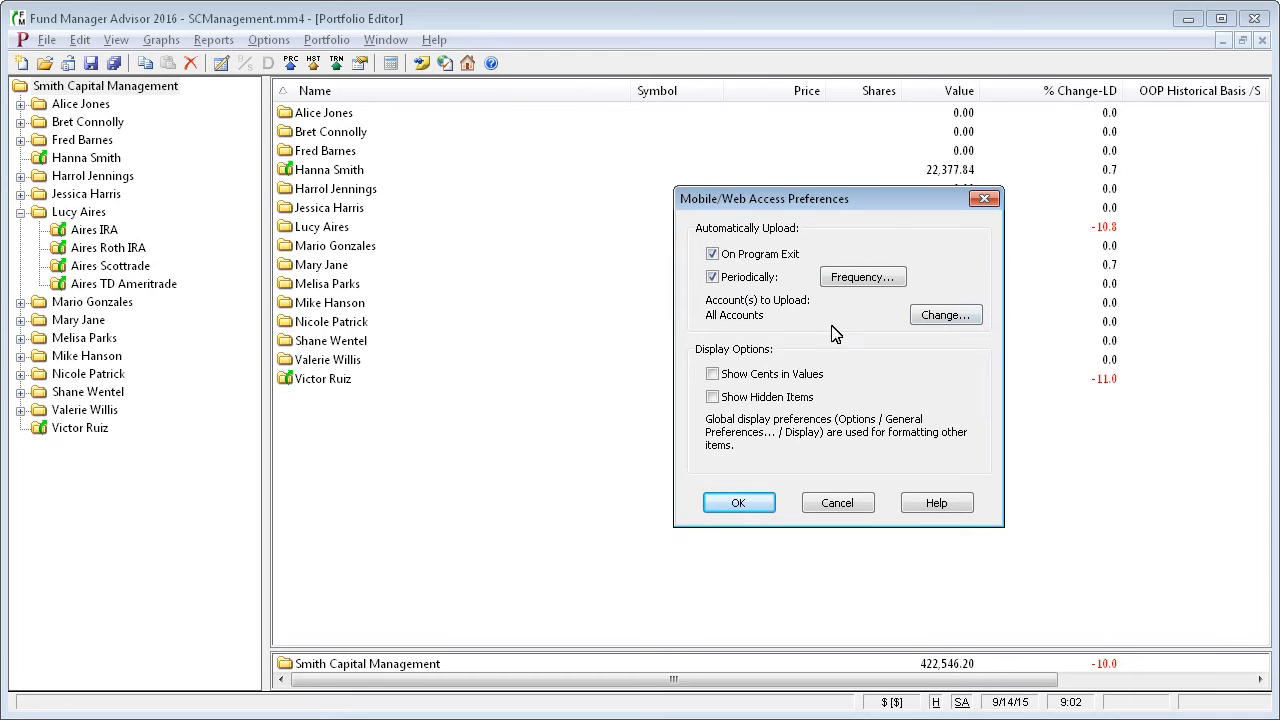
pyautogui.moveTo(945, 315)
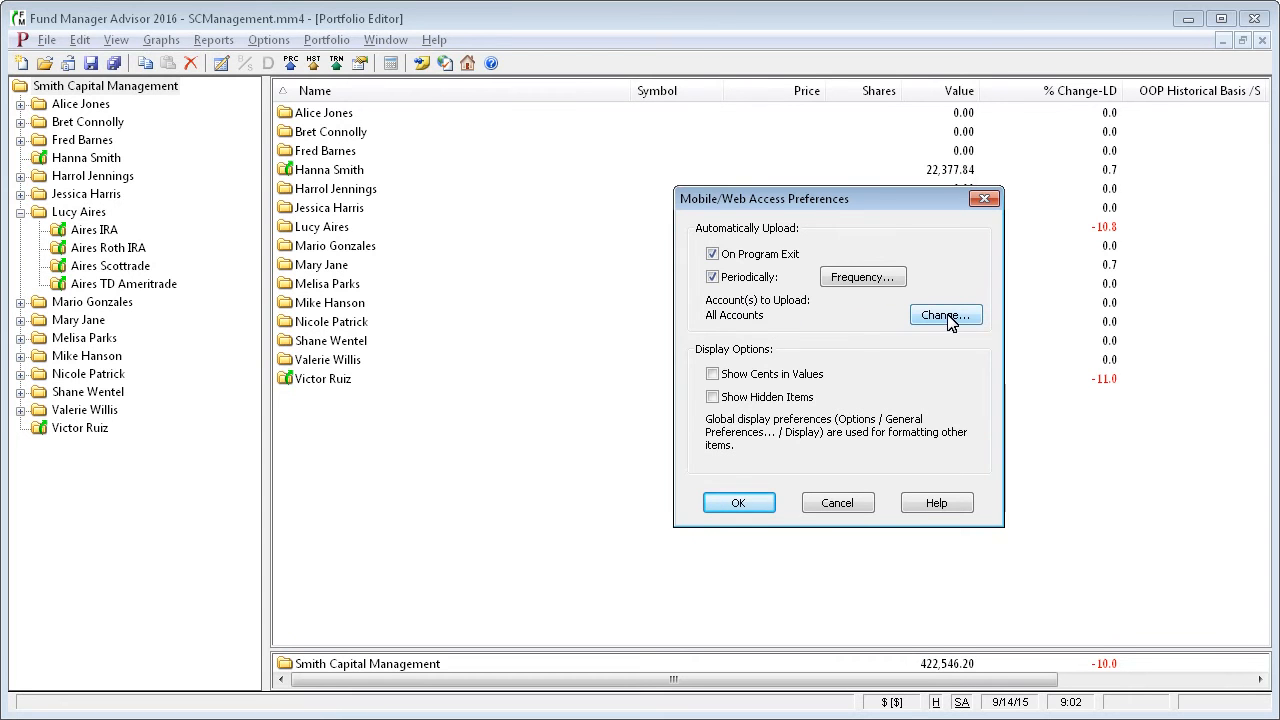
pyautogui.click(945, 315)
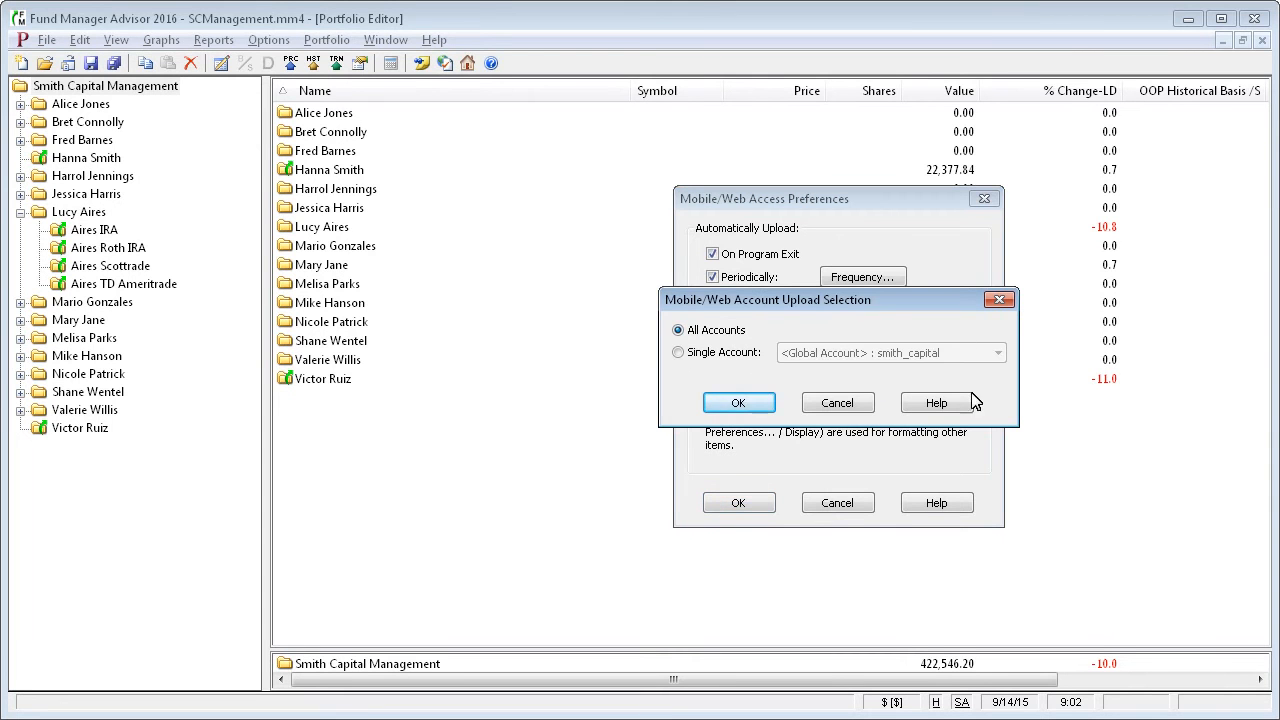
pyautogui.moveTo(988, 329)
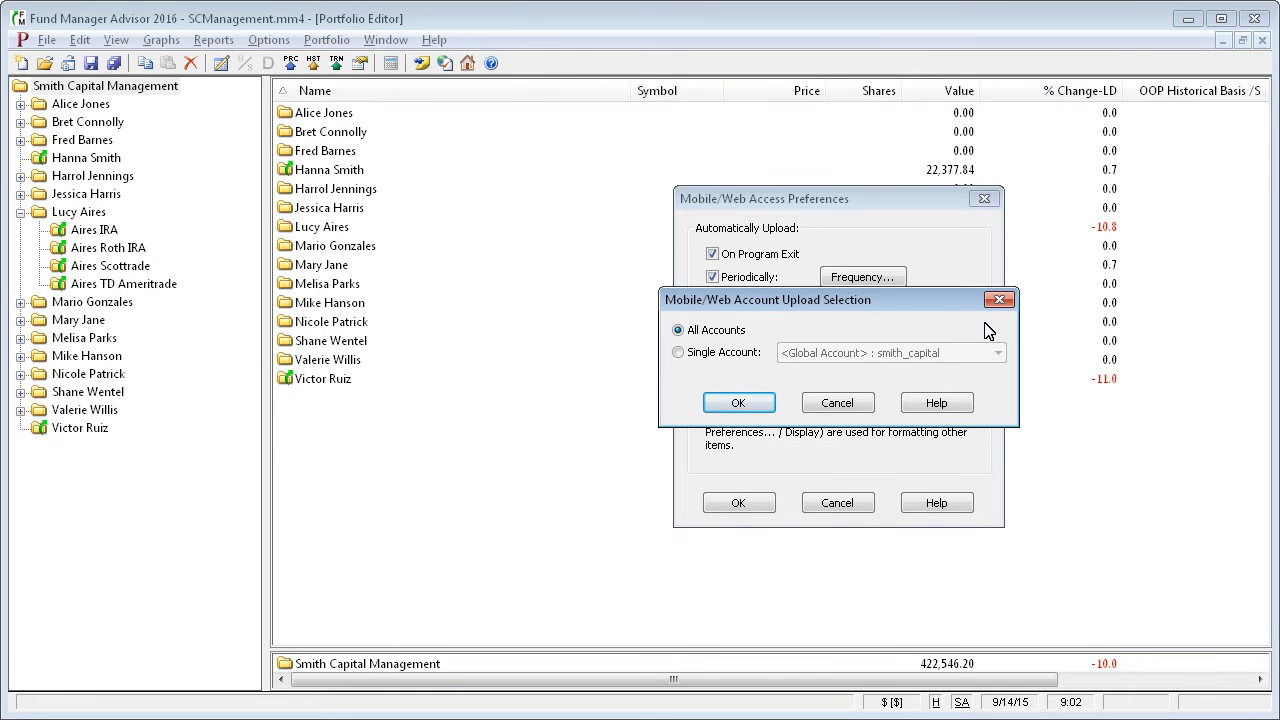
pyautogui.moveTo(725, 373)
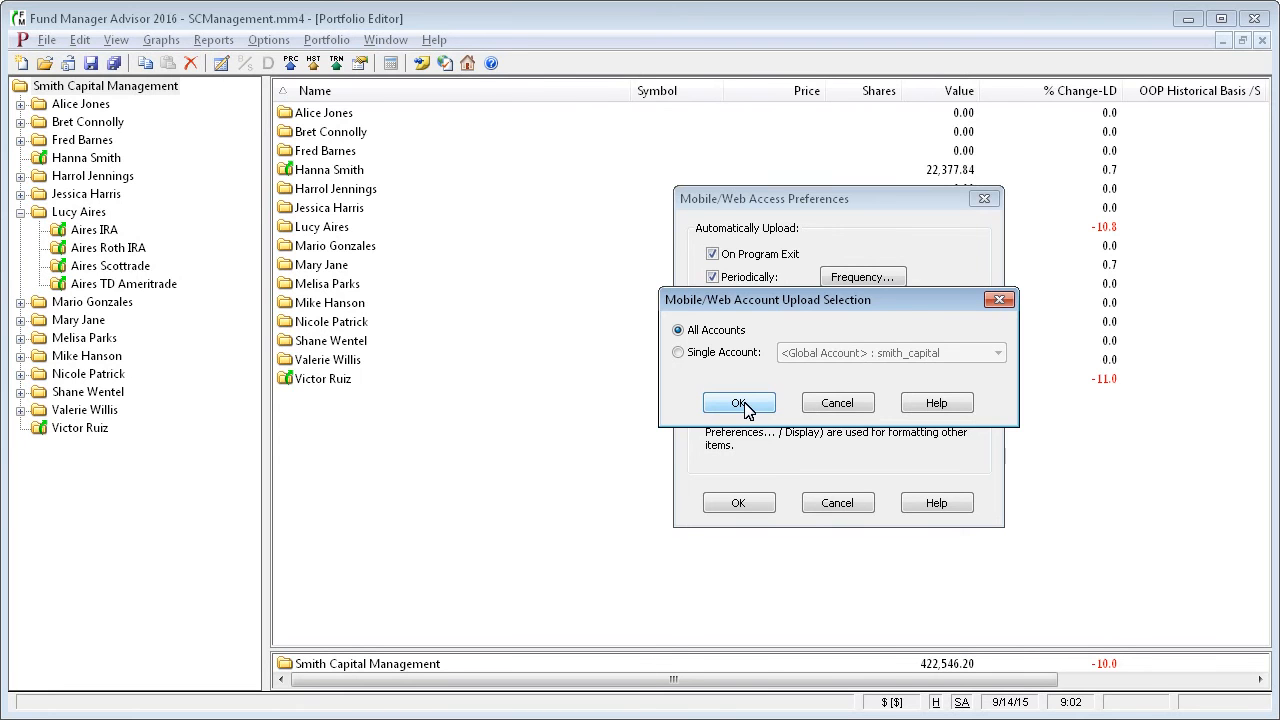
pyautogui.click(739, 402)
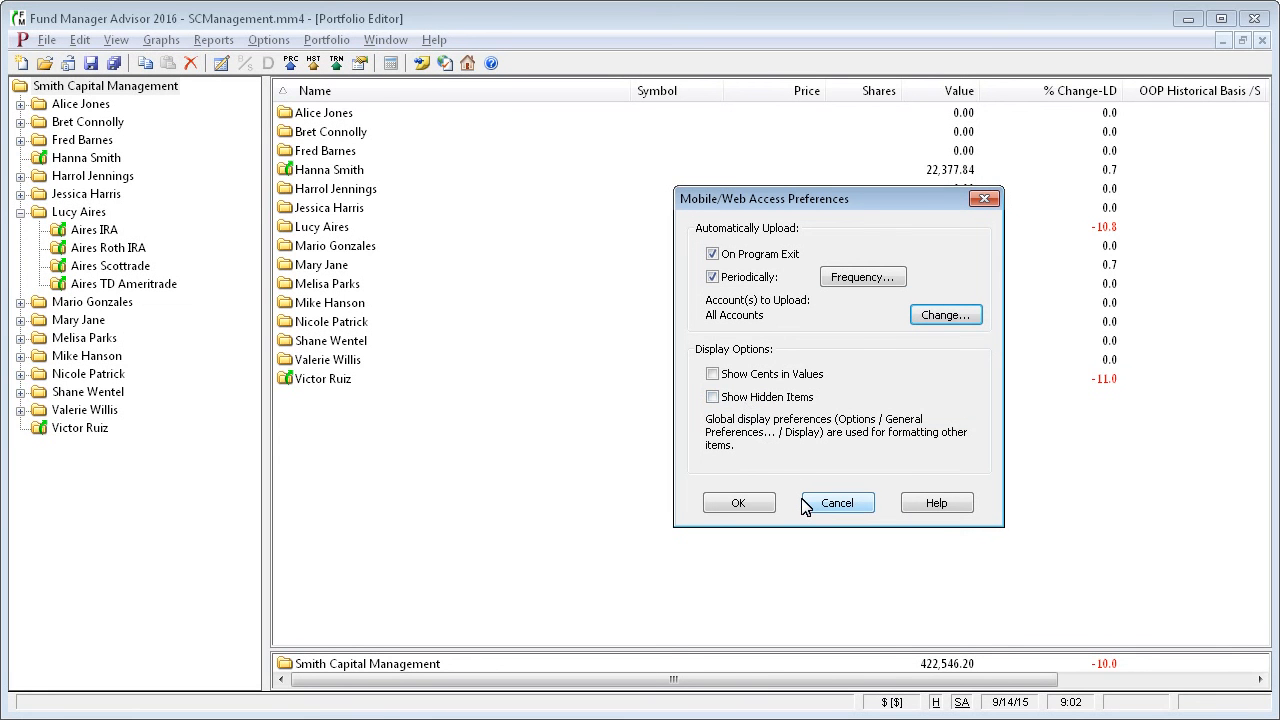